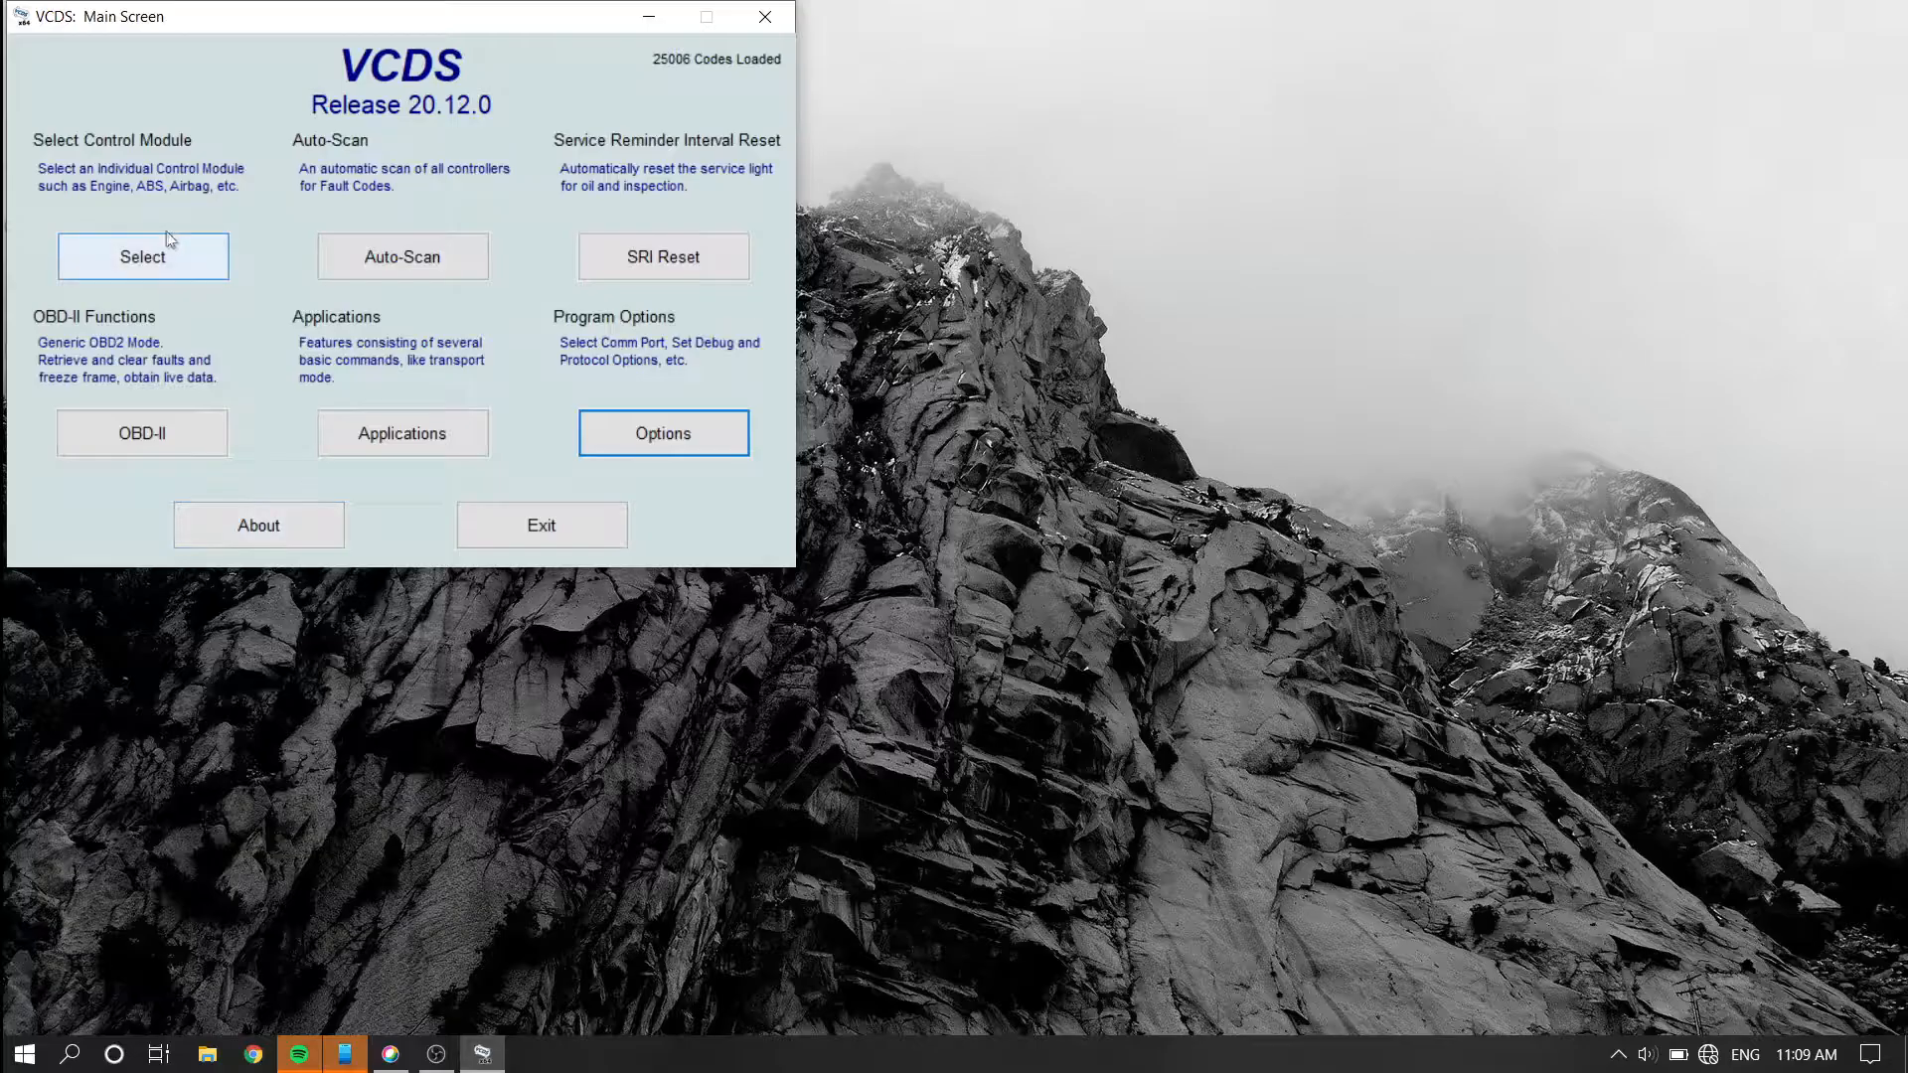
Connect to the 15-Airbags controller from the Installed modules list.
left_click(143, 256)
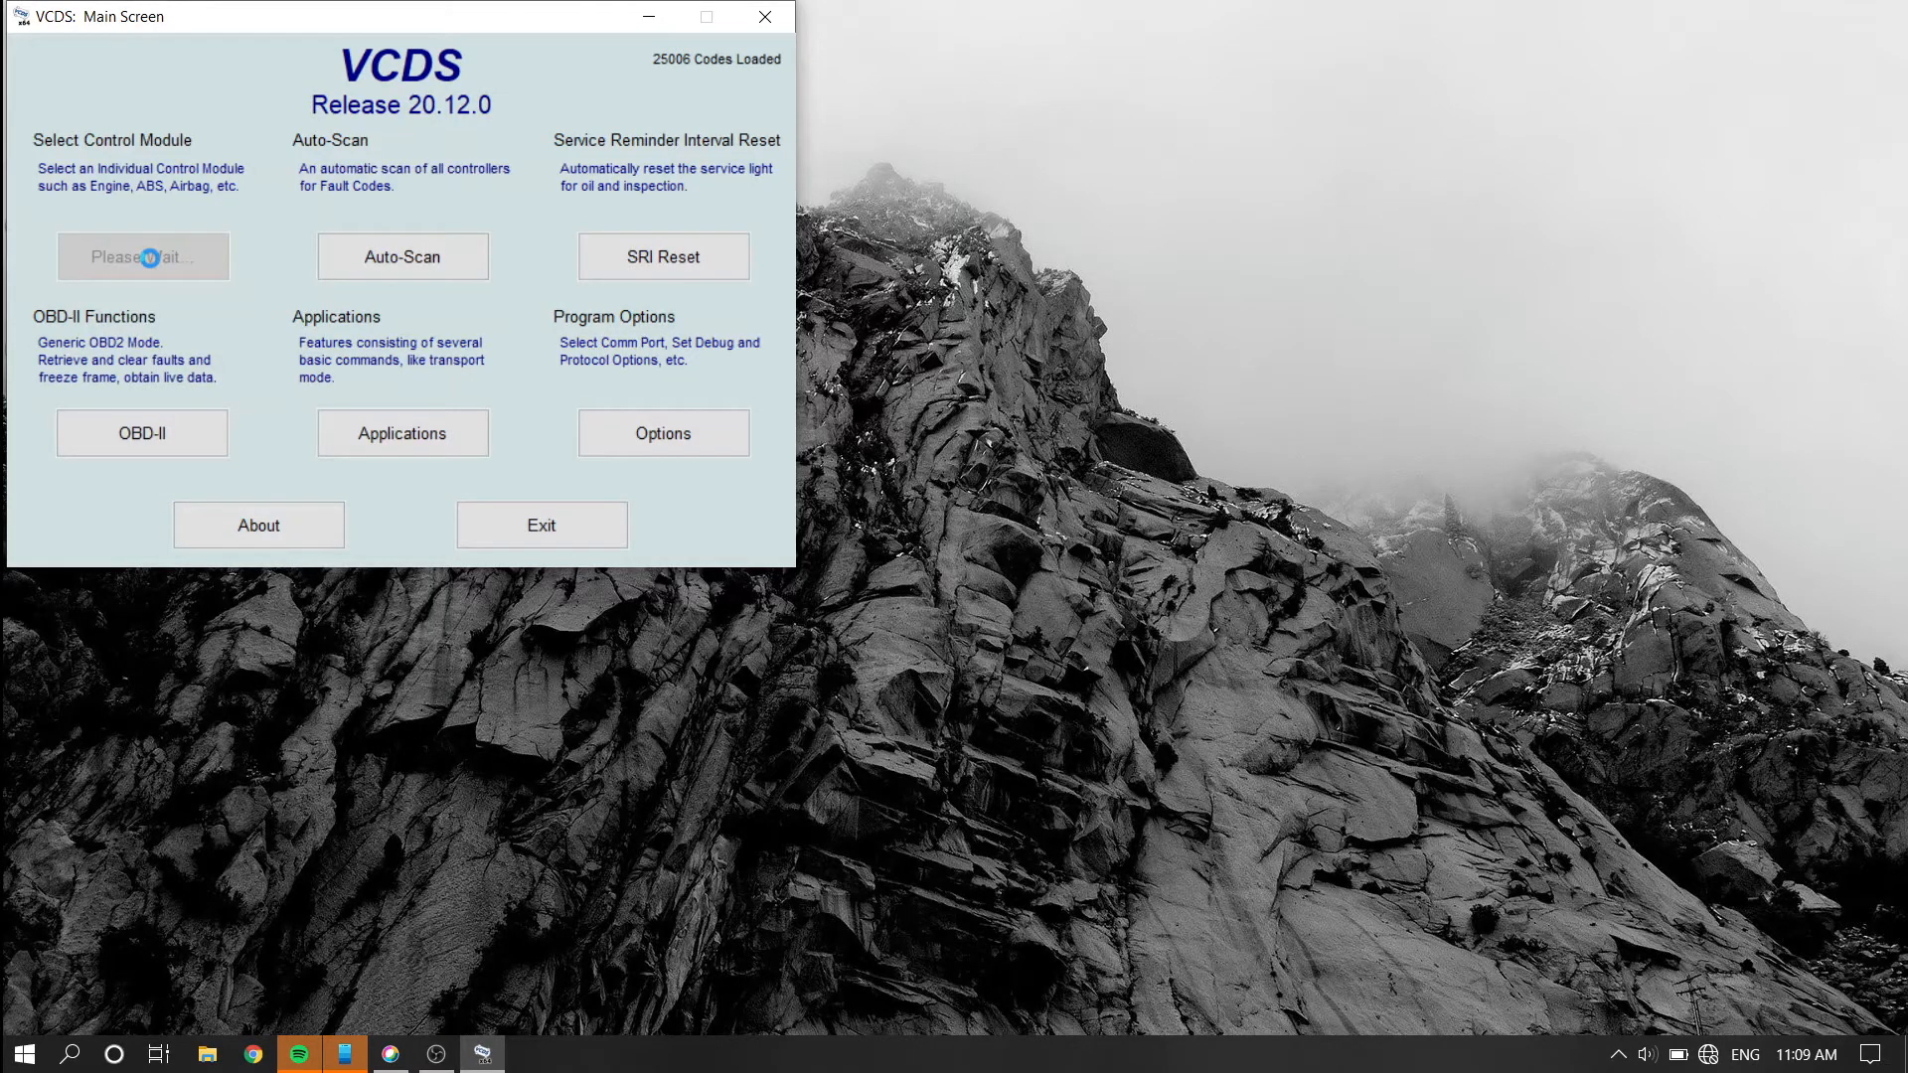
left_click(142, 255)
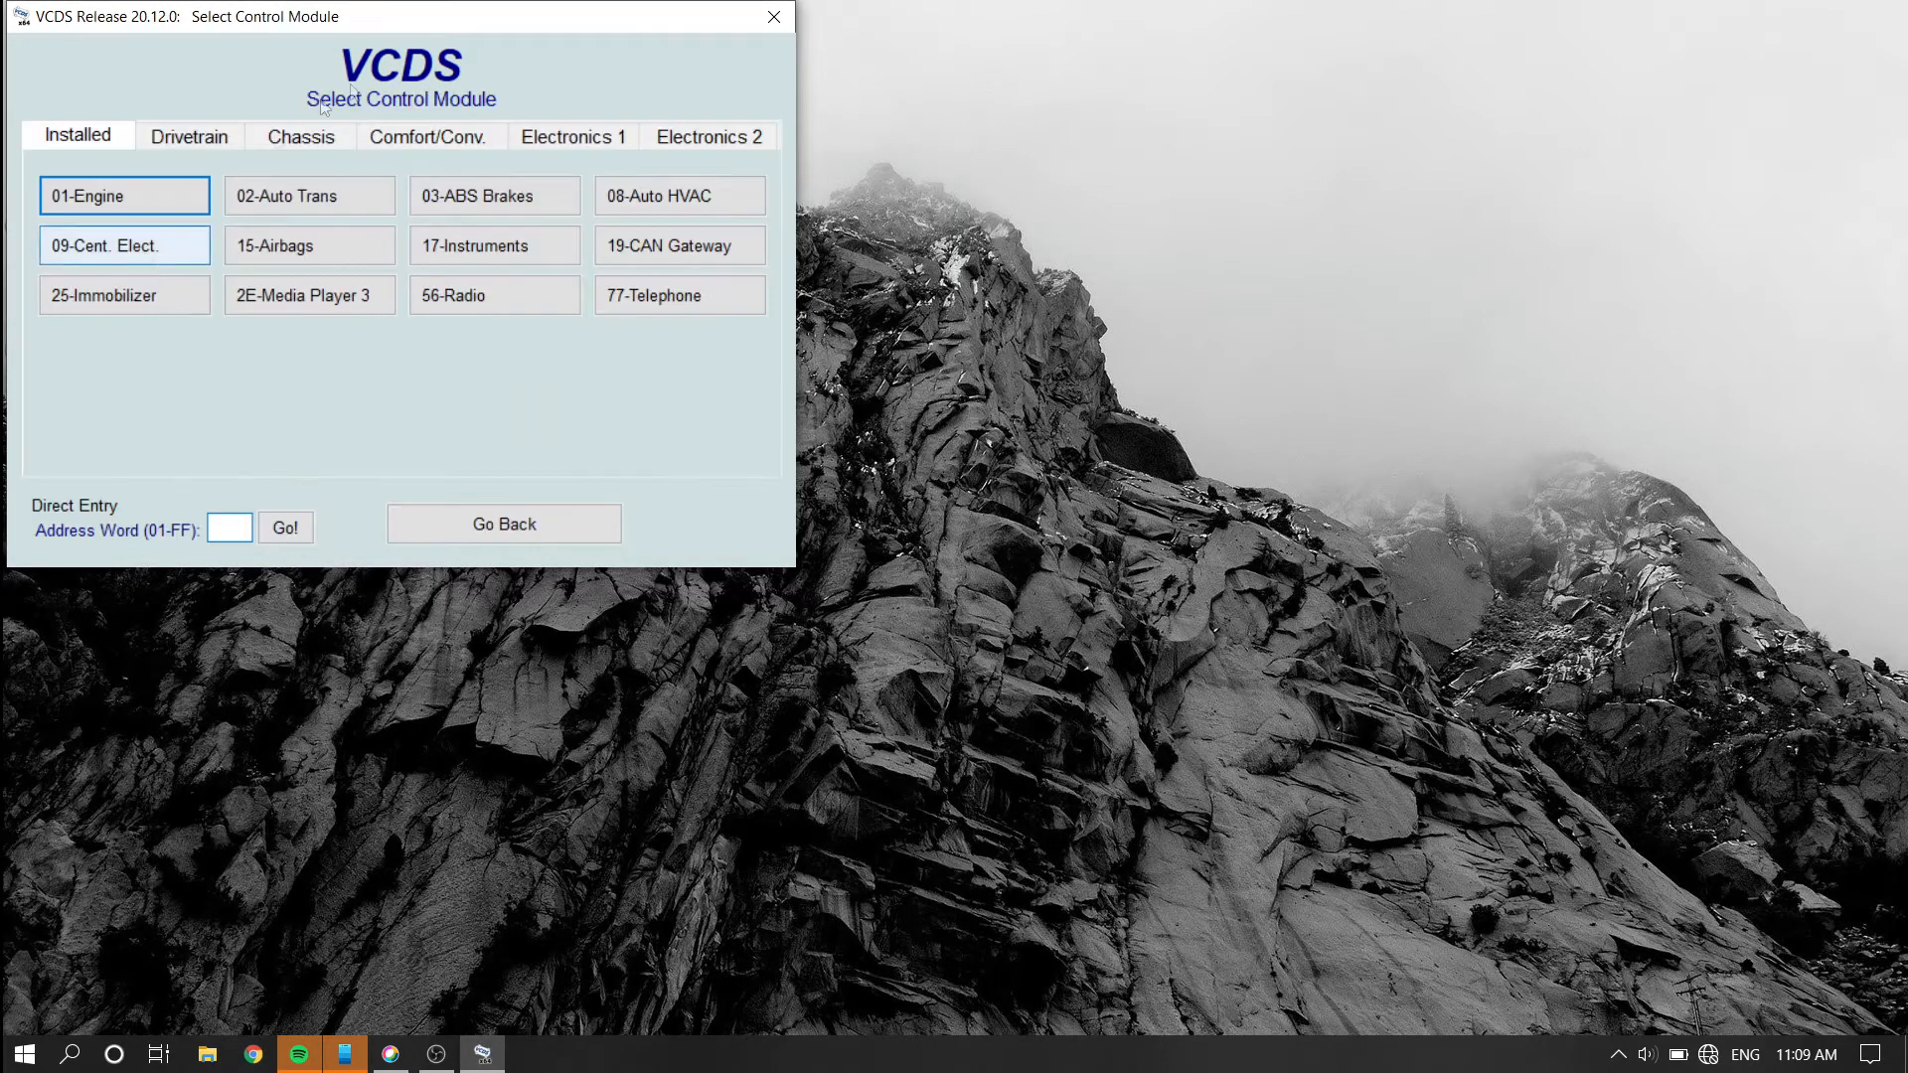
left_click(309, 245)
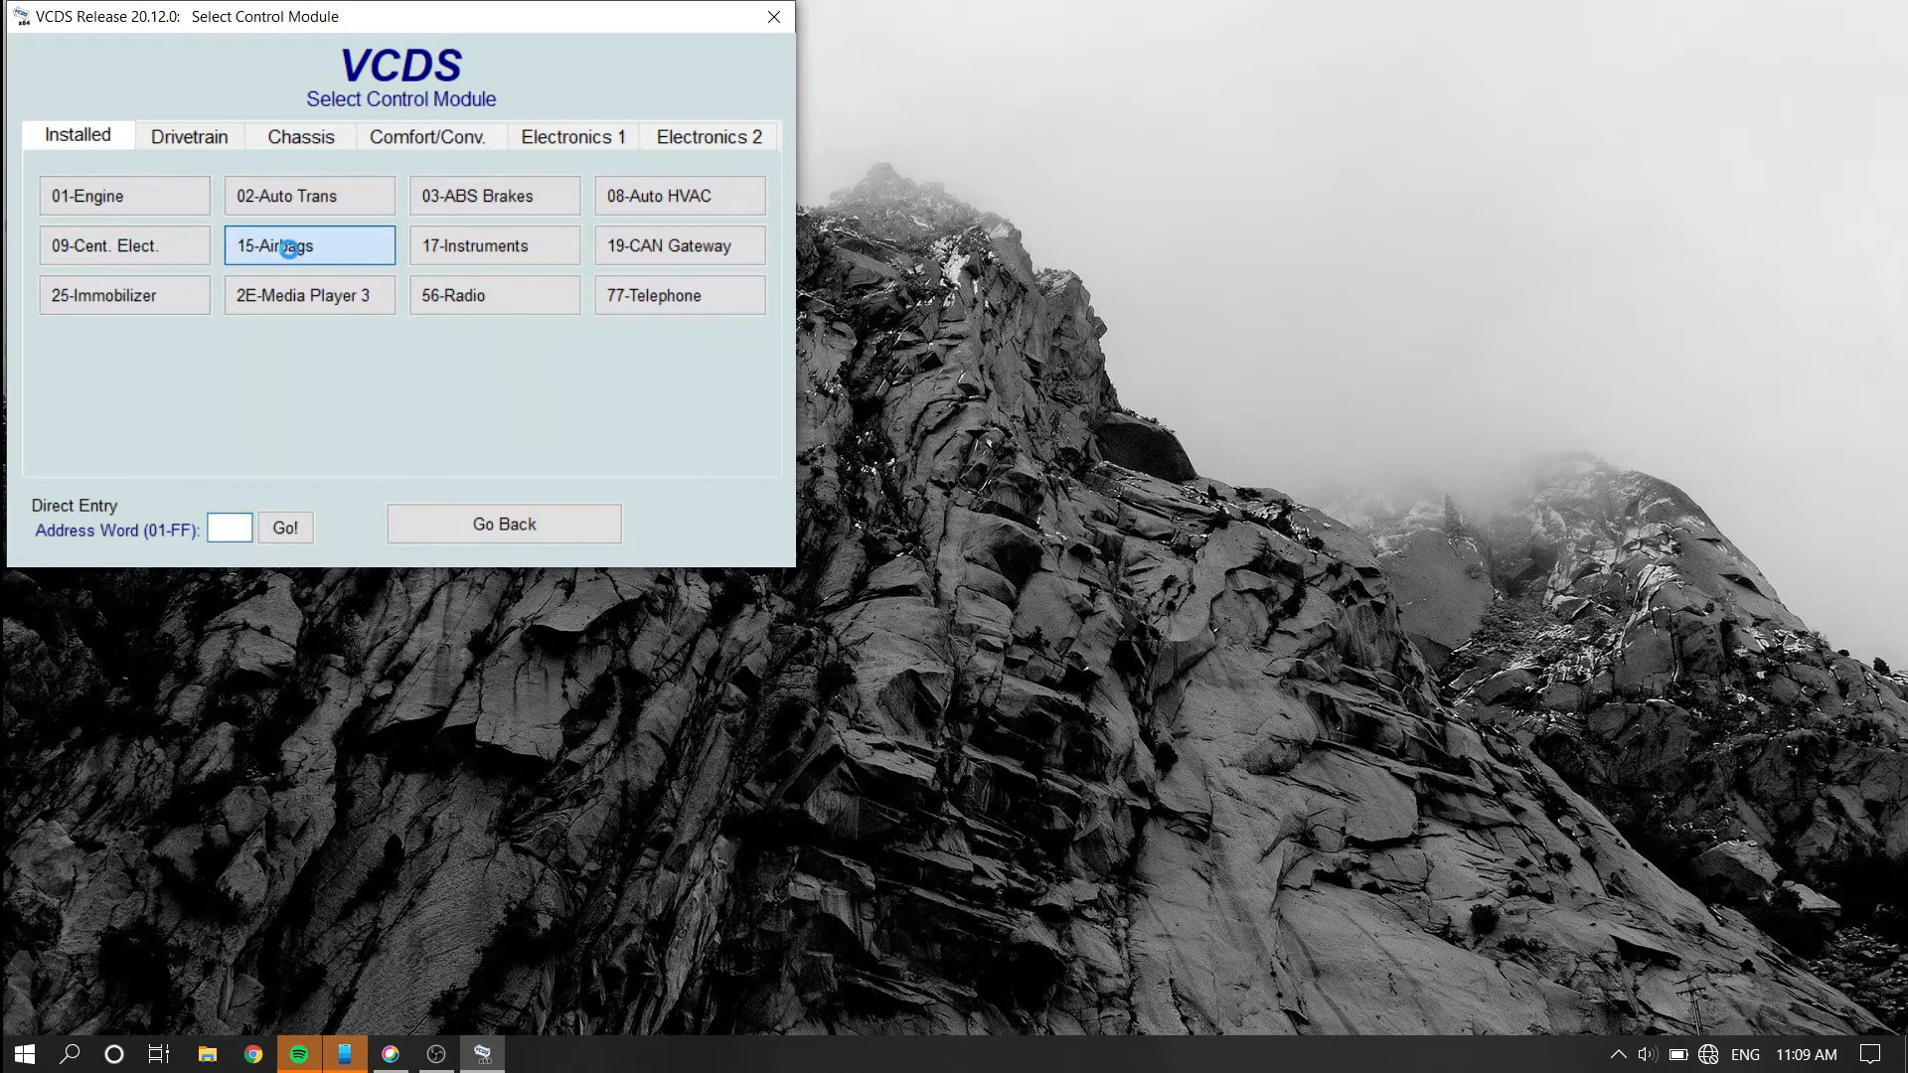
left_click(309, 244)
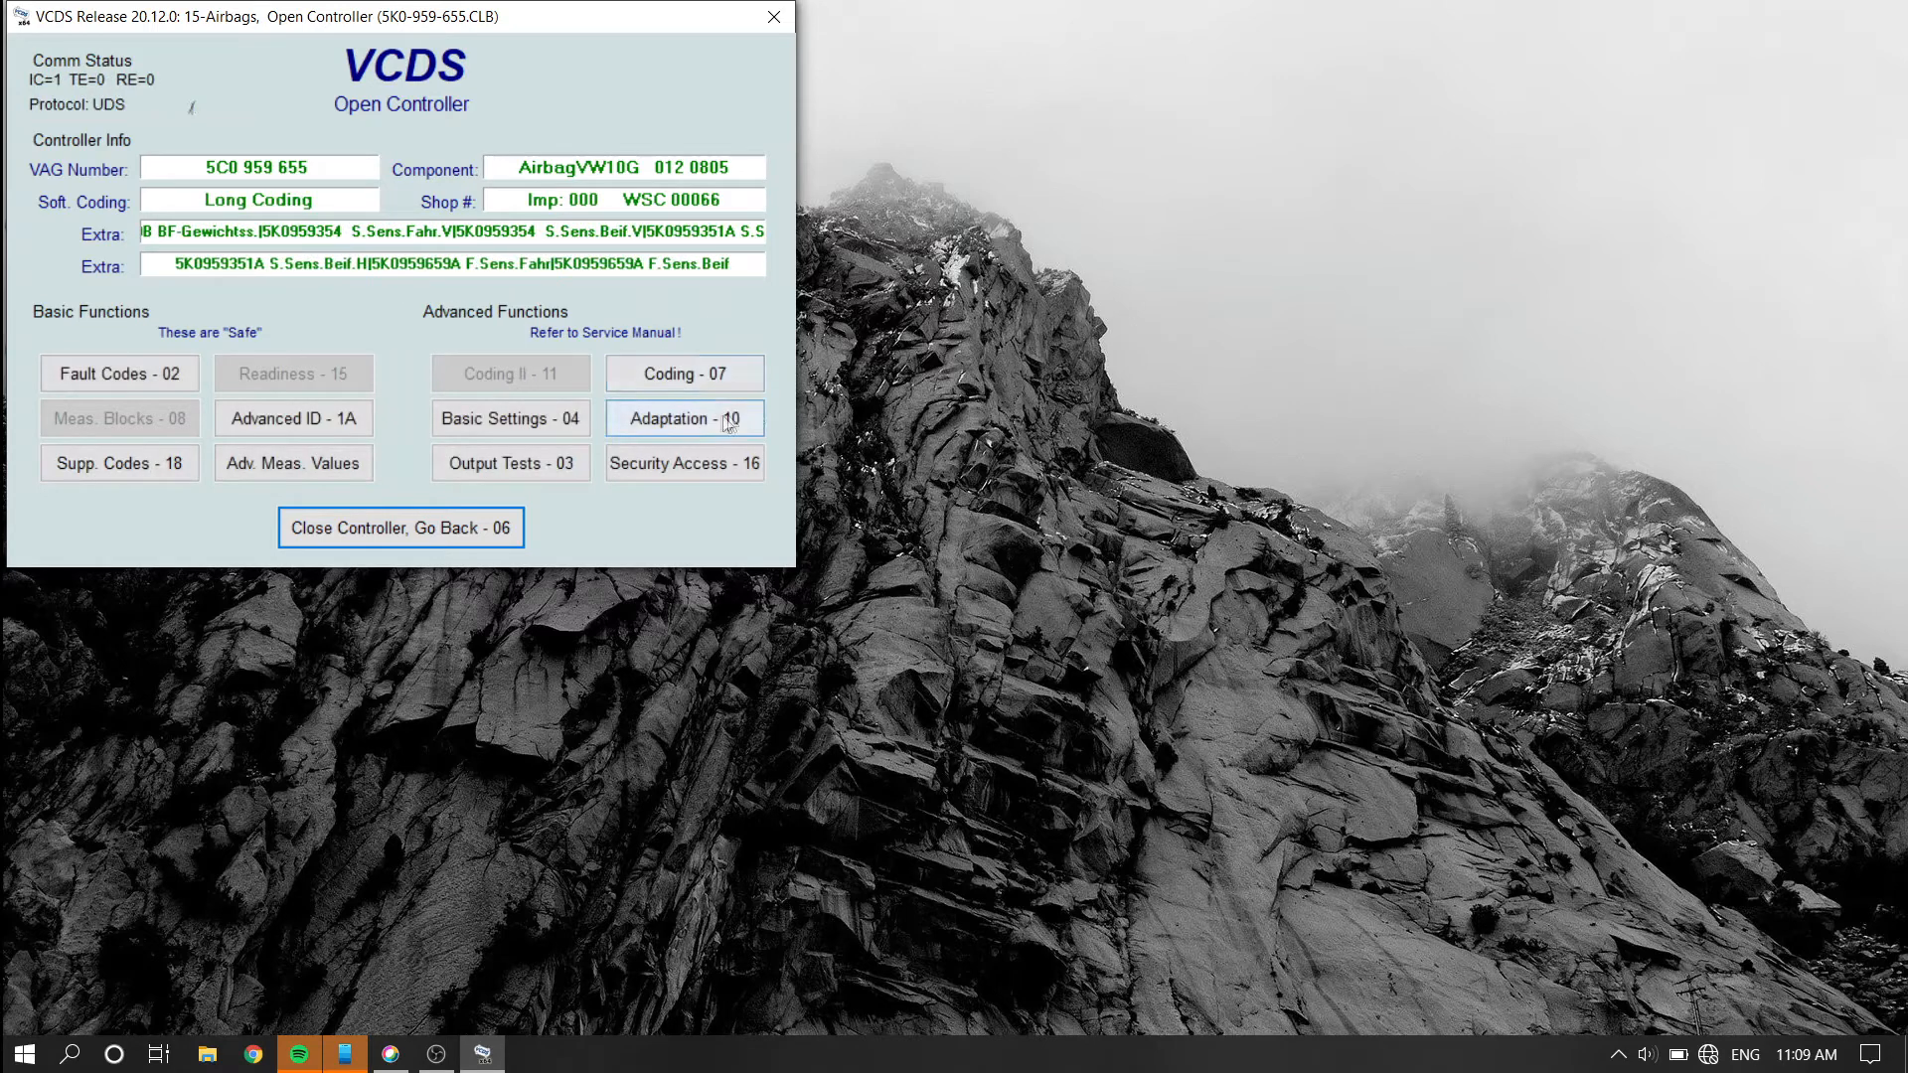
left_click(684, 462)
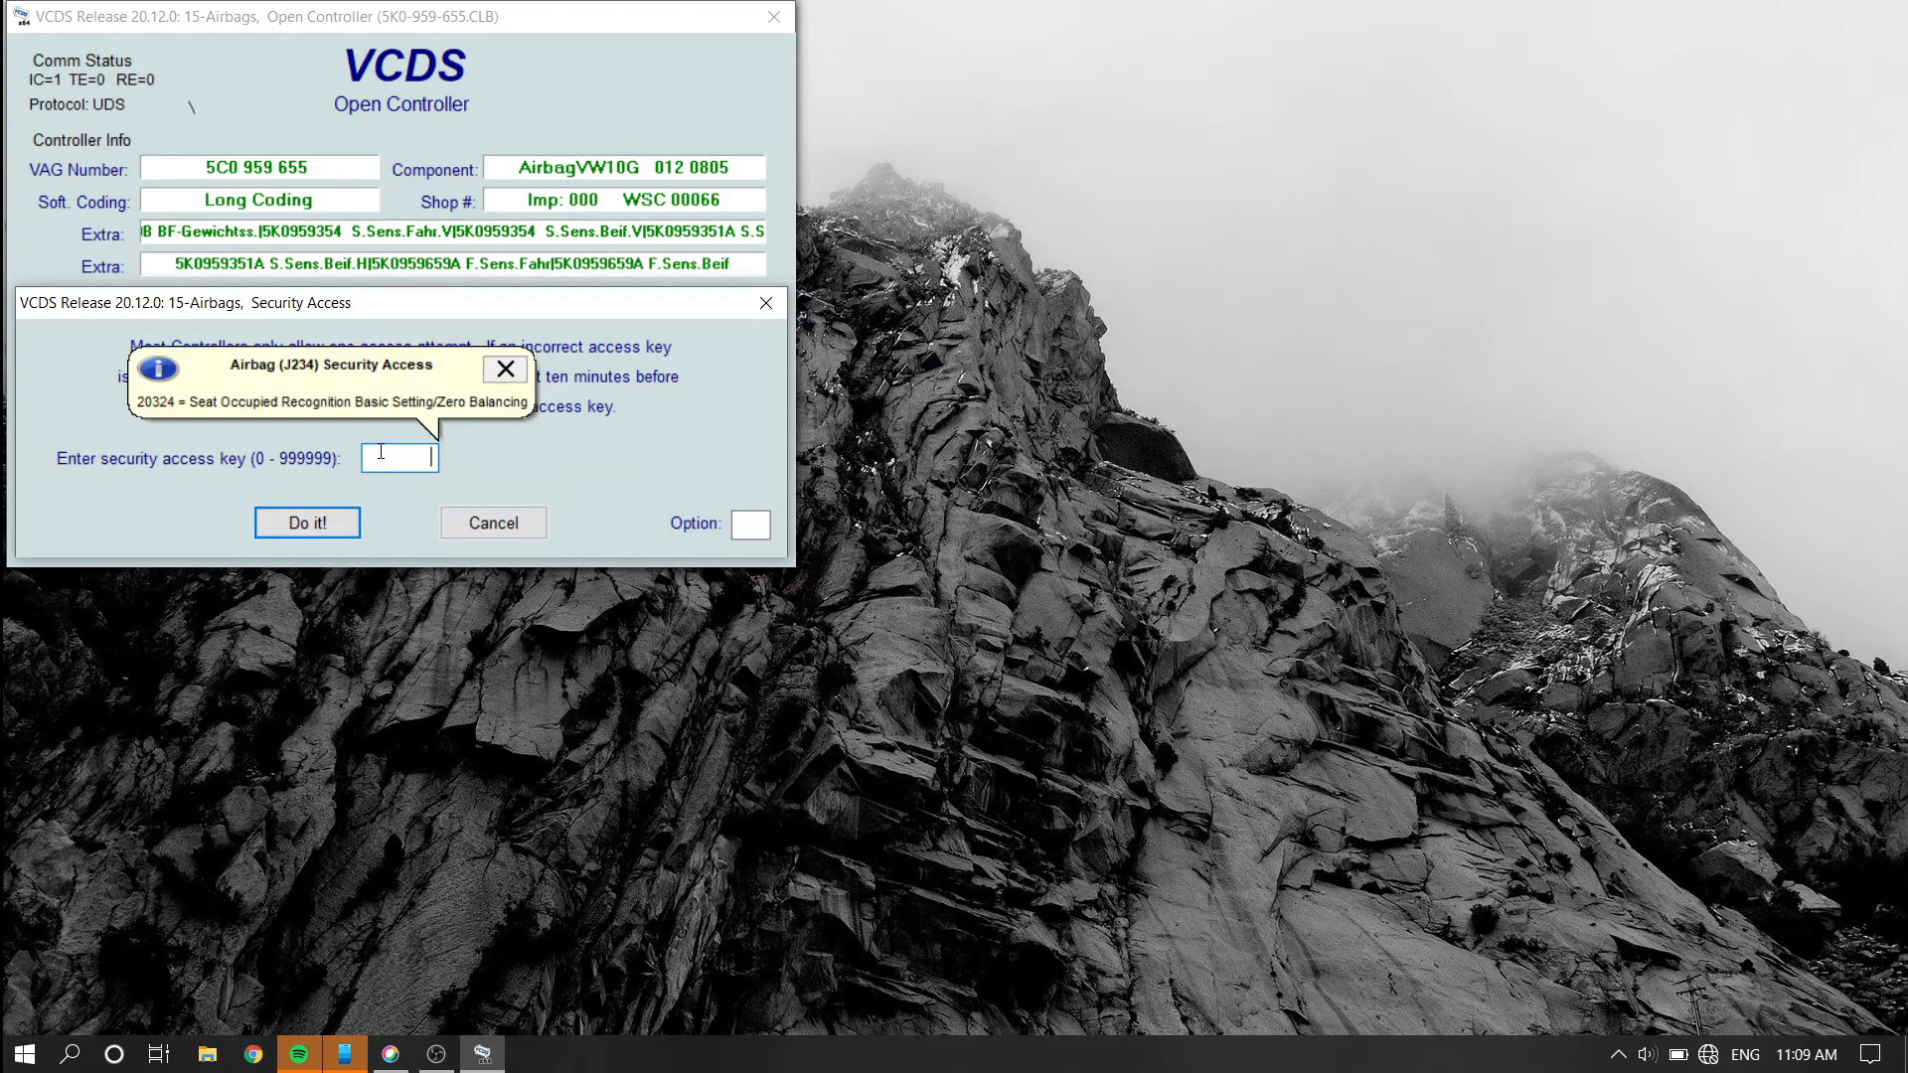
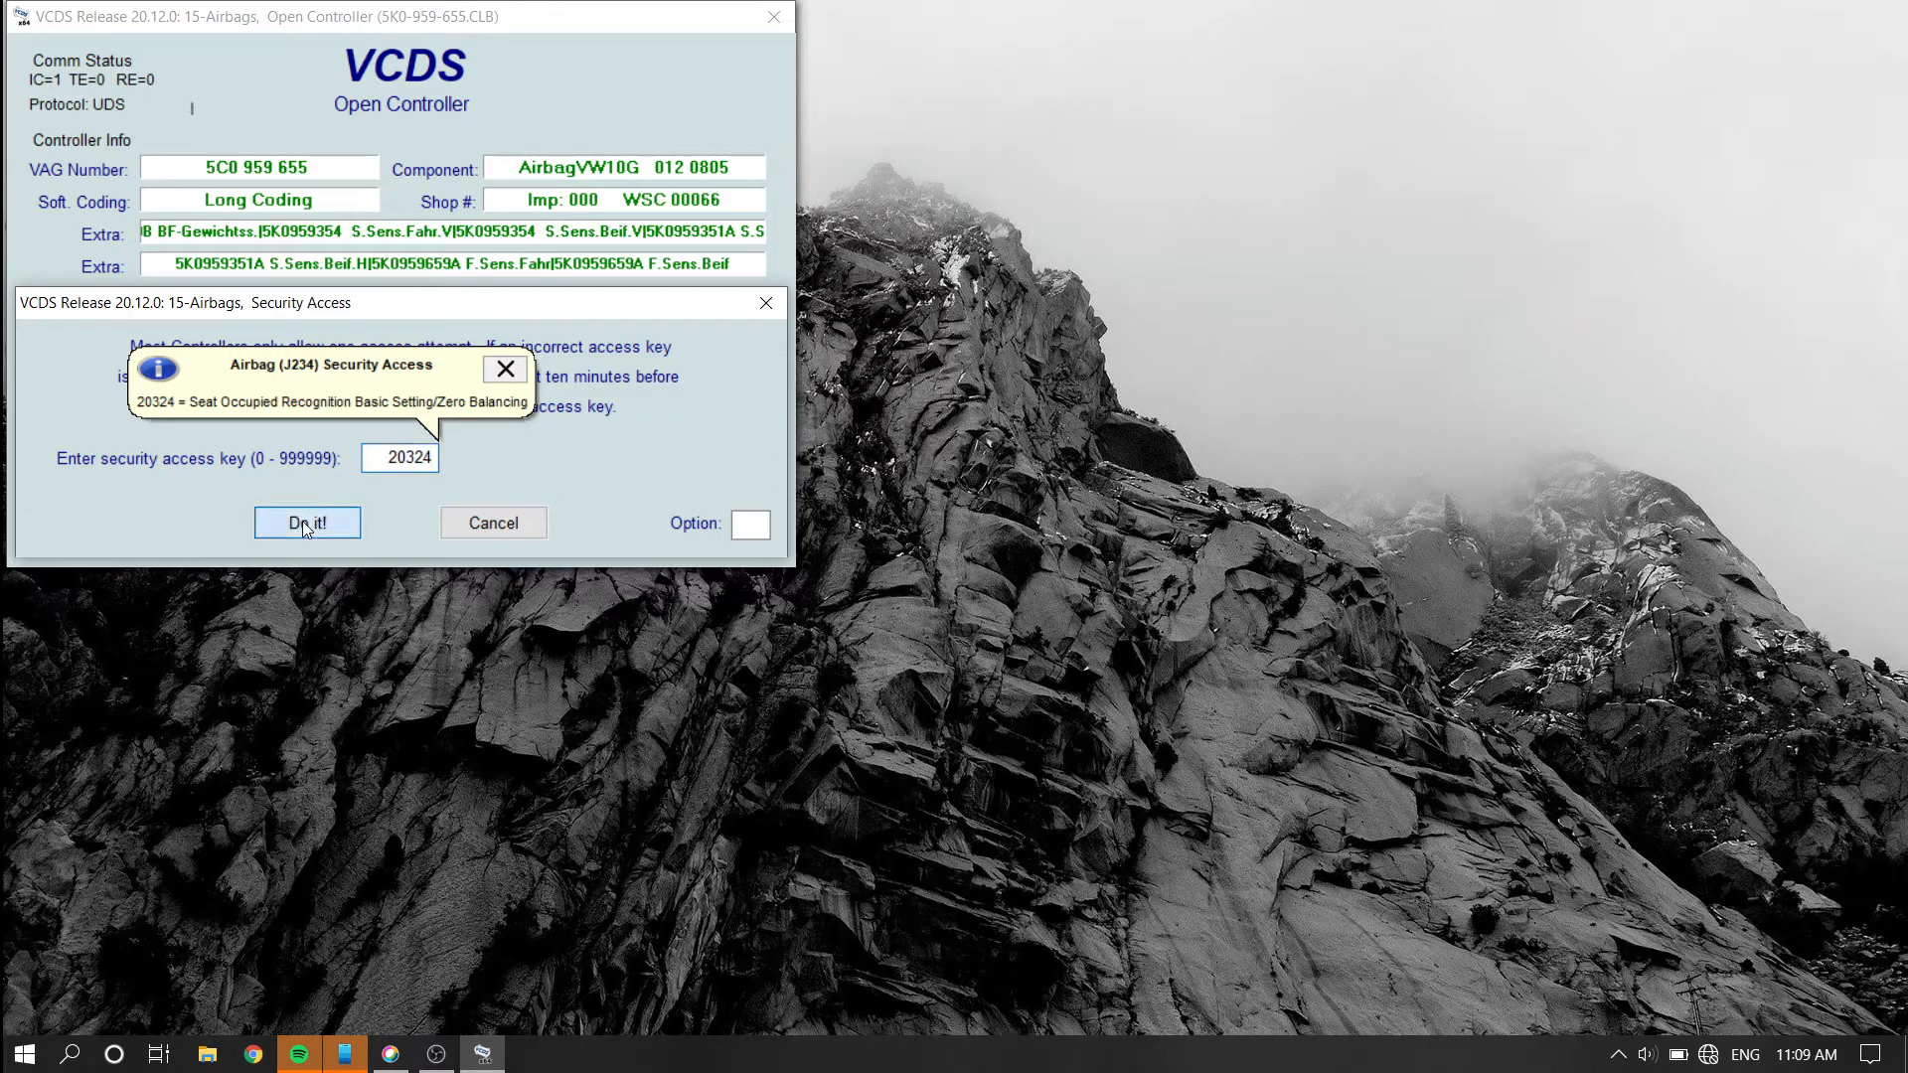
left_click(307, 522)
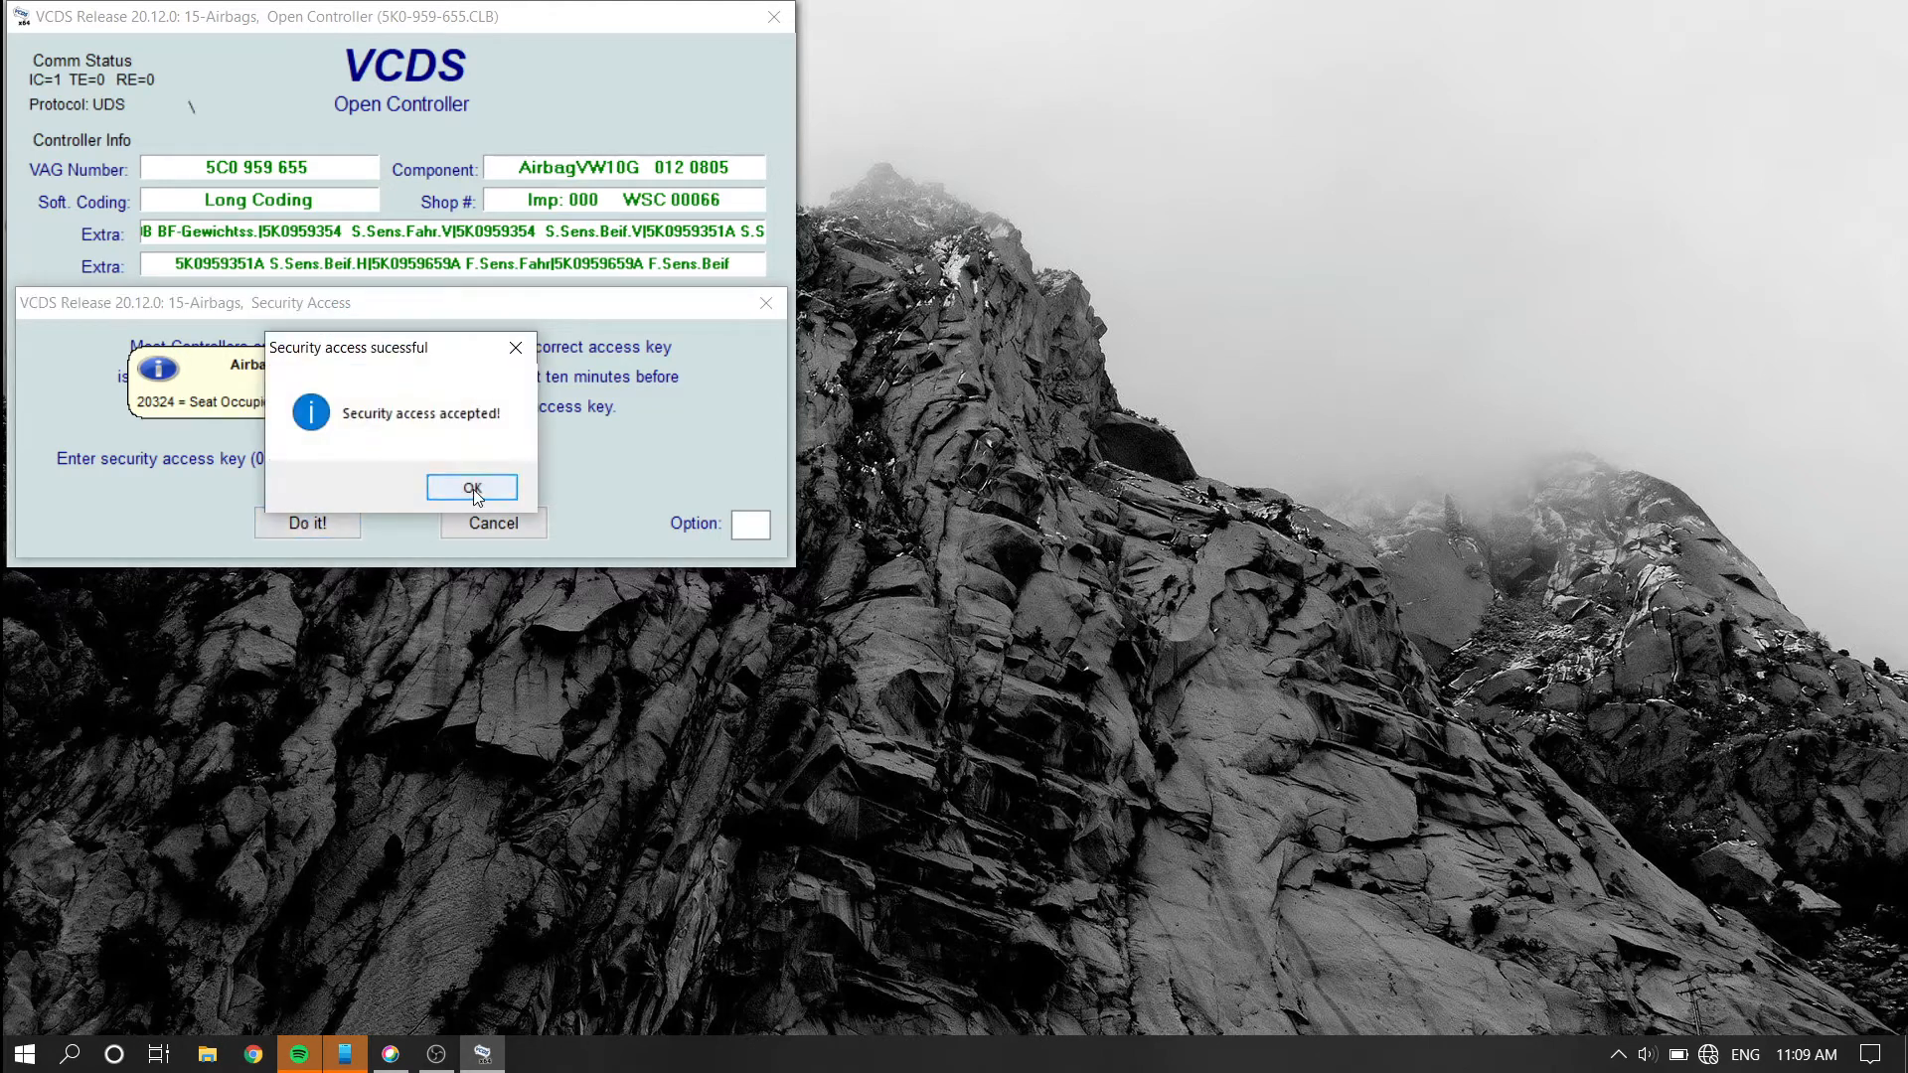
left_click(472, 488)
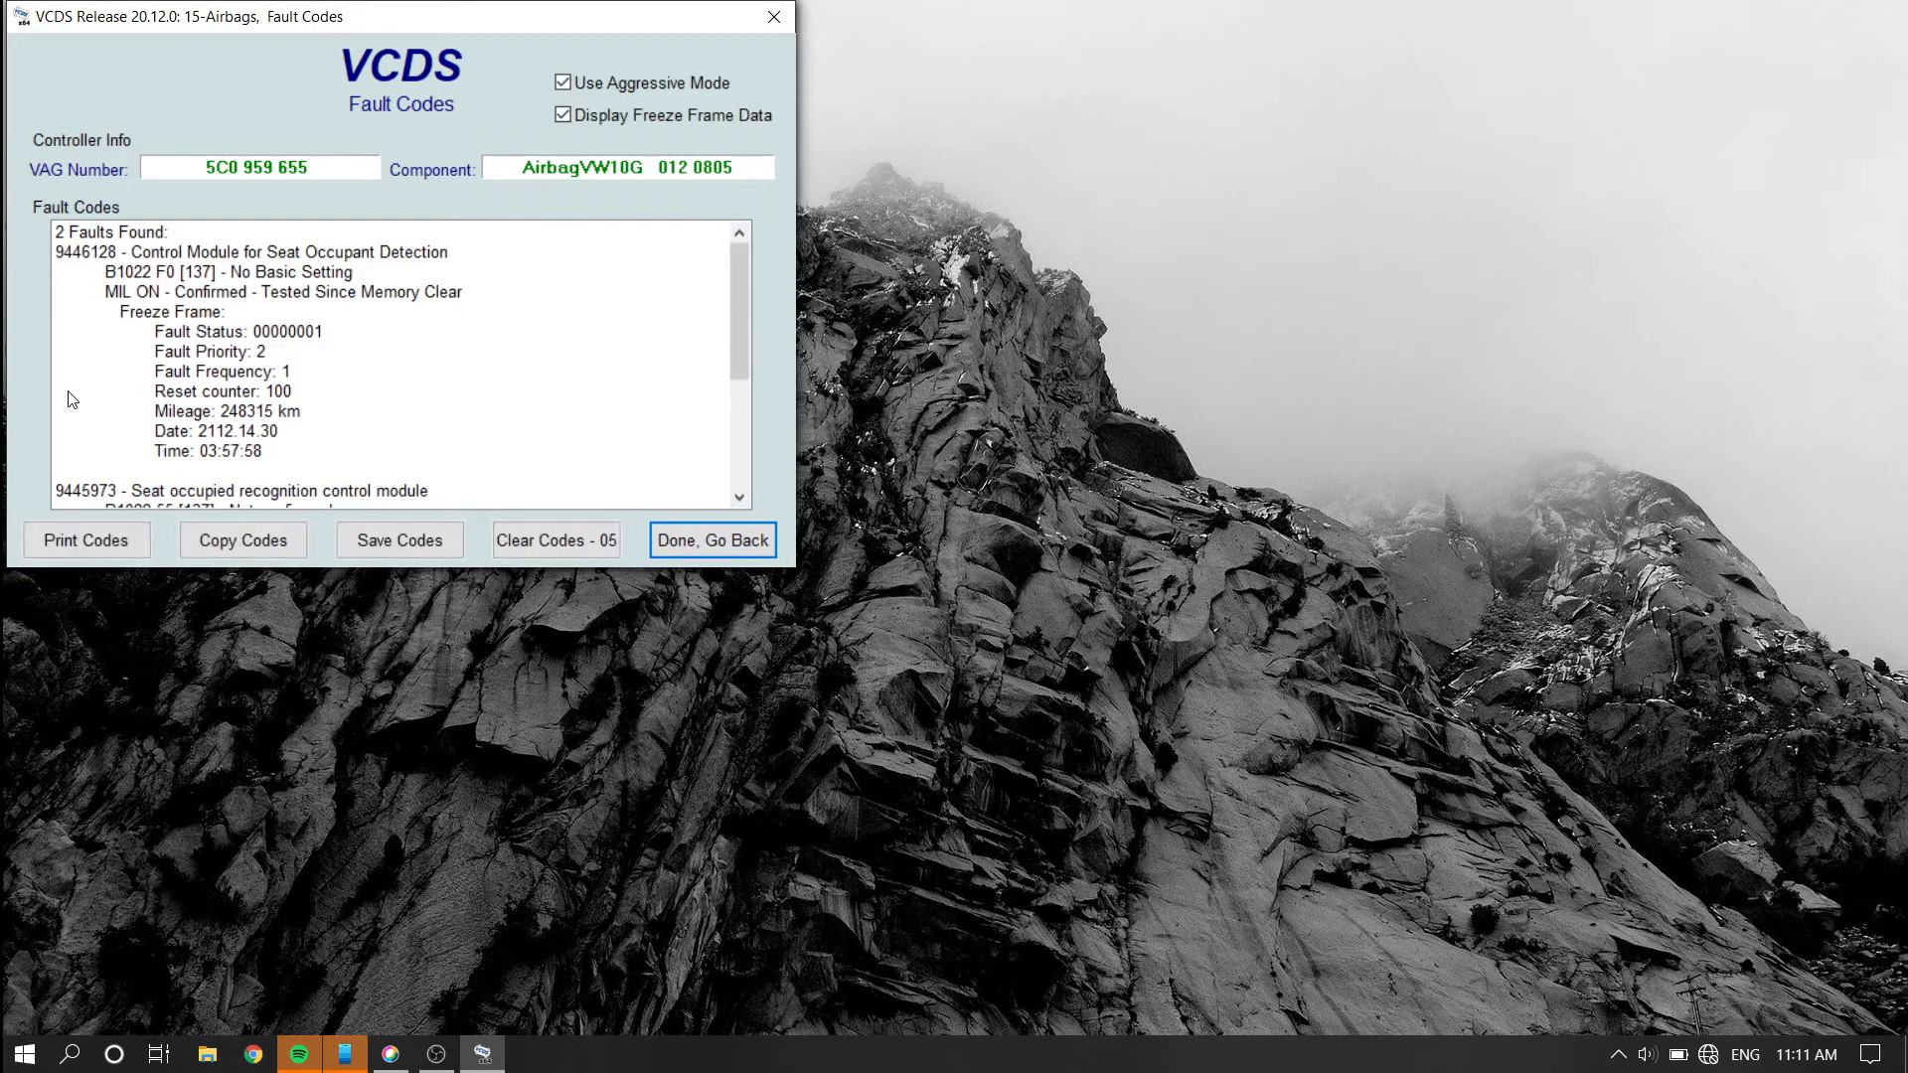
Save the airbag fault code report as a PDF, then leave the fault list.
left_click(86, 539)
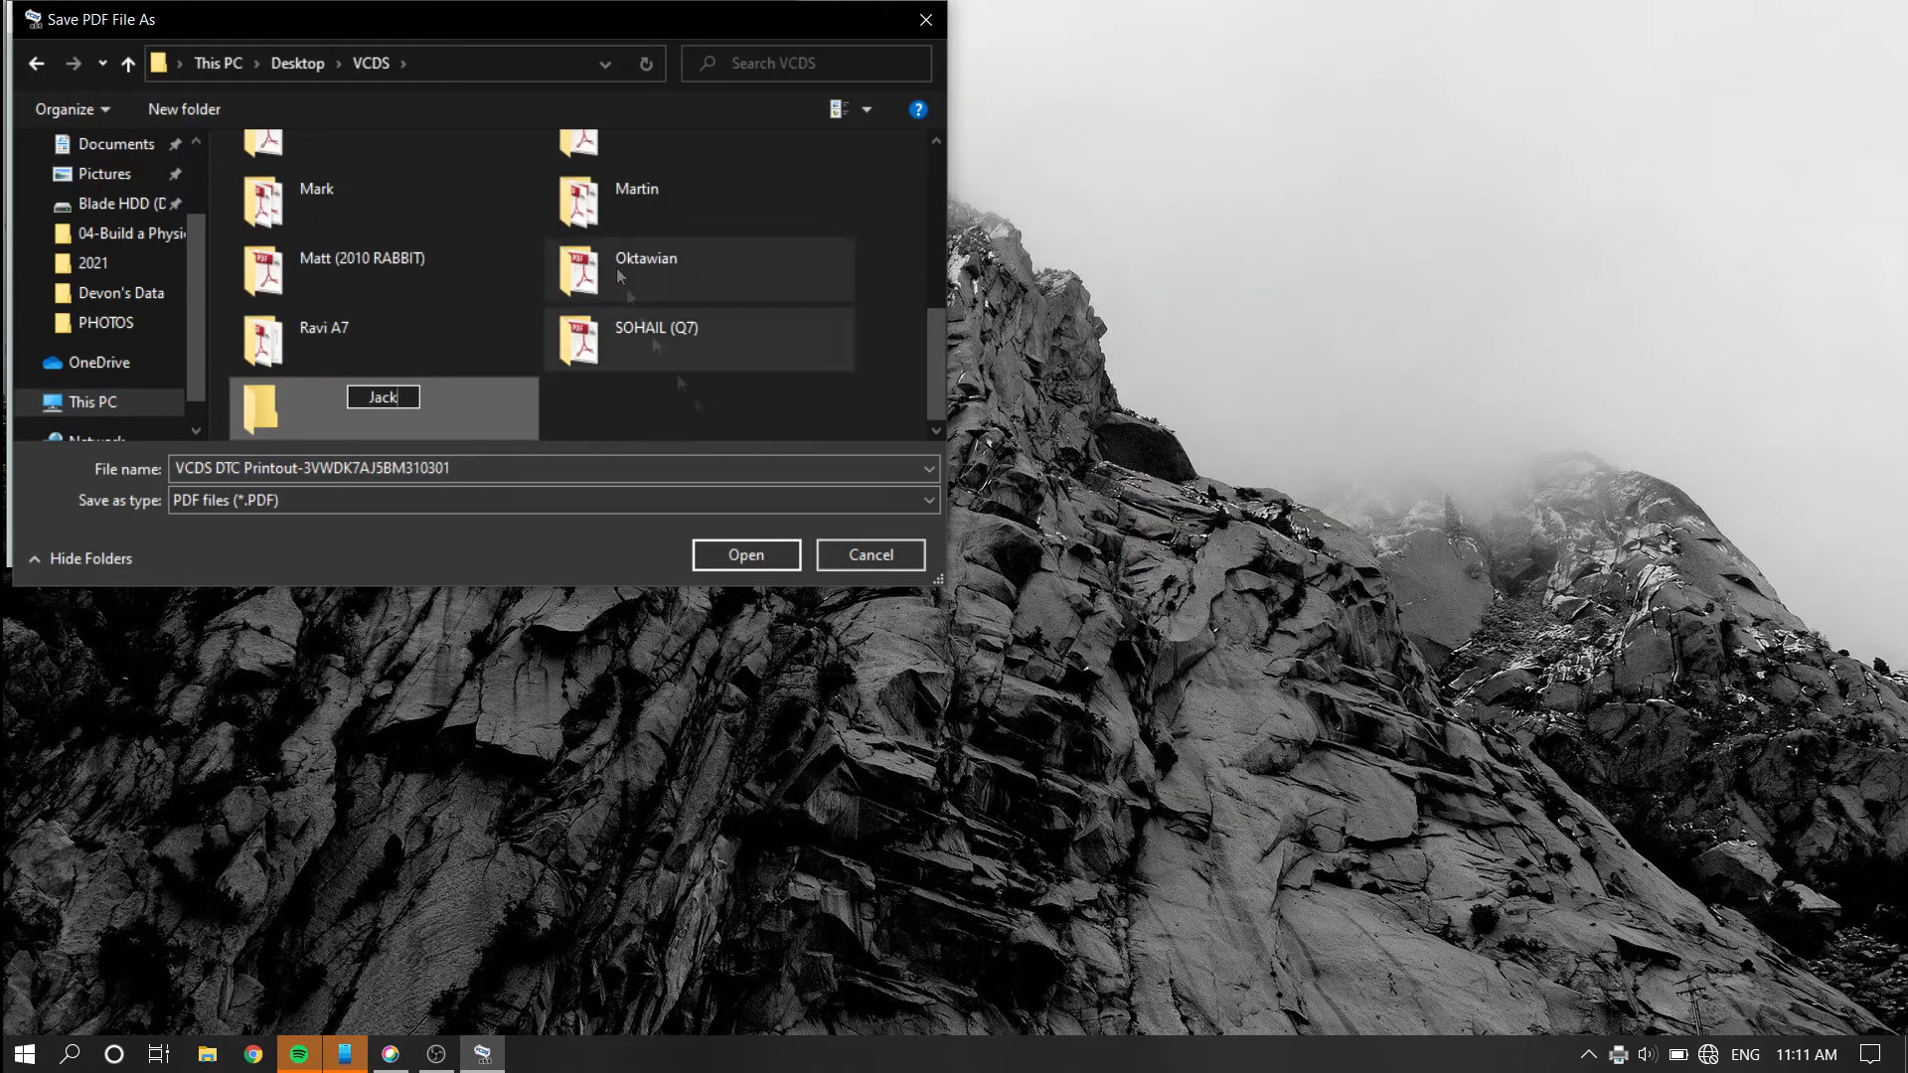
left_click(744, 554)
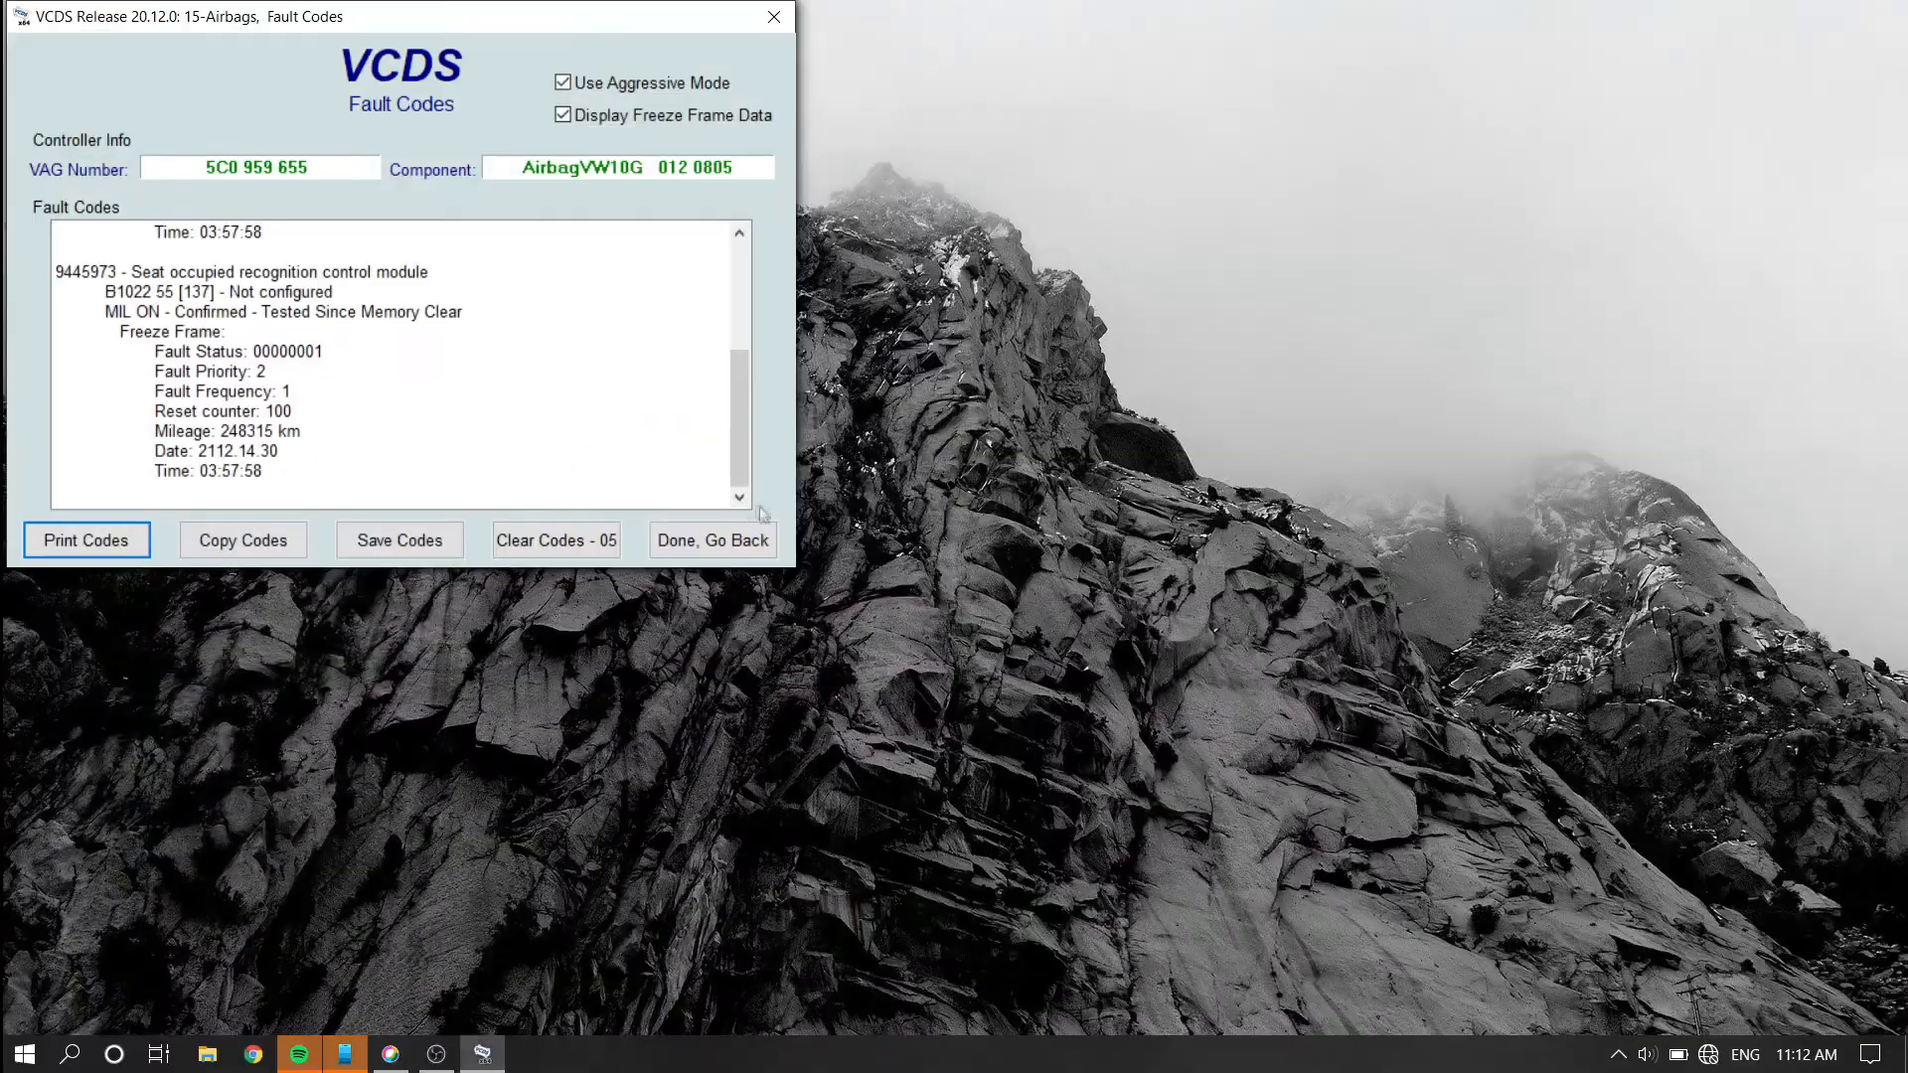
left_click(555, 539)
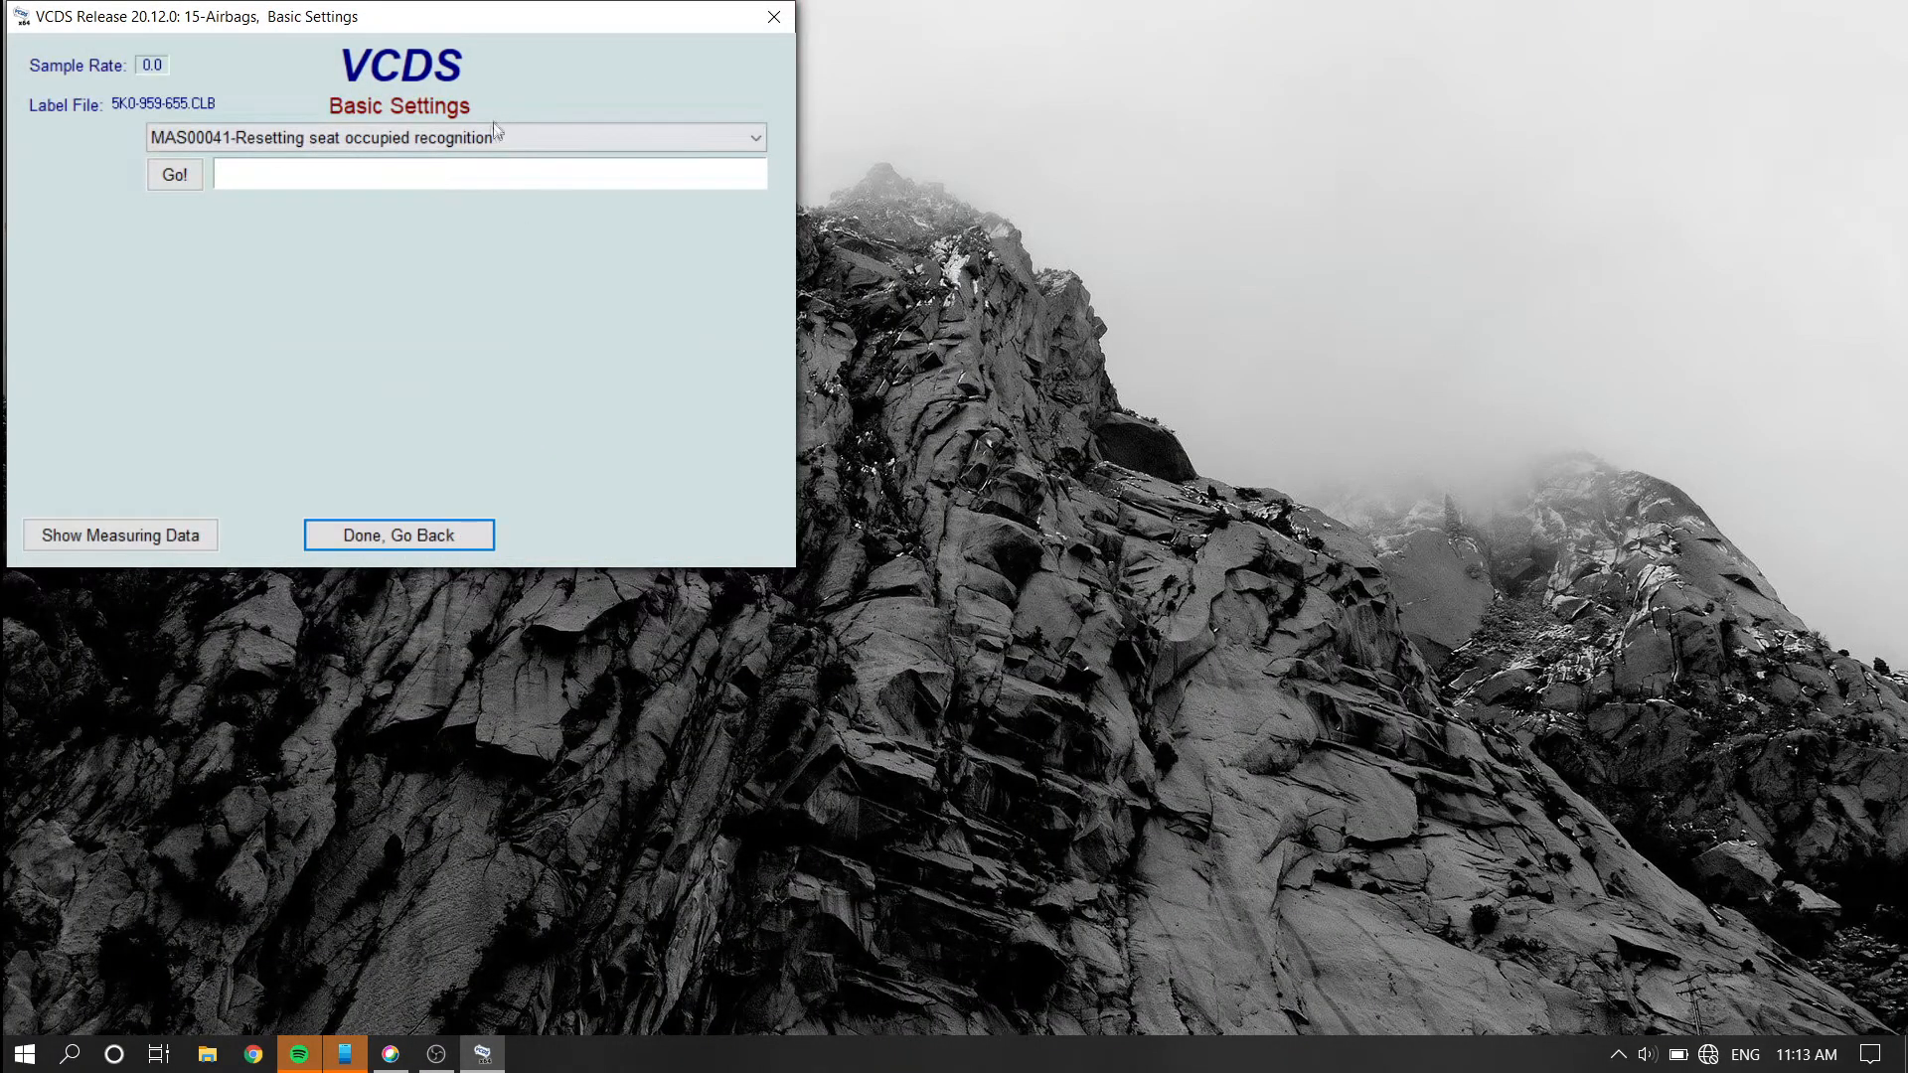
Run basic setting MAS00042-Seat occupied recognition serial number, then return to the controller.
left_click(754, 136)
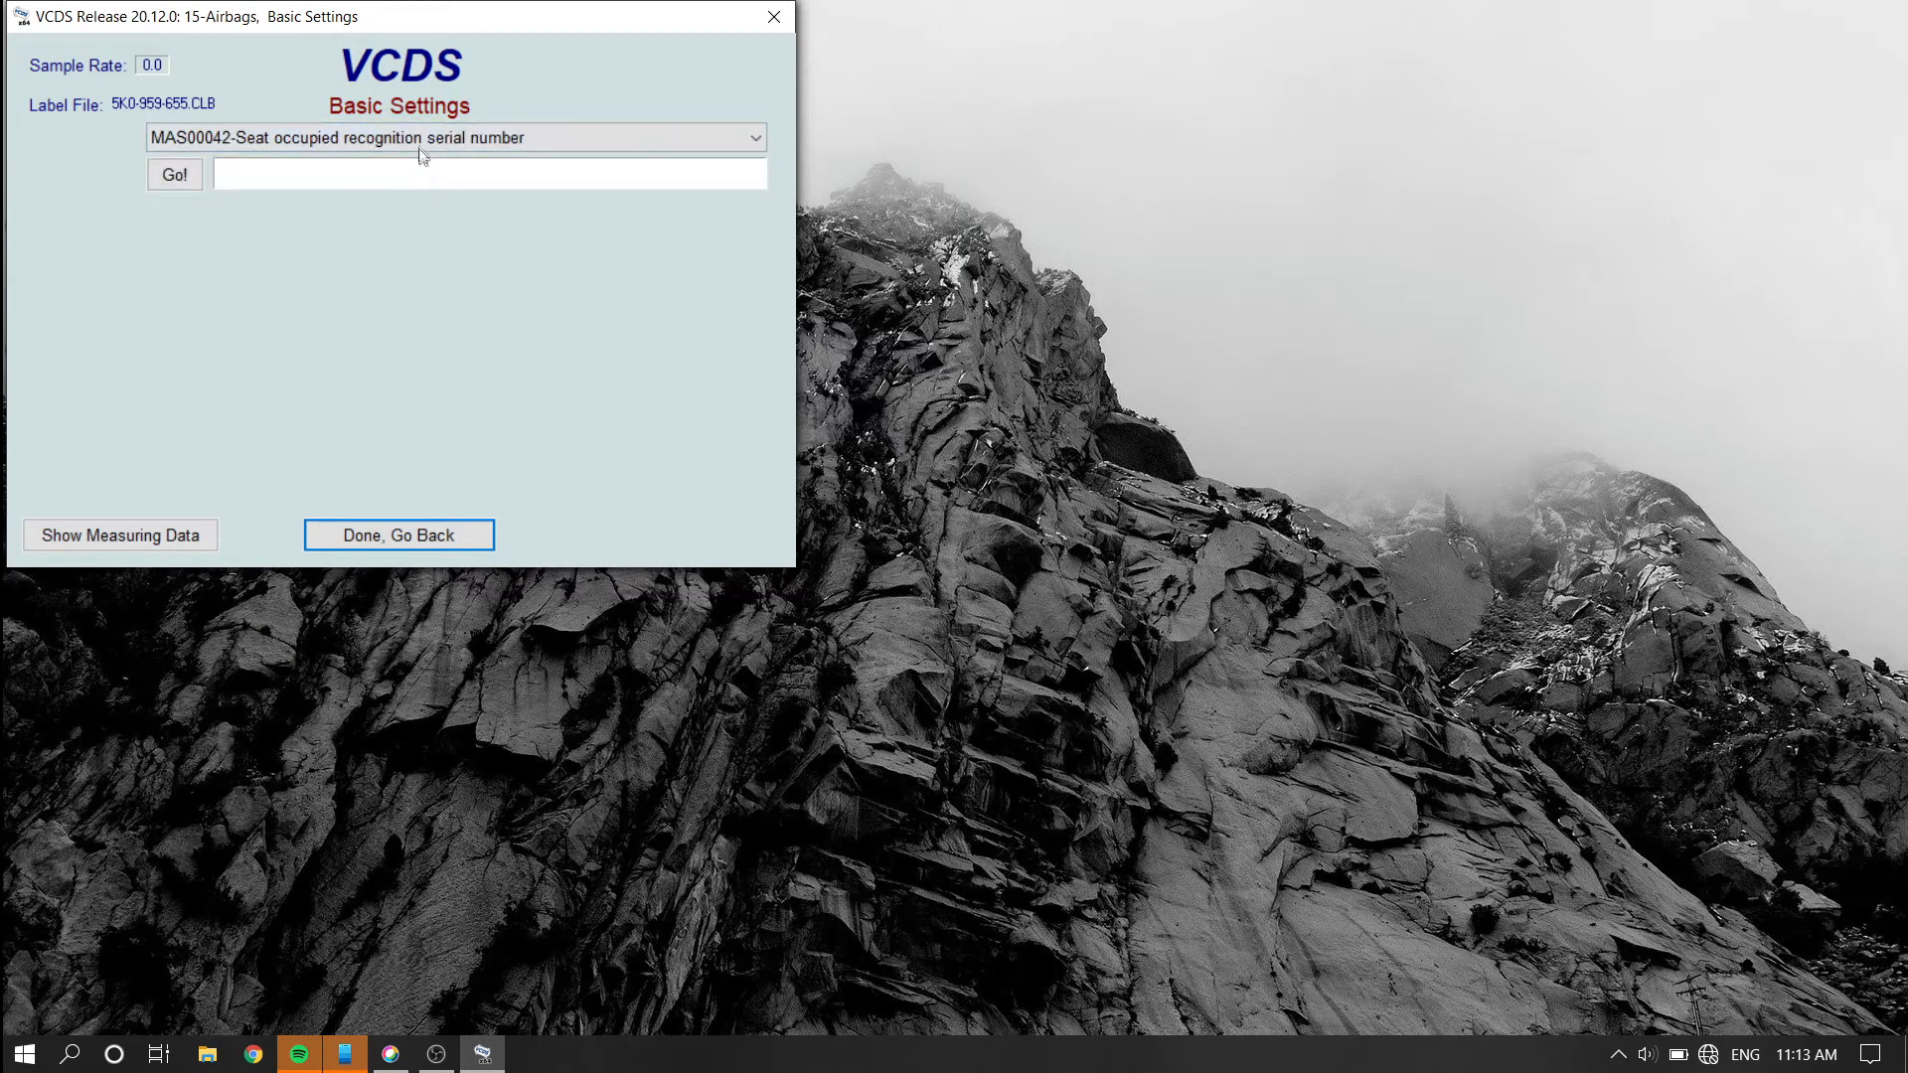
left_click(174, 174)
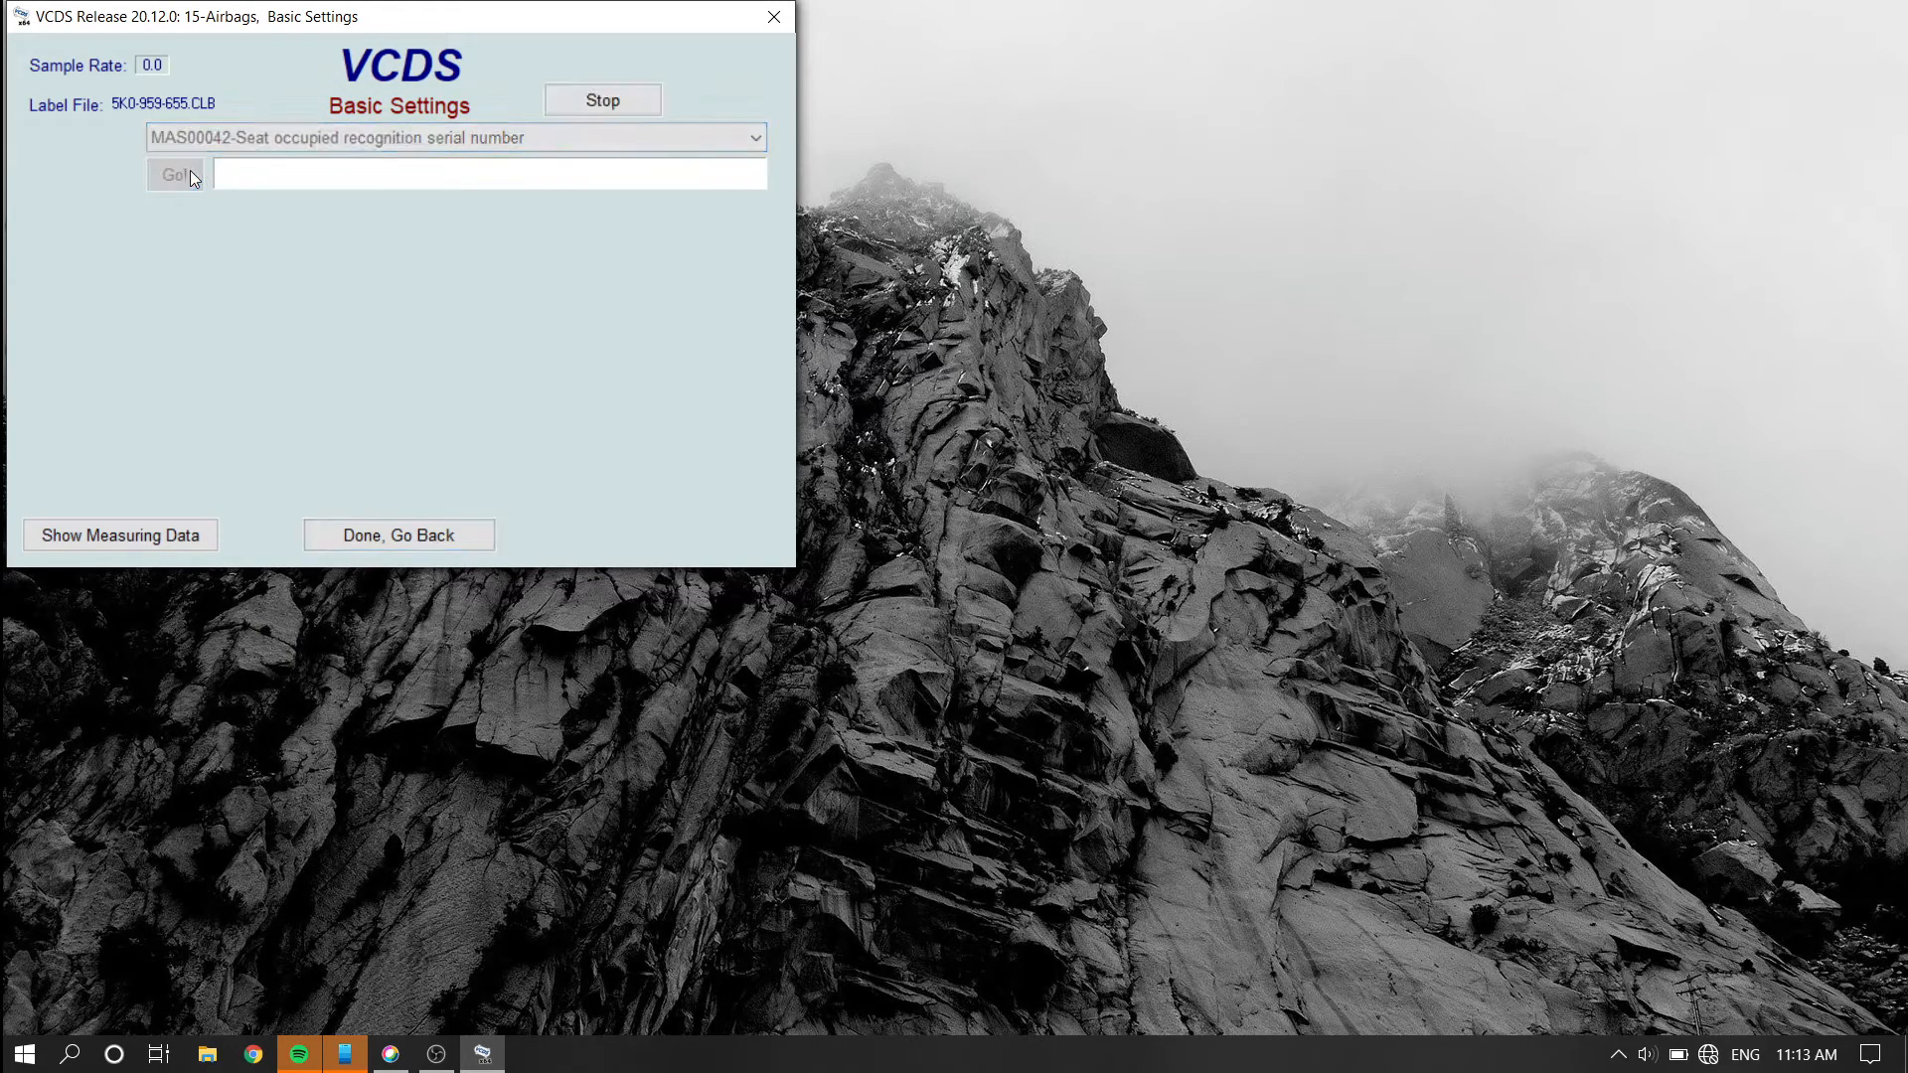
left_click(175, 174)
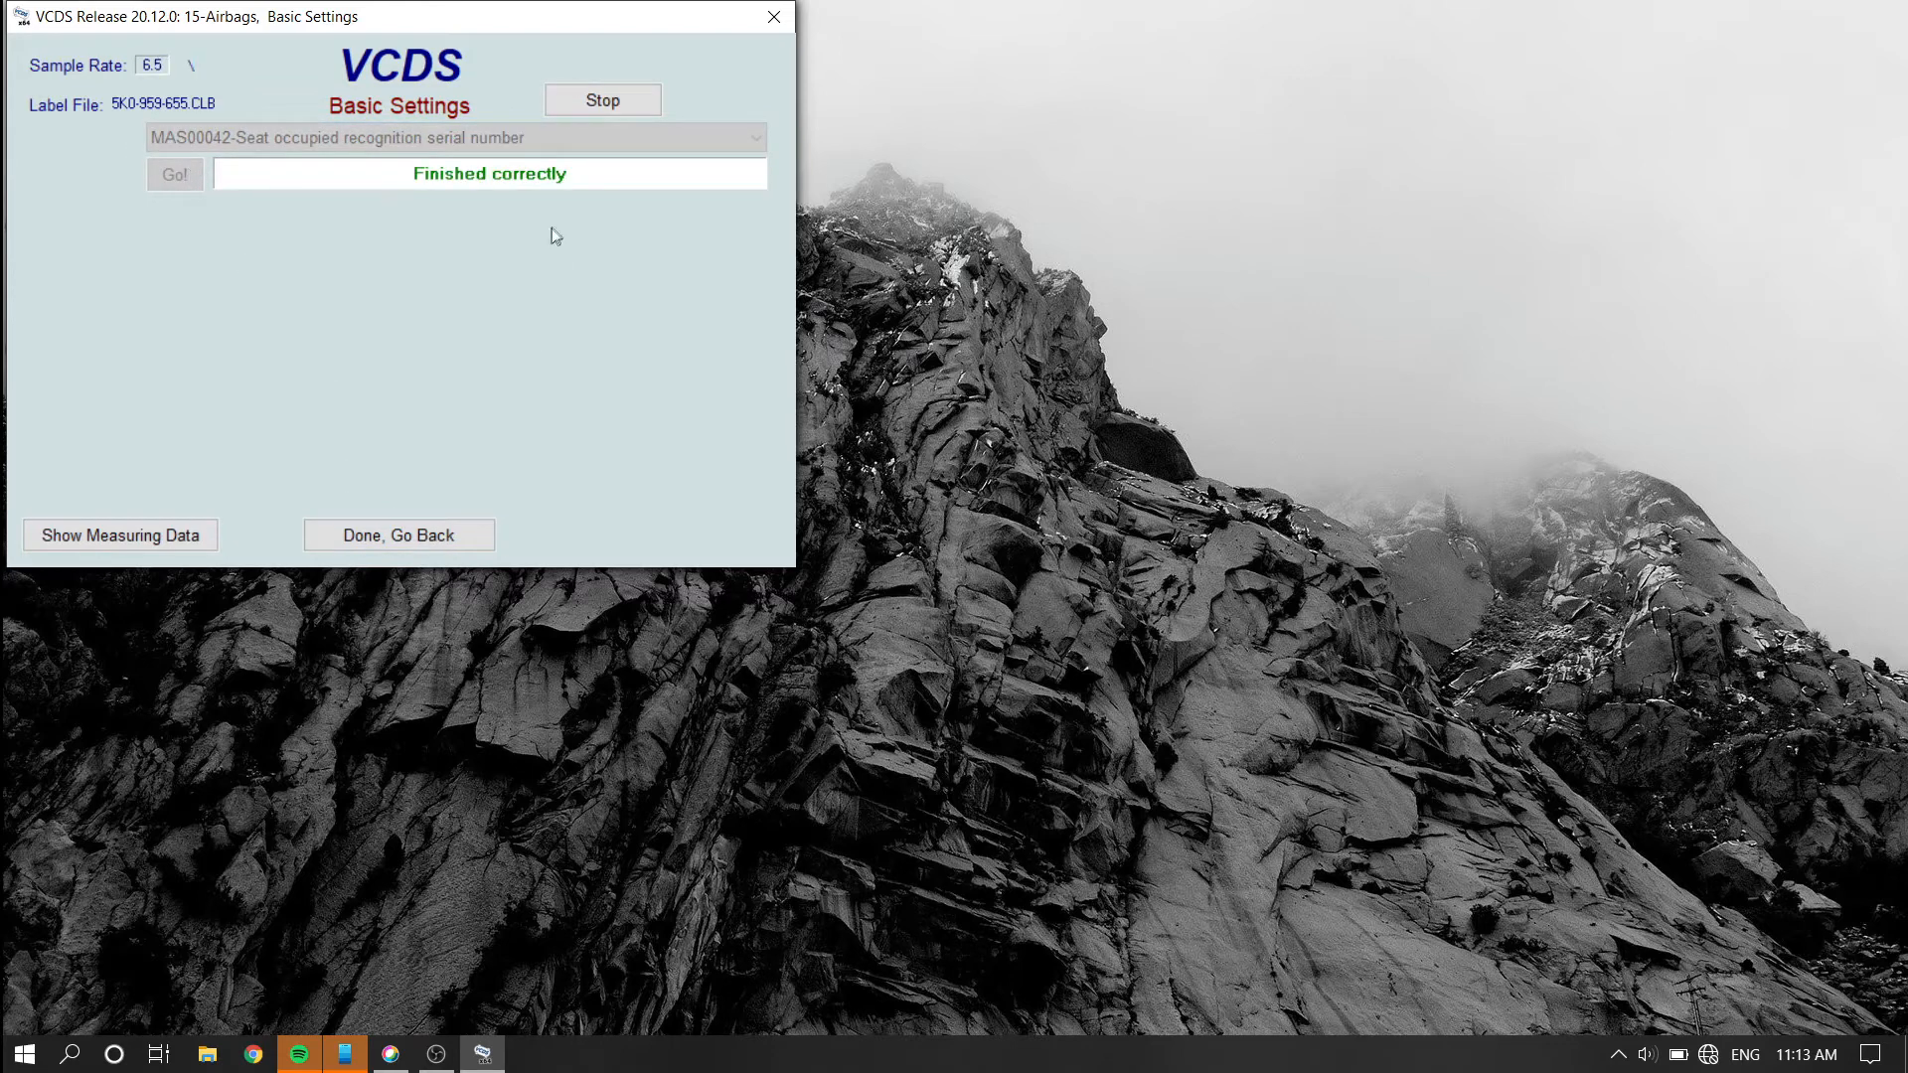
left_click(398, 534)
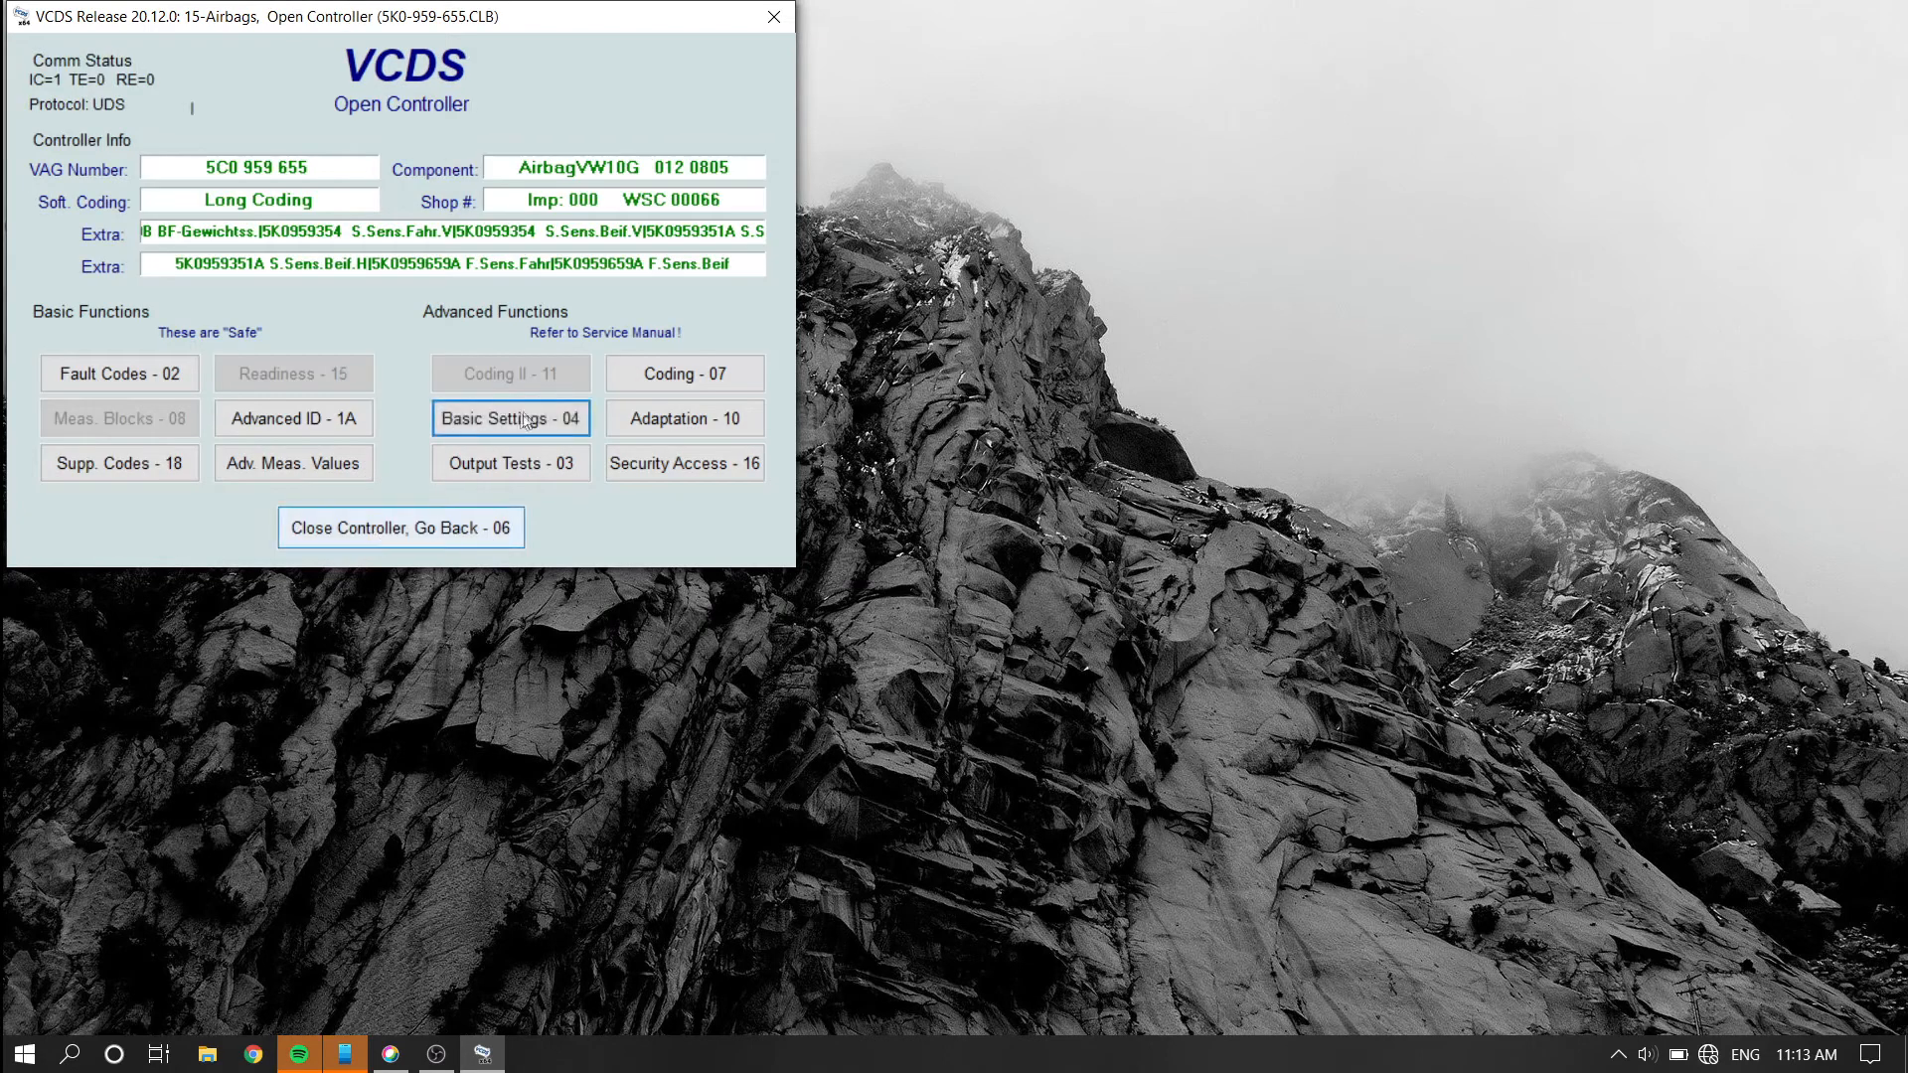
Run basic setting MAS00041-Resetting seat occupied recognition, then return to the controller.
left_click(510, 417)
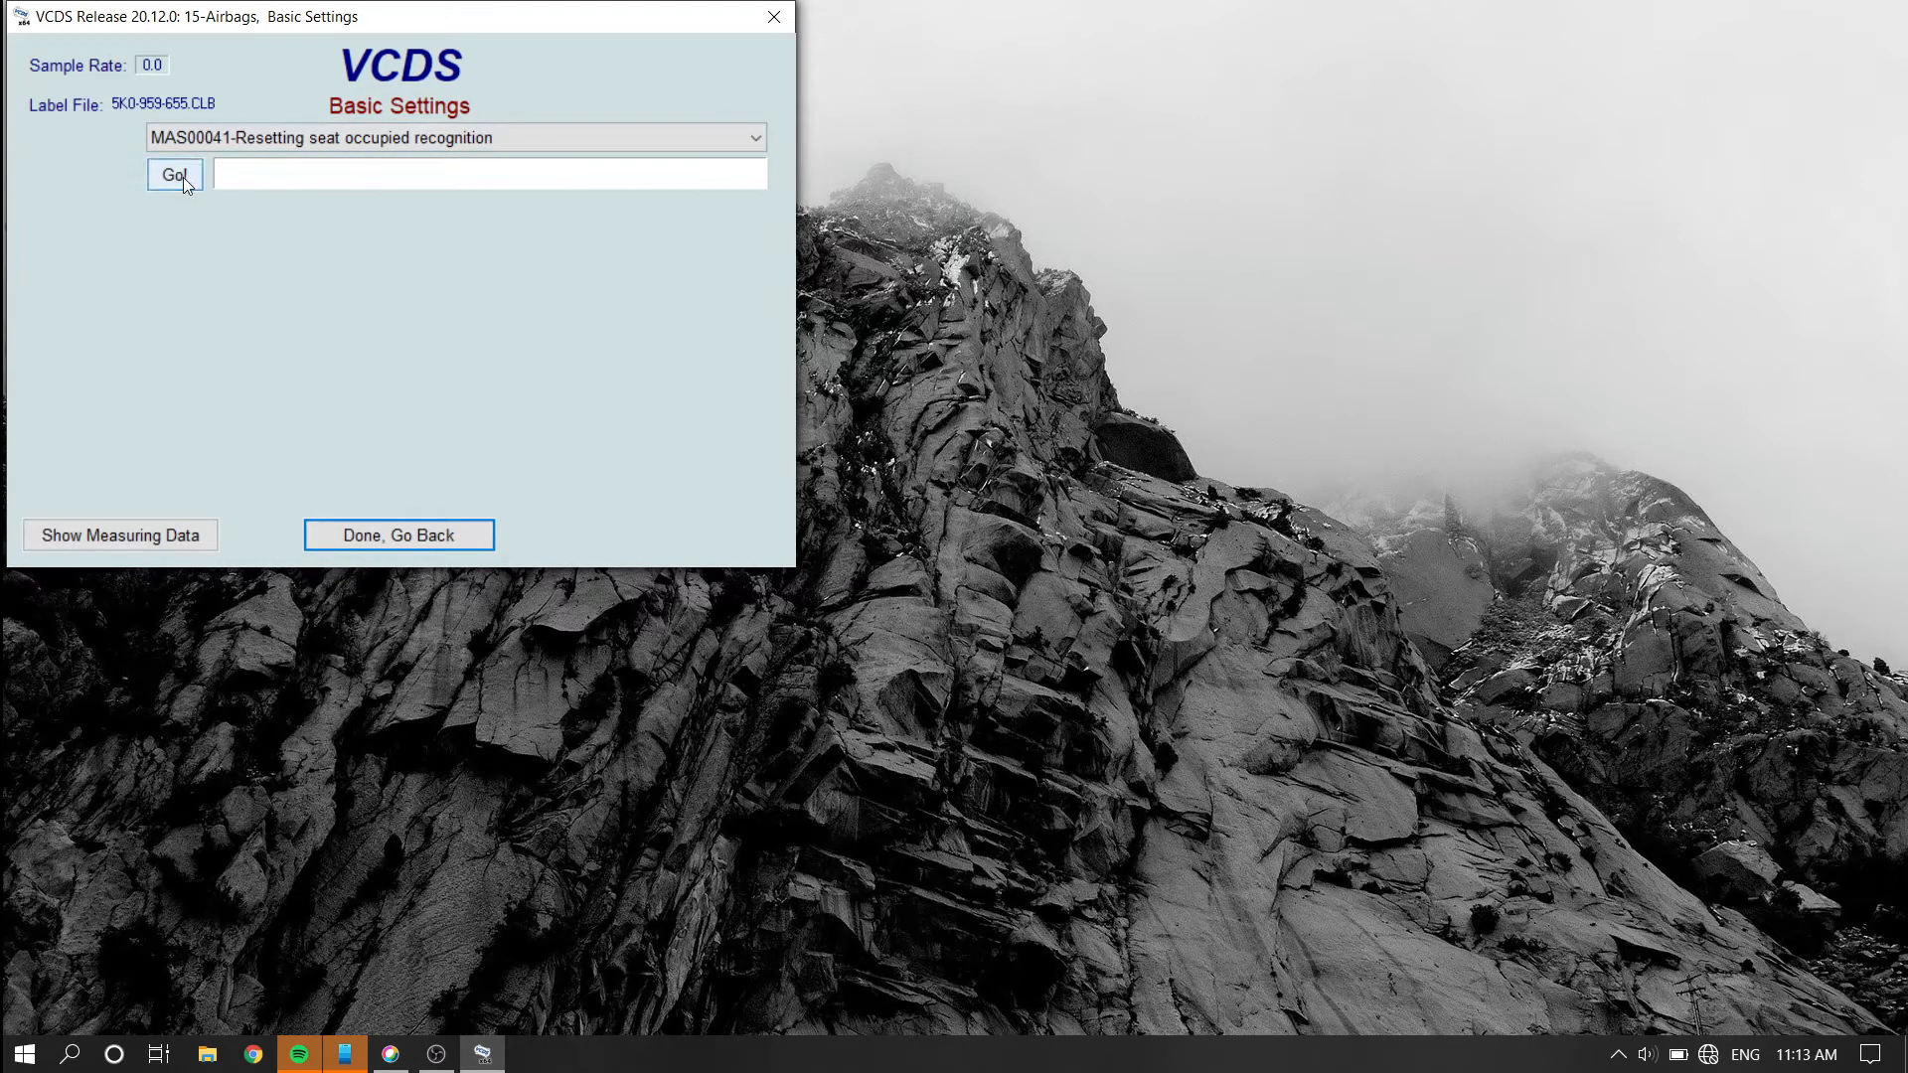
left_click(174, 174)
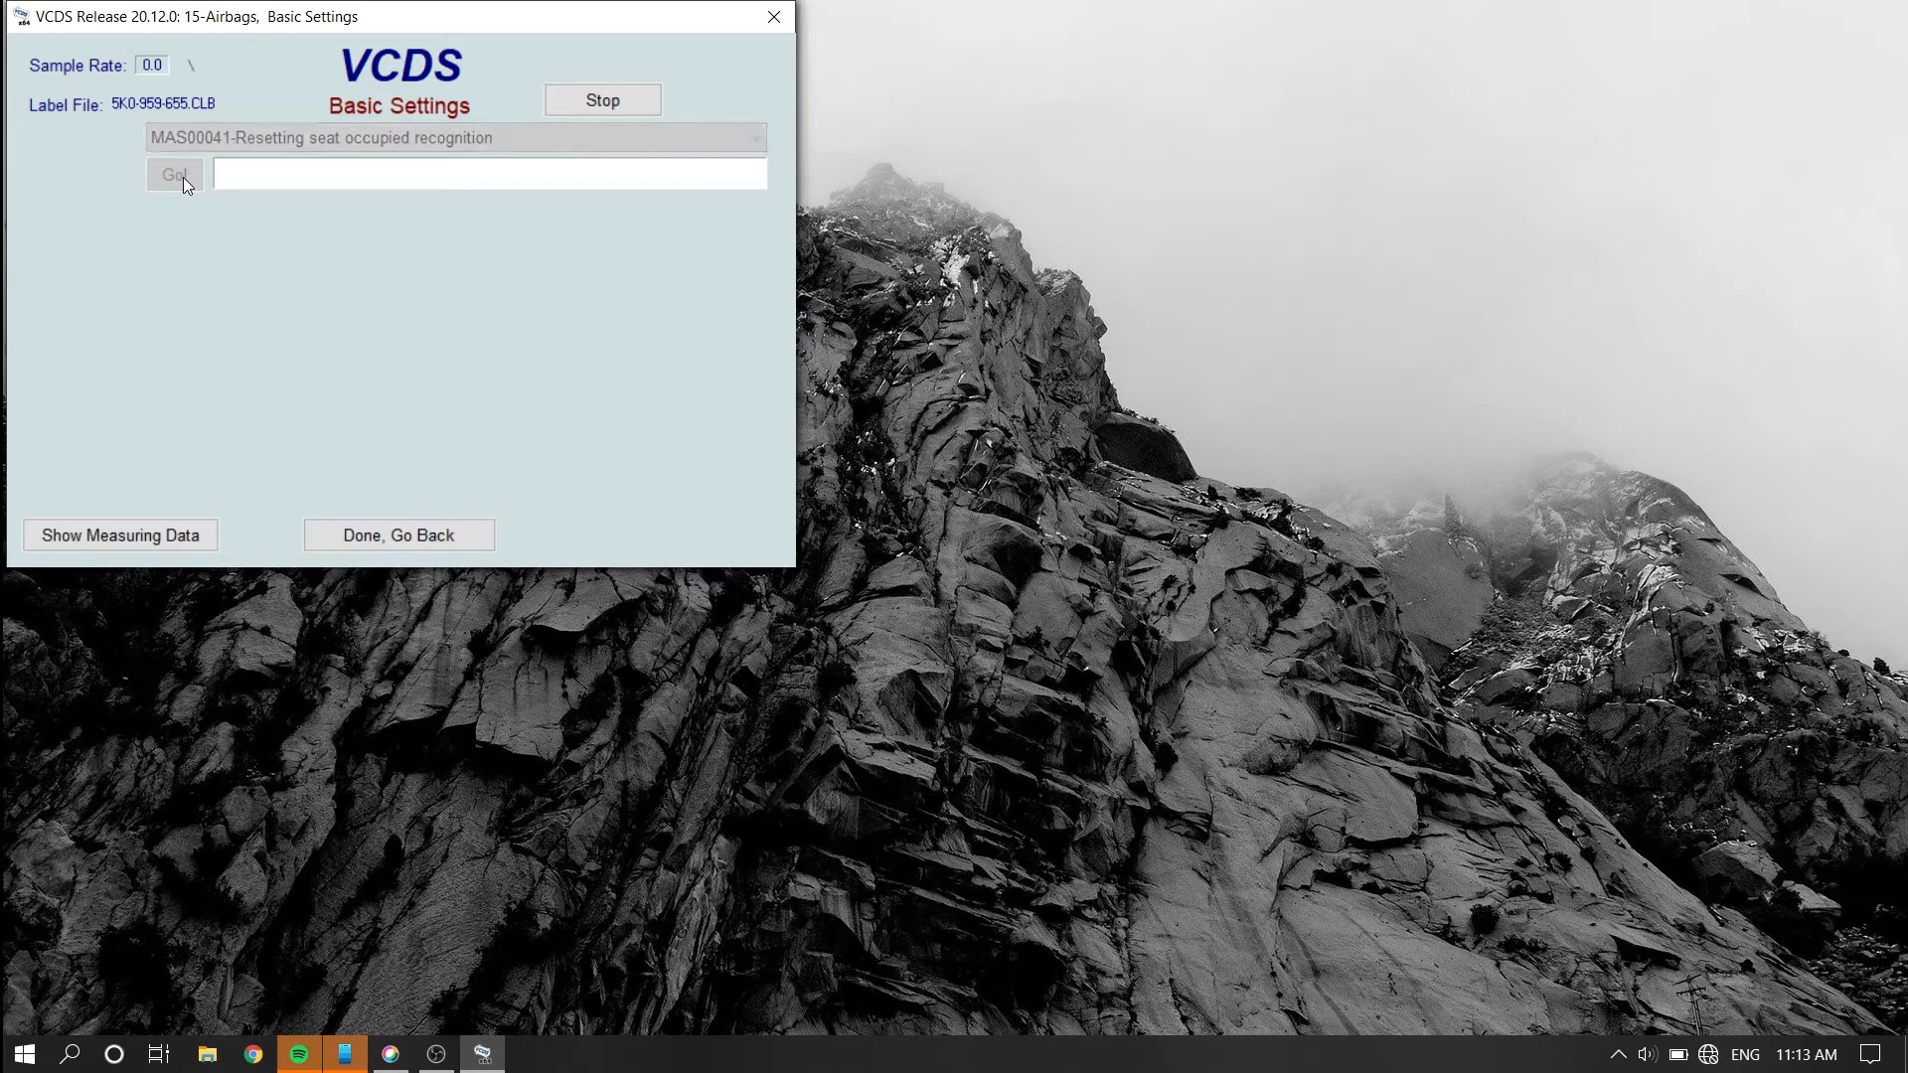
left_click(175, 174)
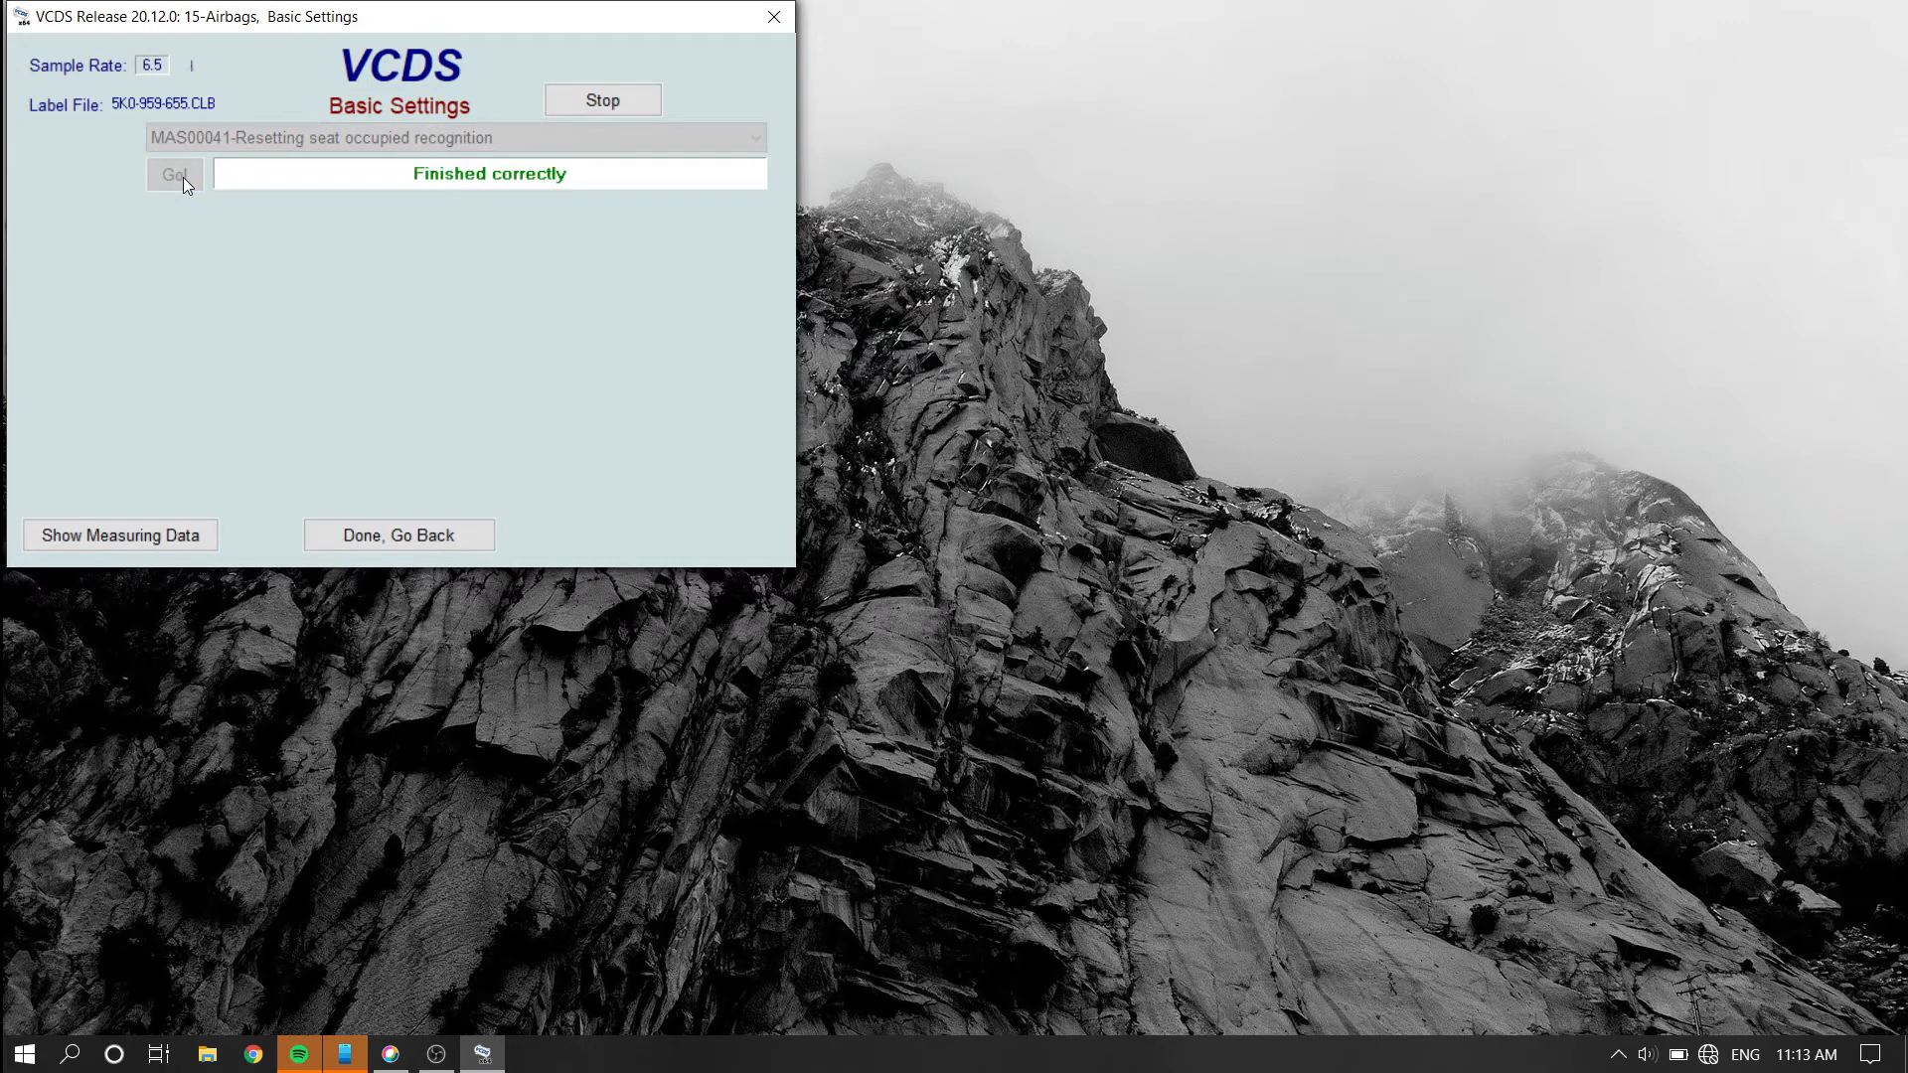
mouse_move(402, 523)
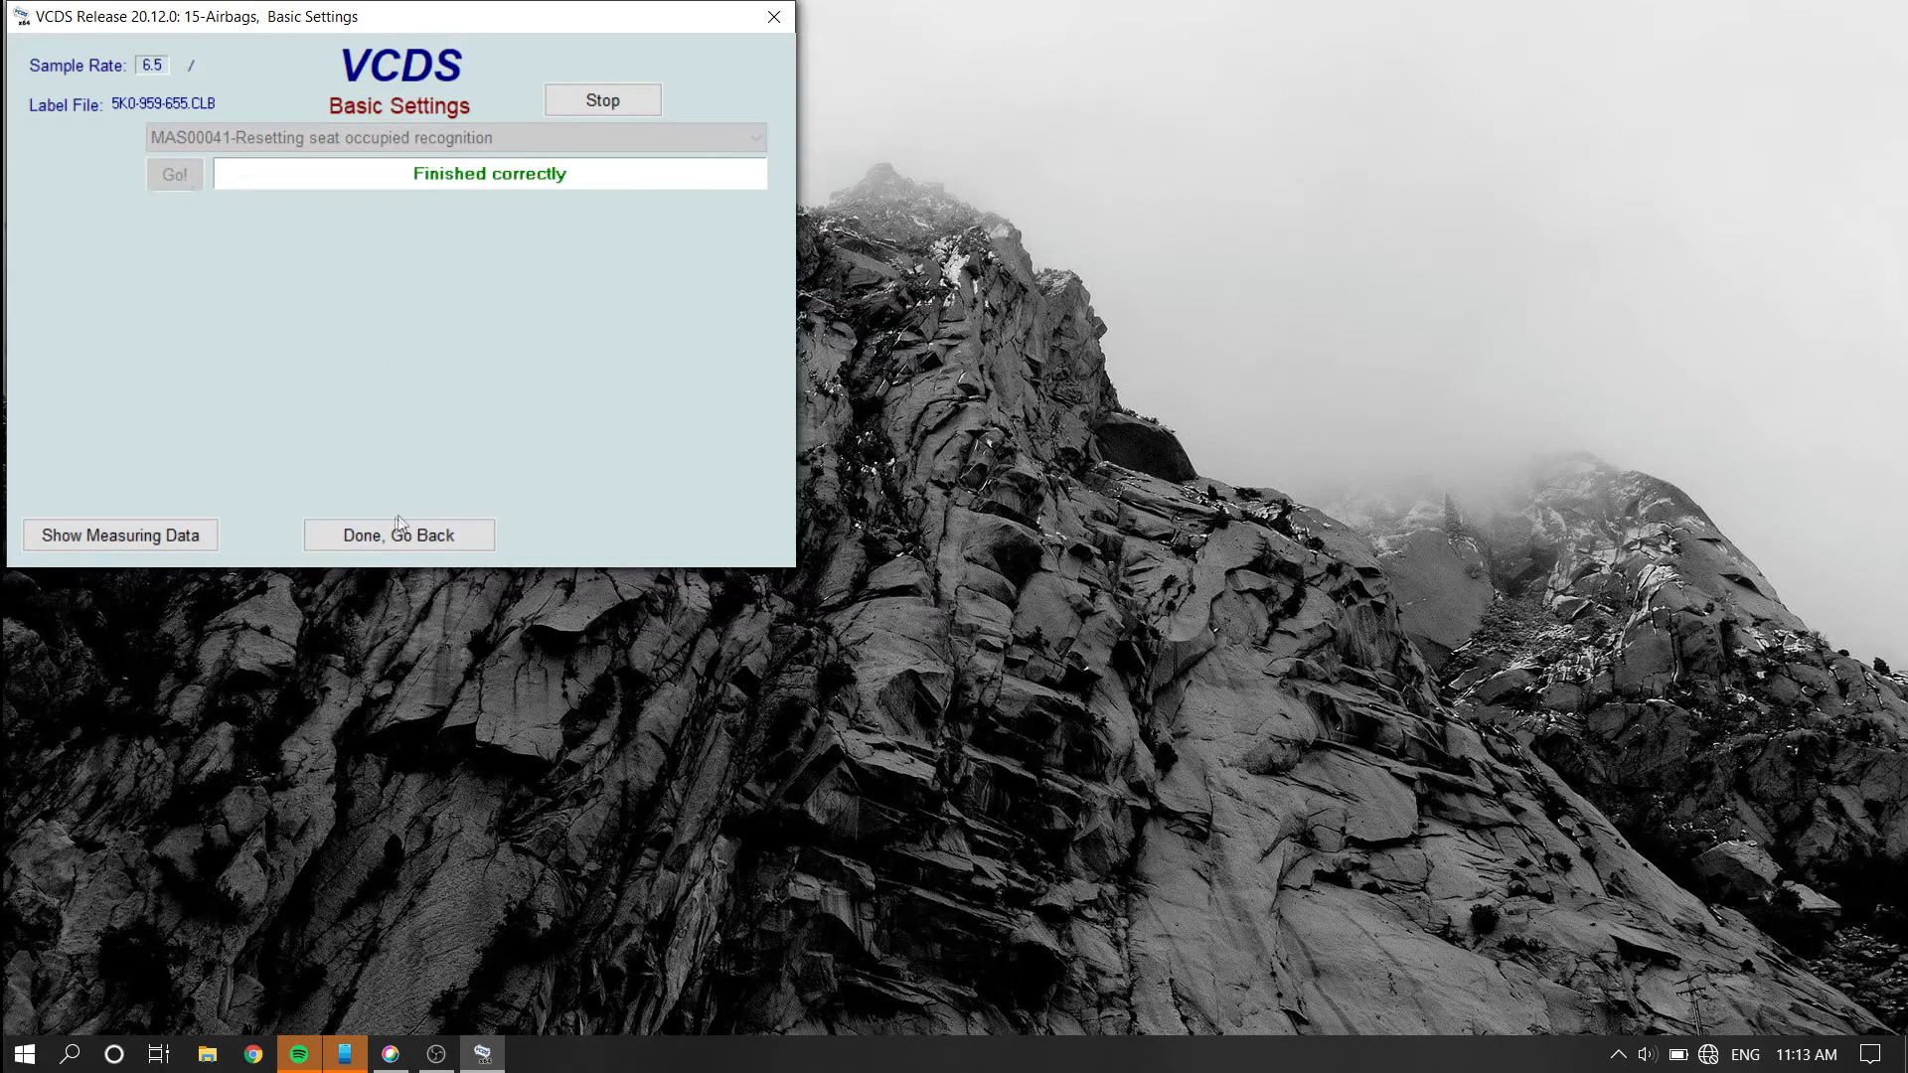
left_click(399, 535)
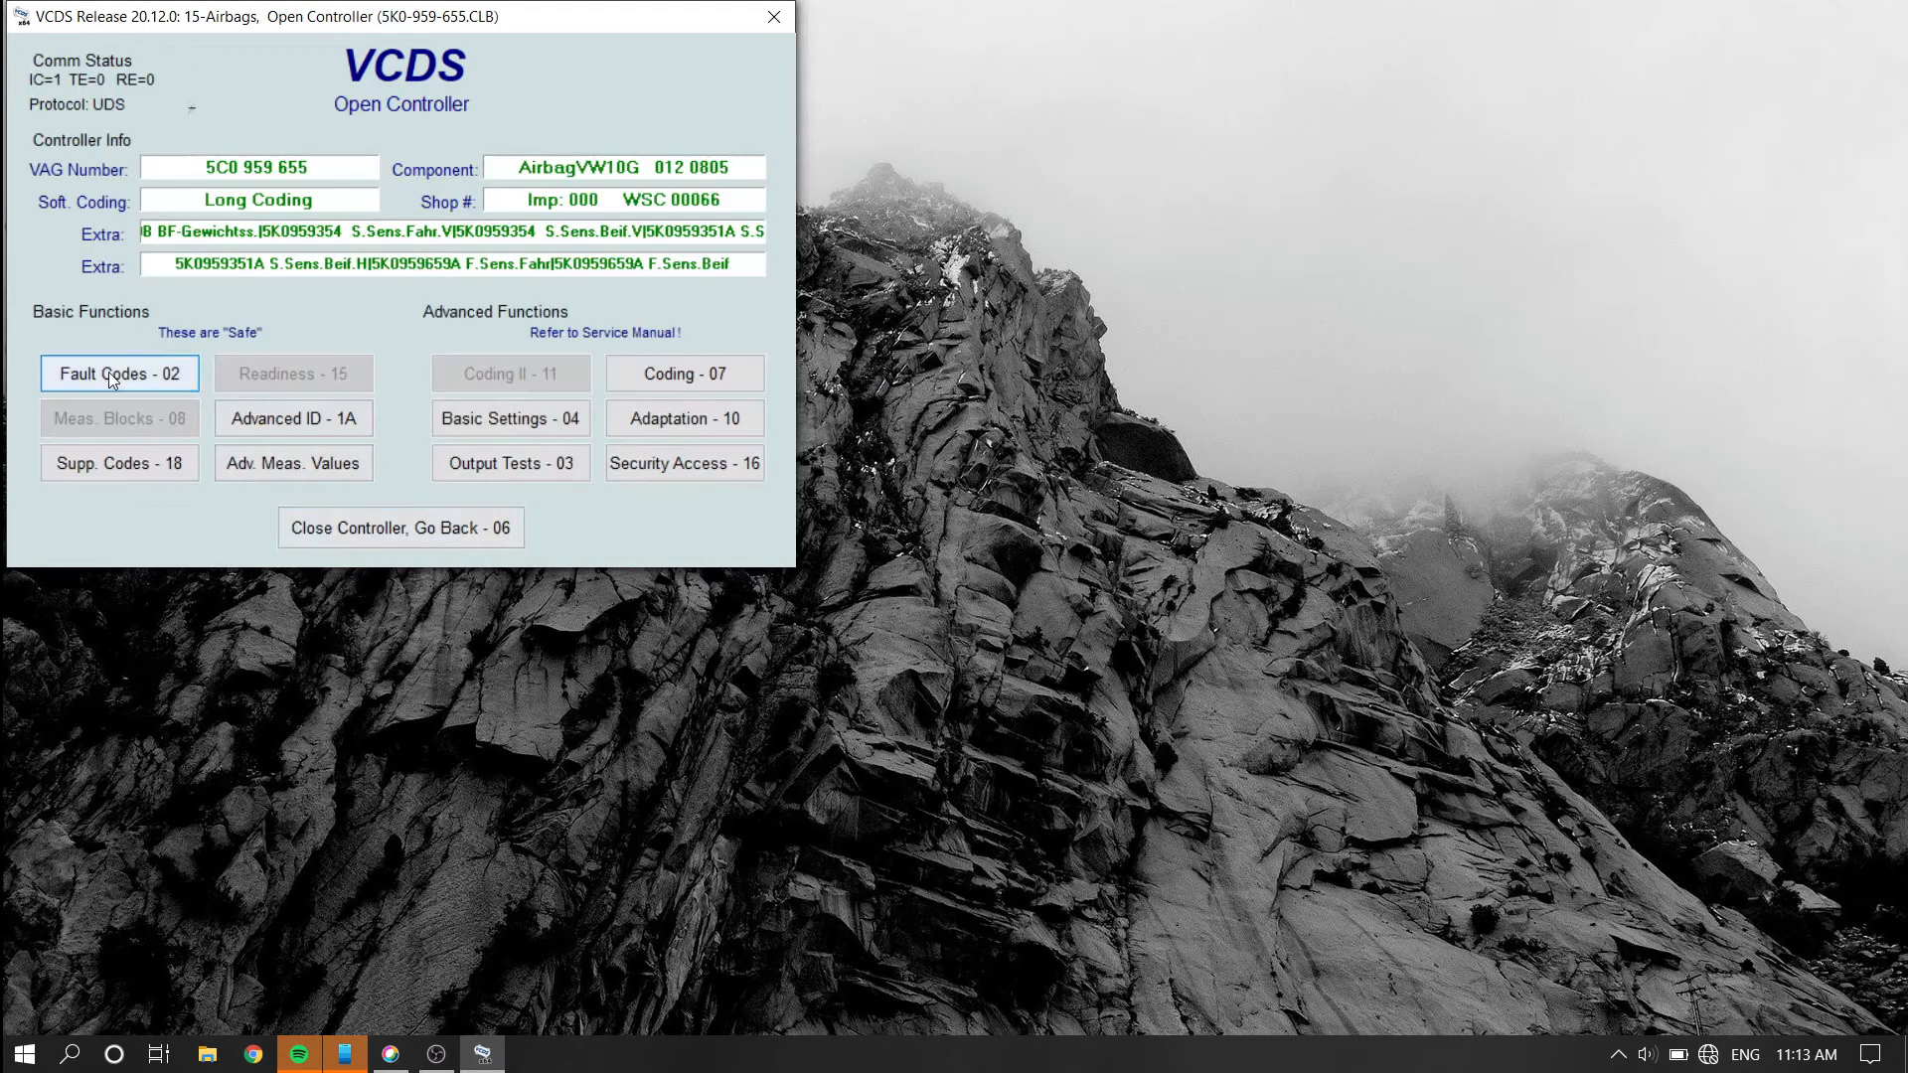
Read airbag fault codes and save the PDF printout with '(update' added to the name.
left_click(119, 374)
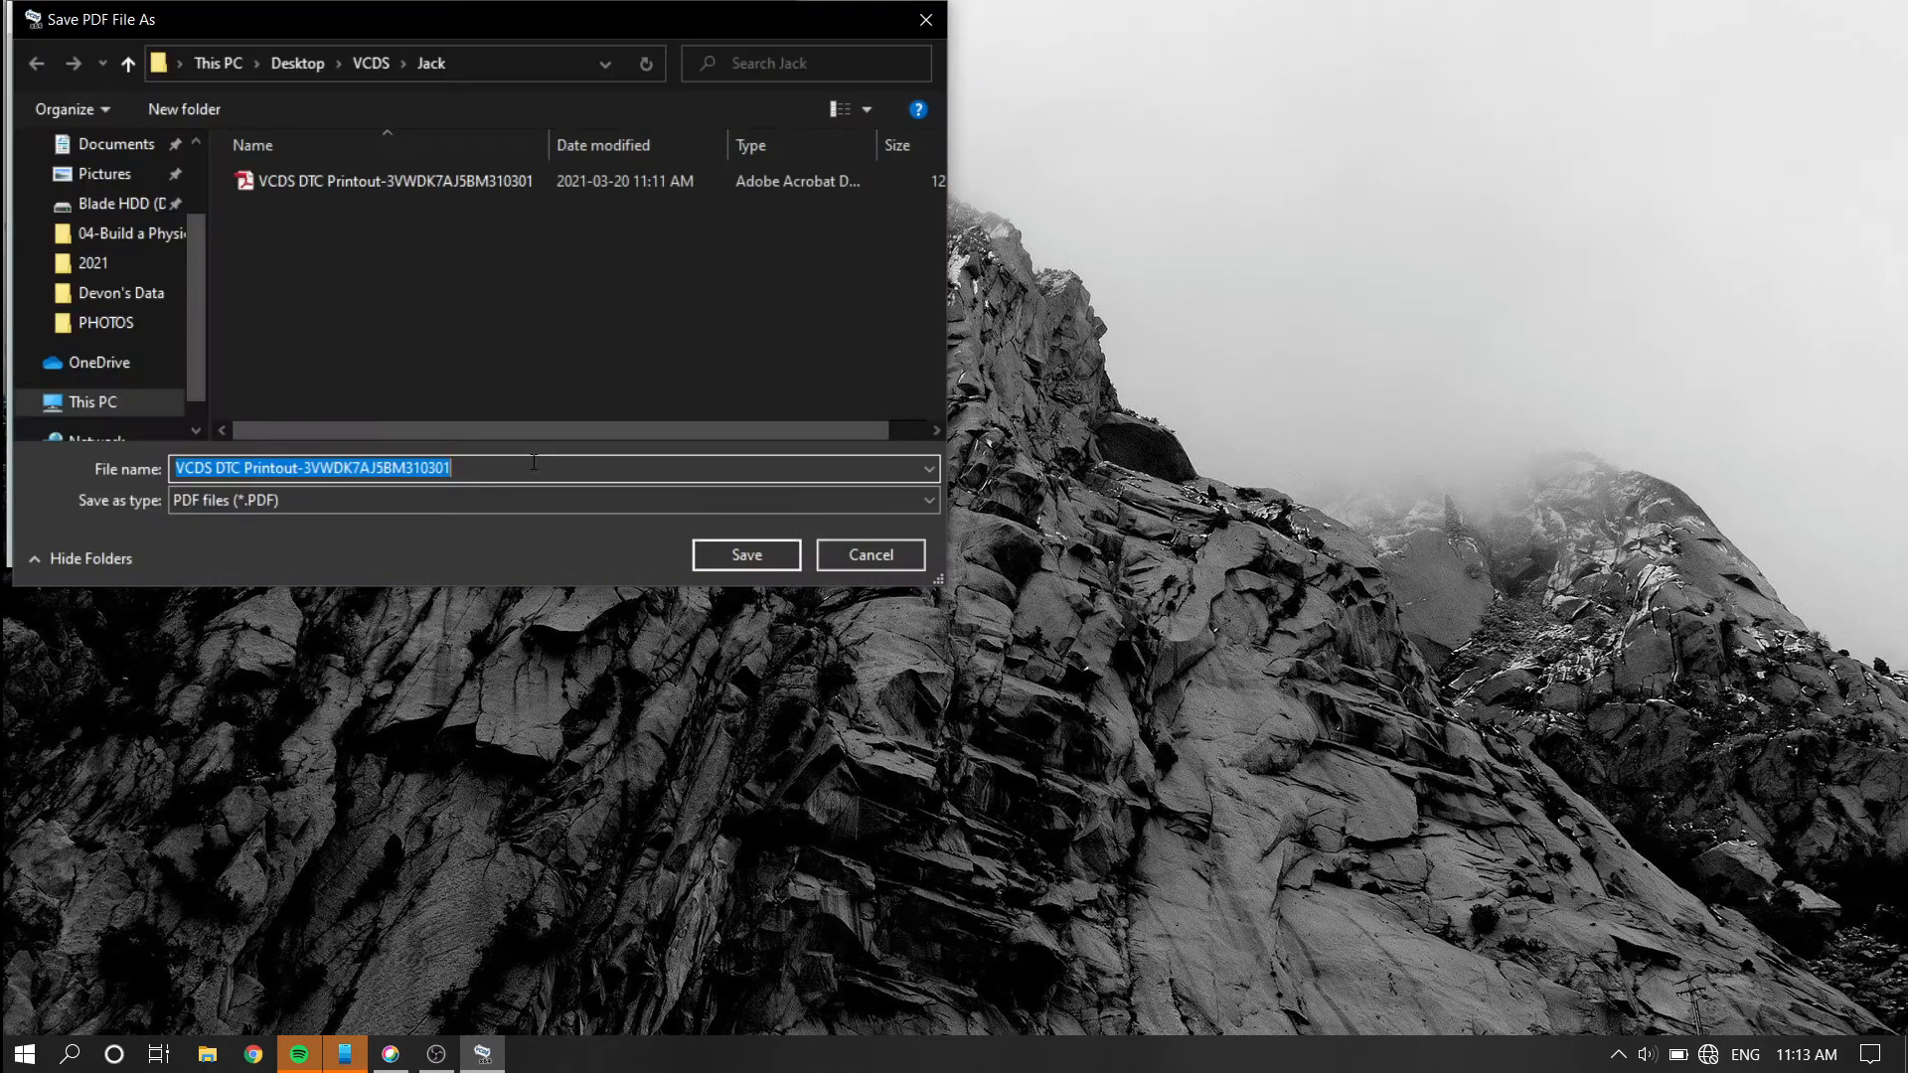
type("(update")
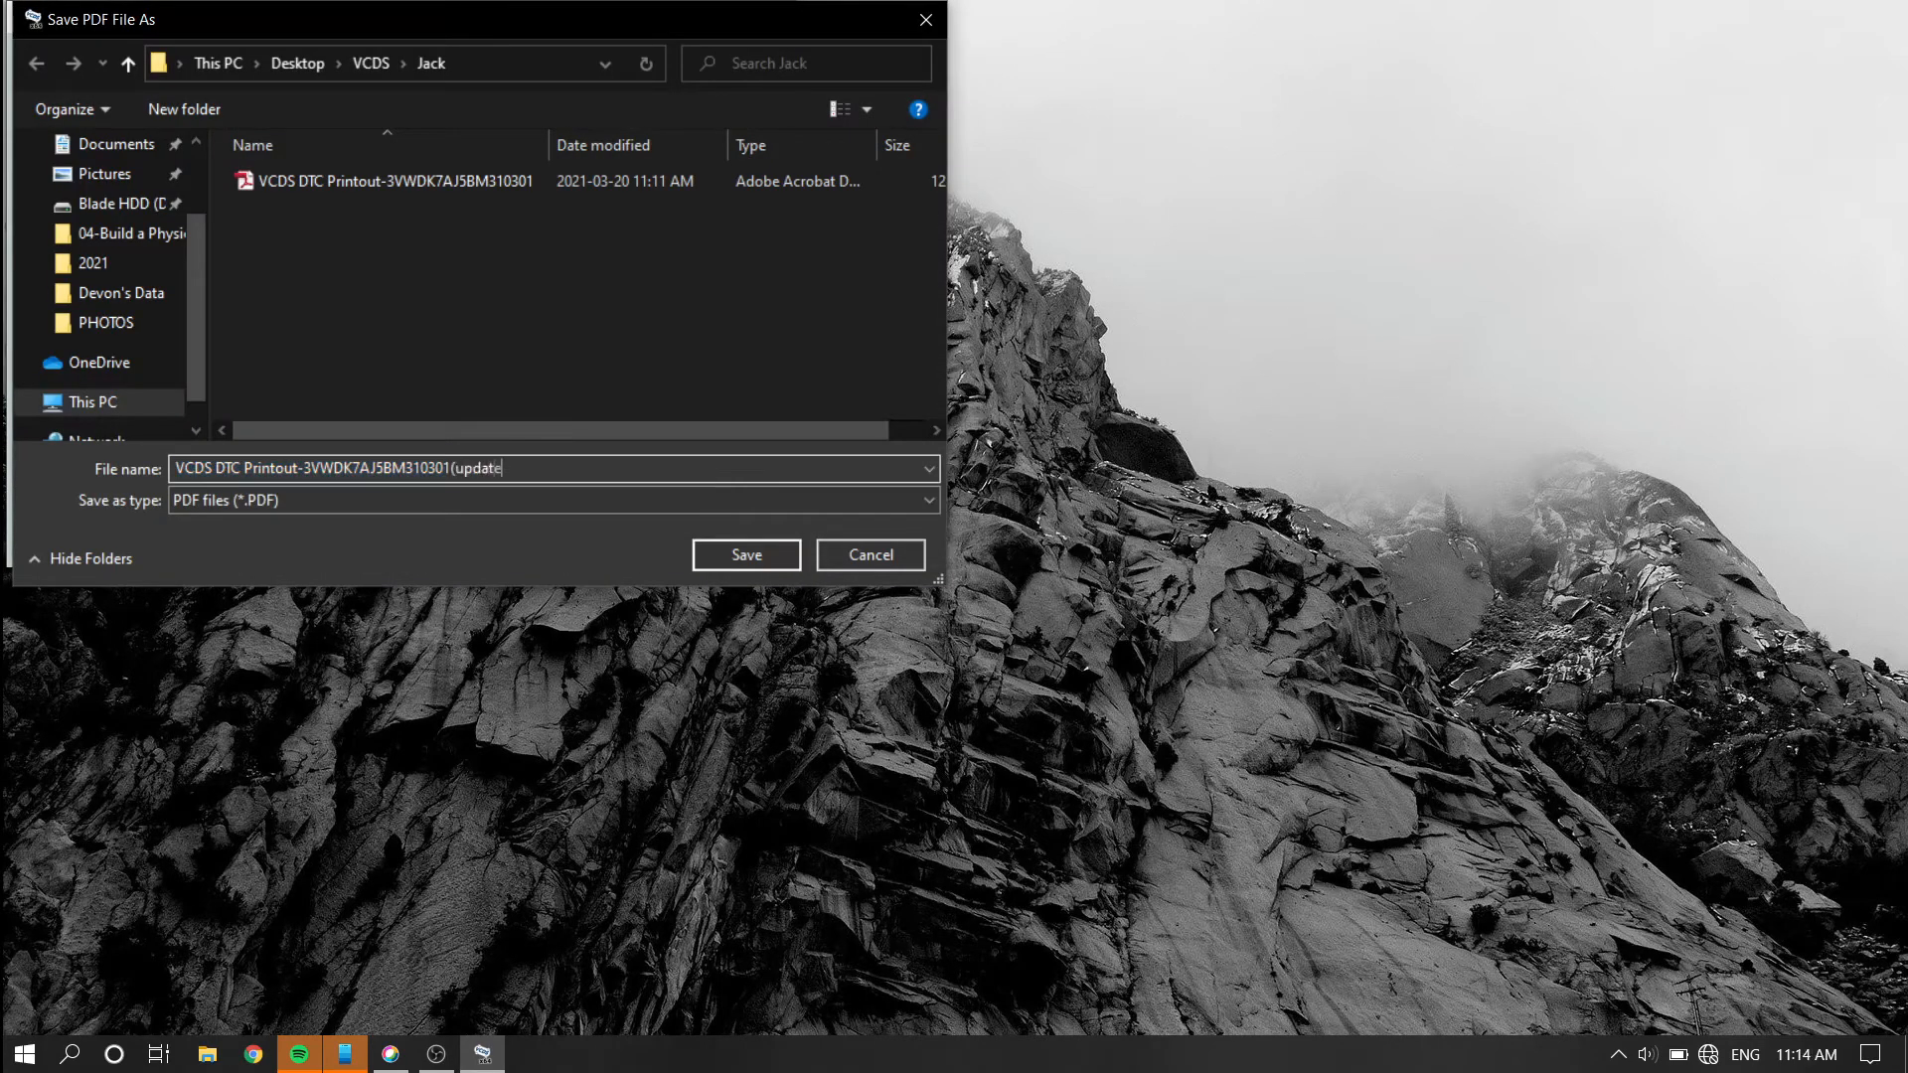
left_click(743, 554)
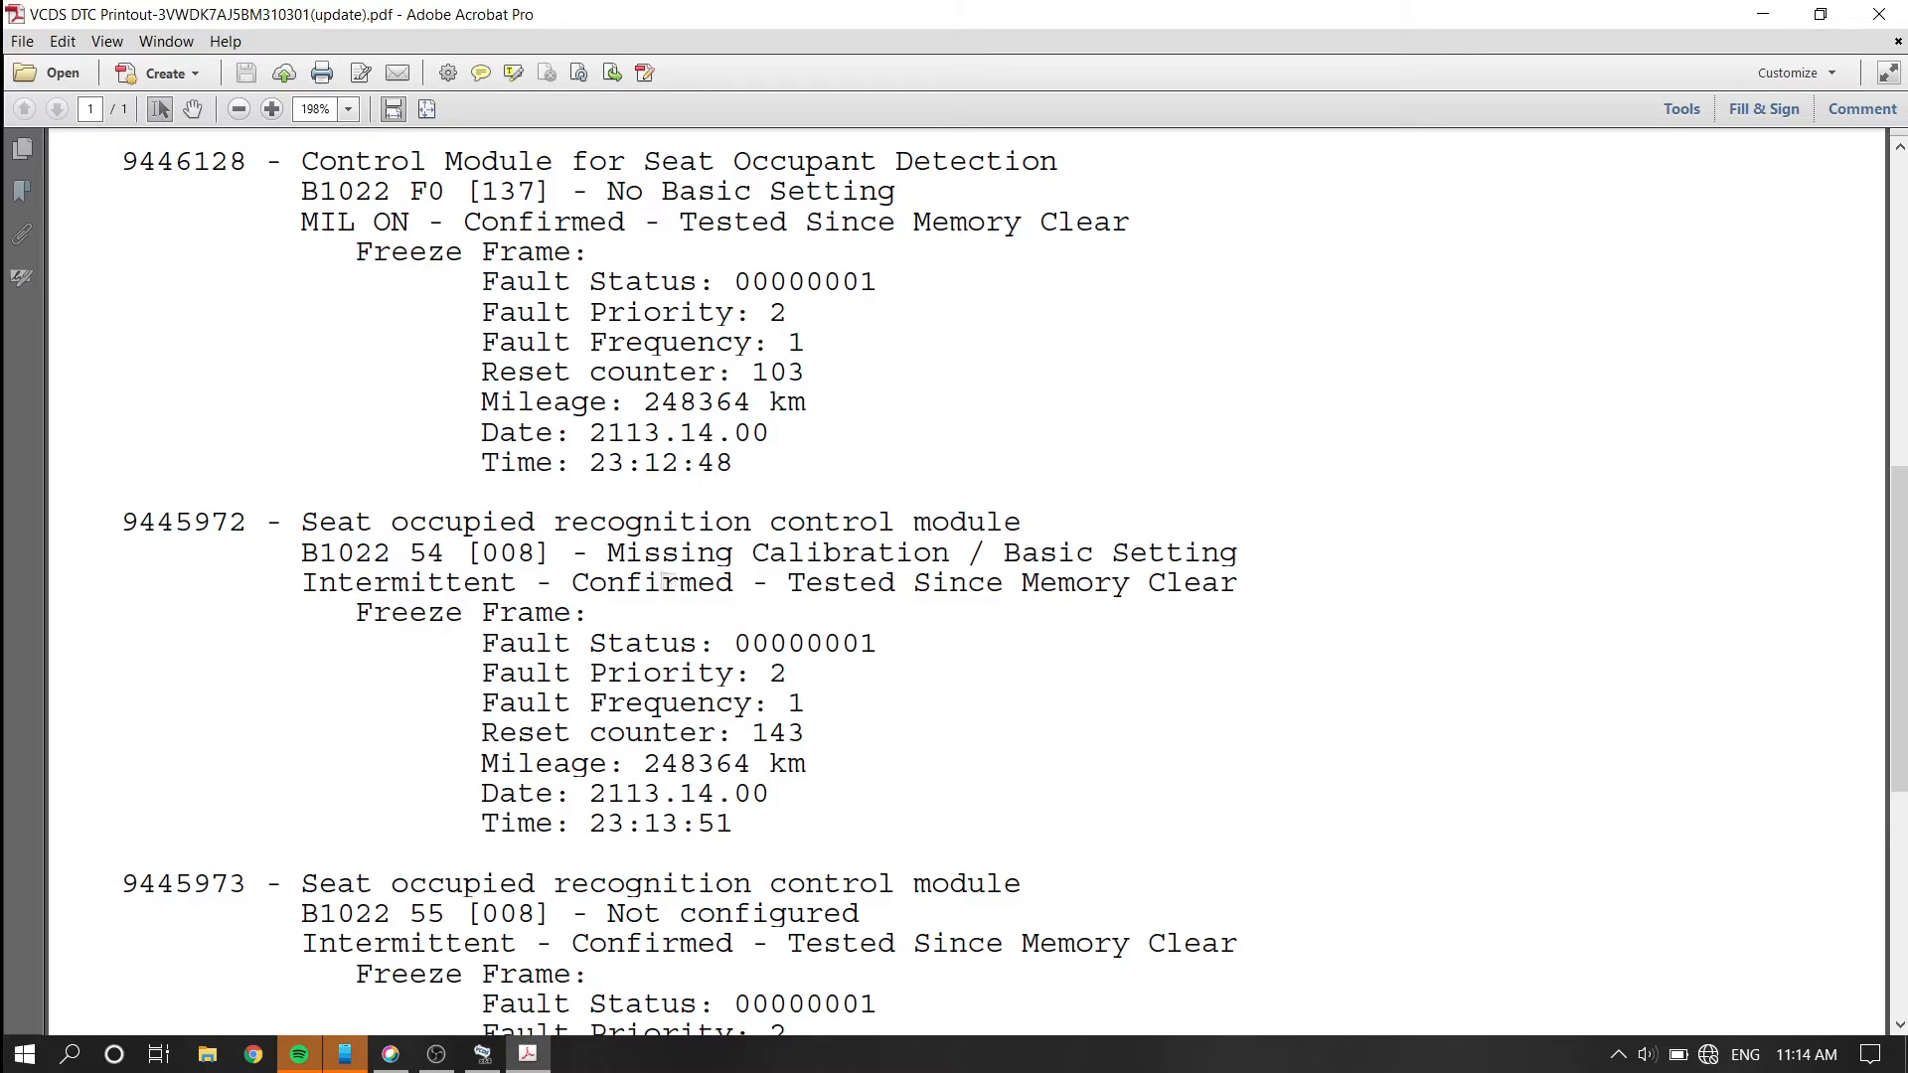
scroll("down", 3)
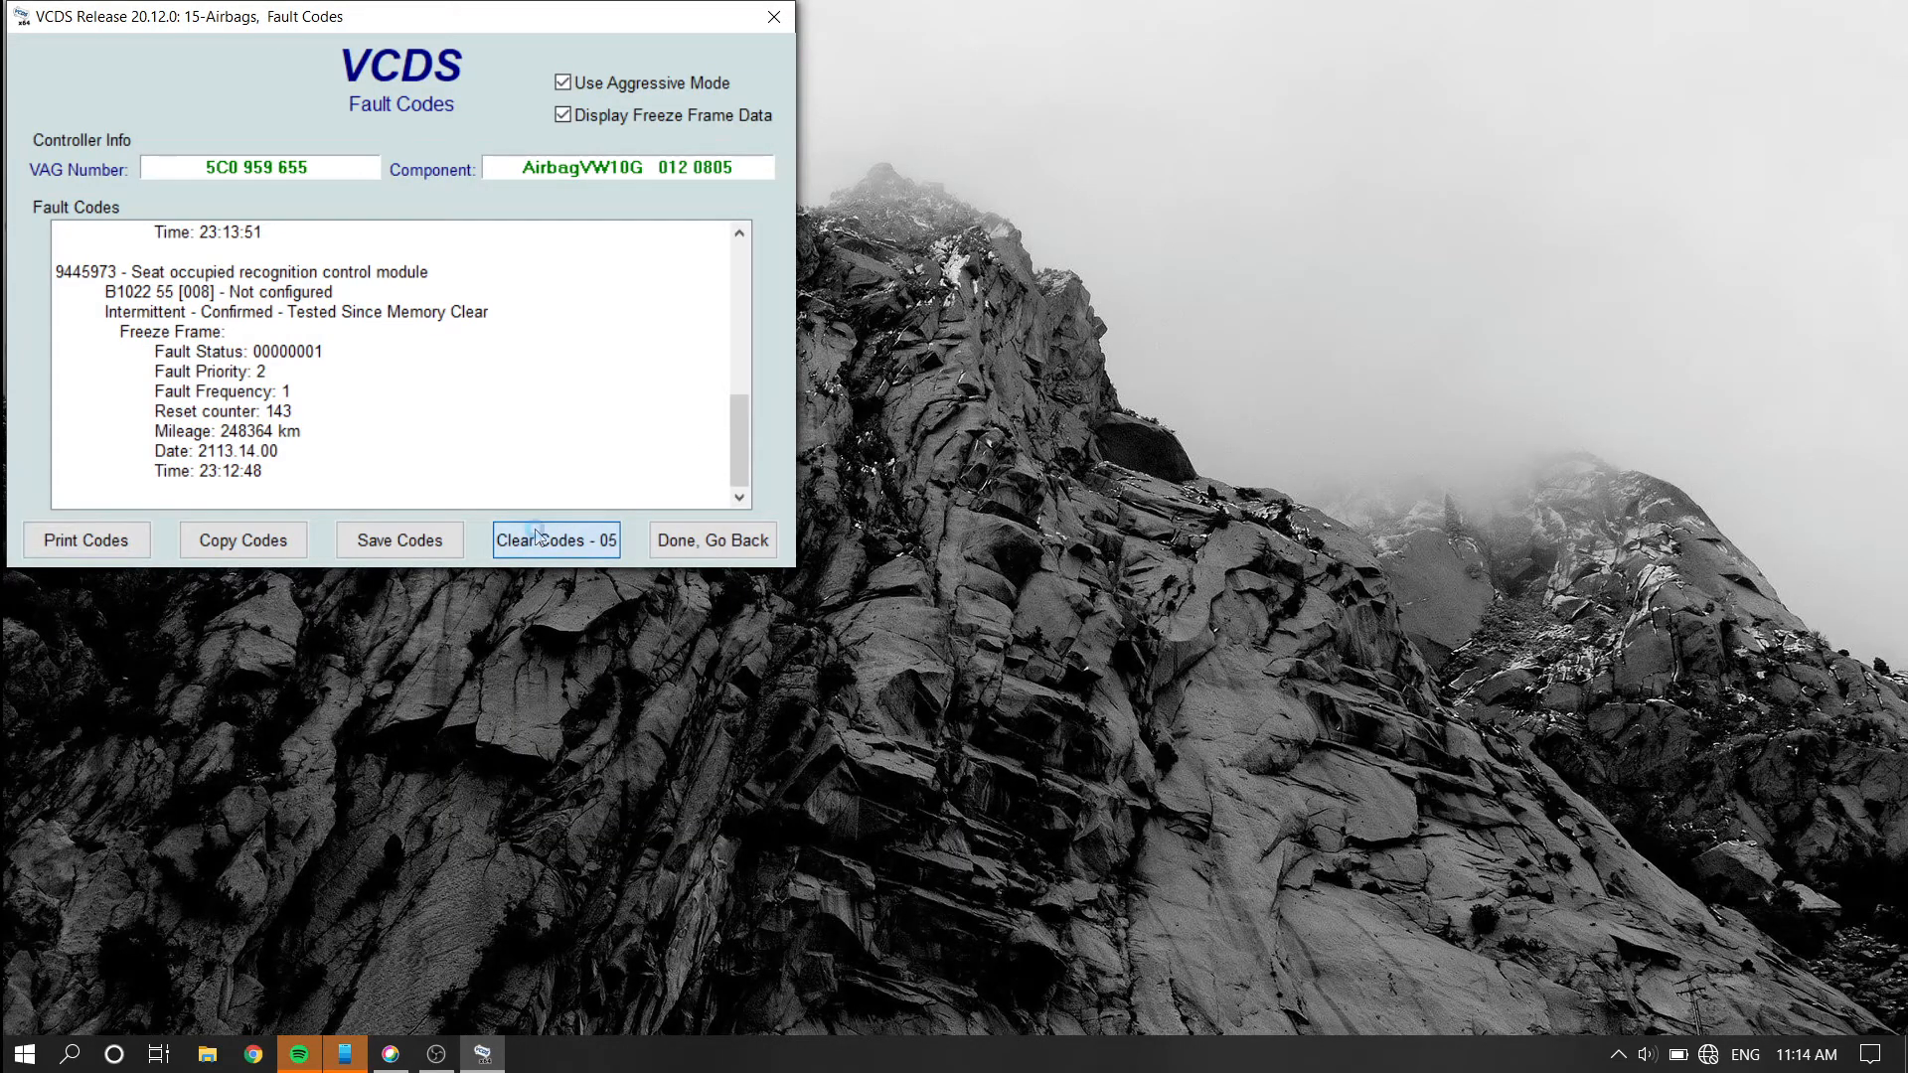
Clear the airbag fault codes, confirm erasing, and return to the controller overview.
left_click(555, 539)
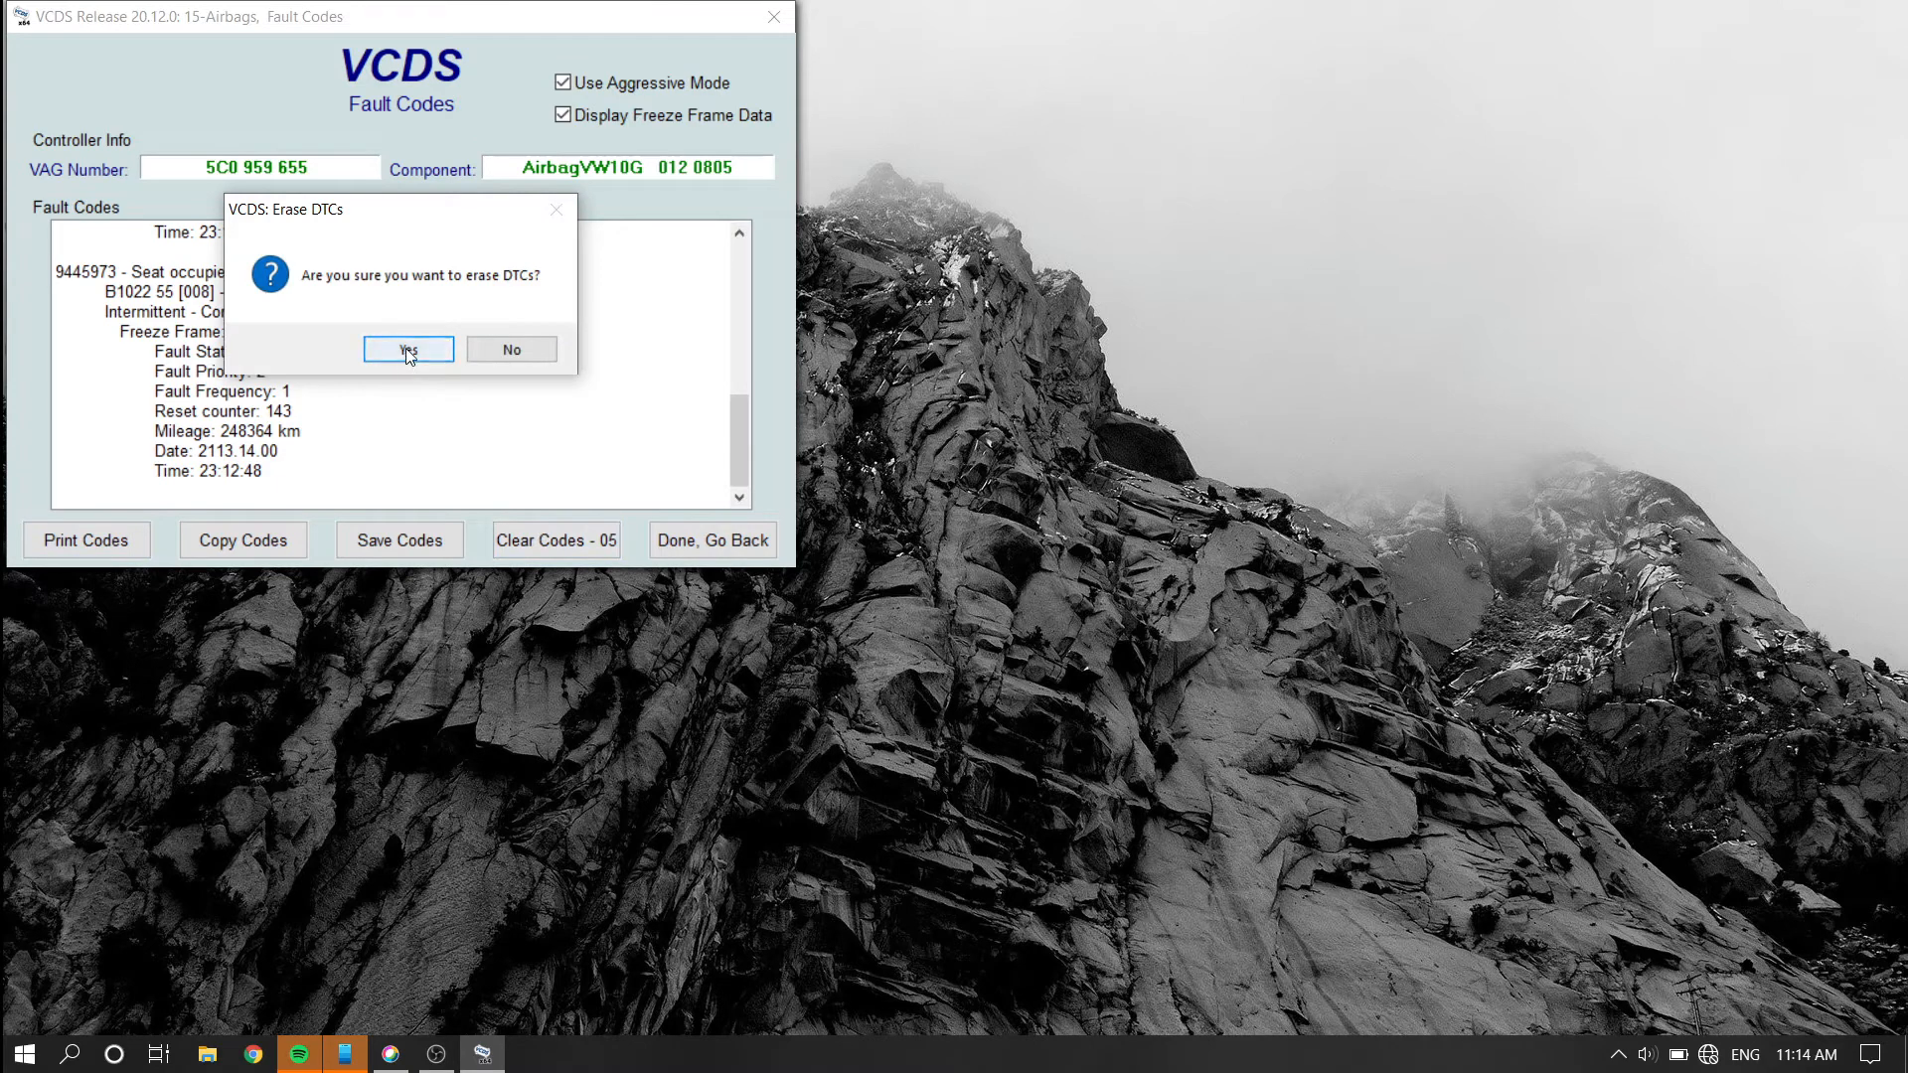
left_click(408, 349)
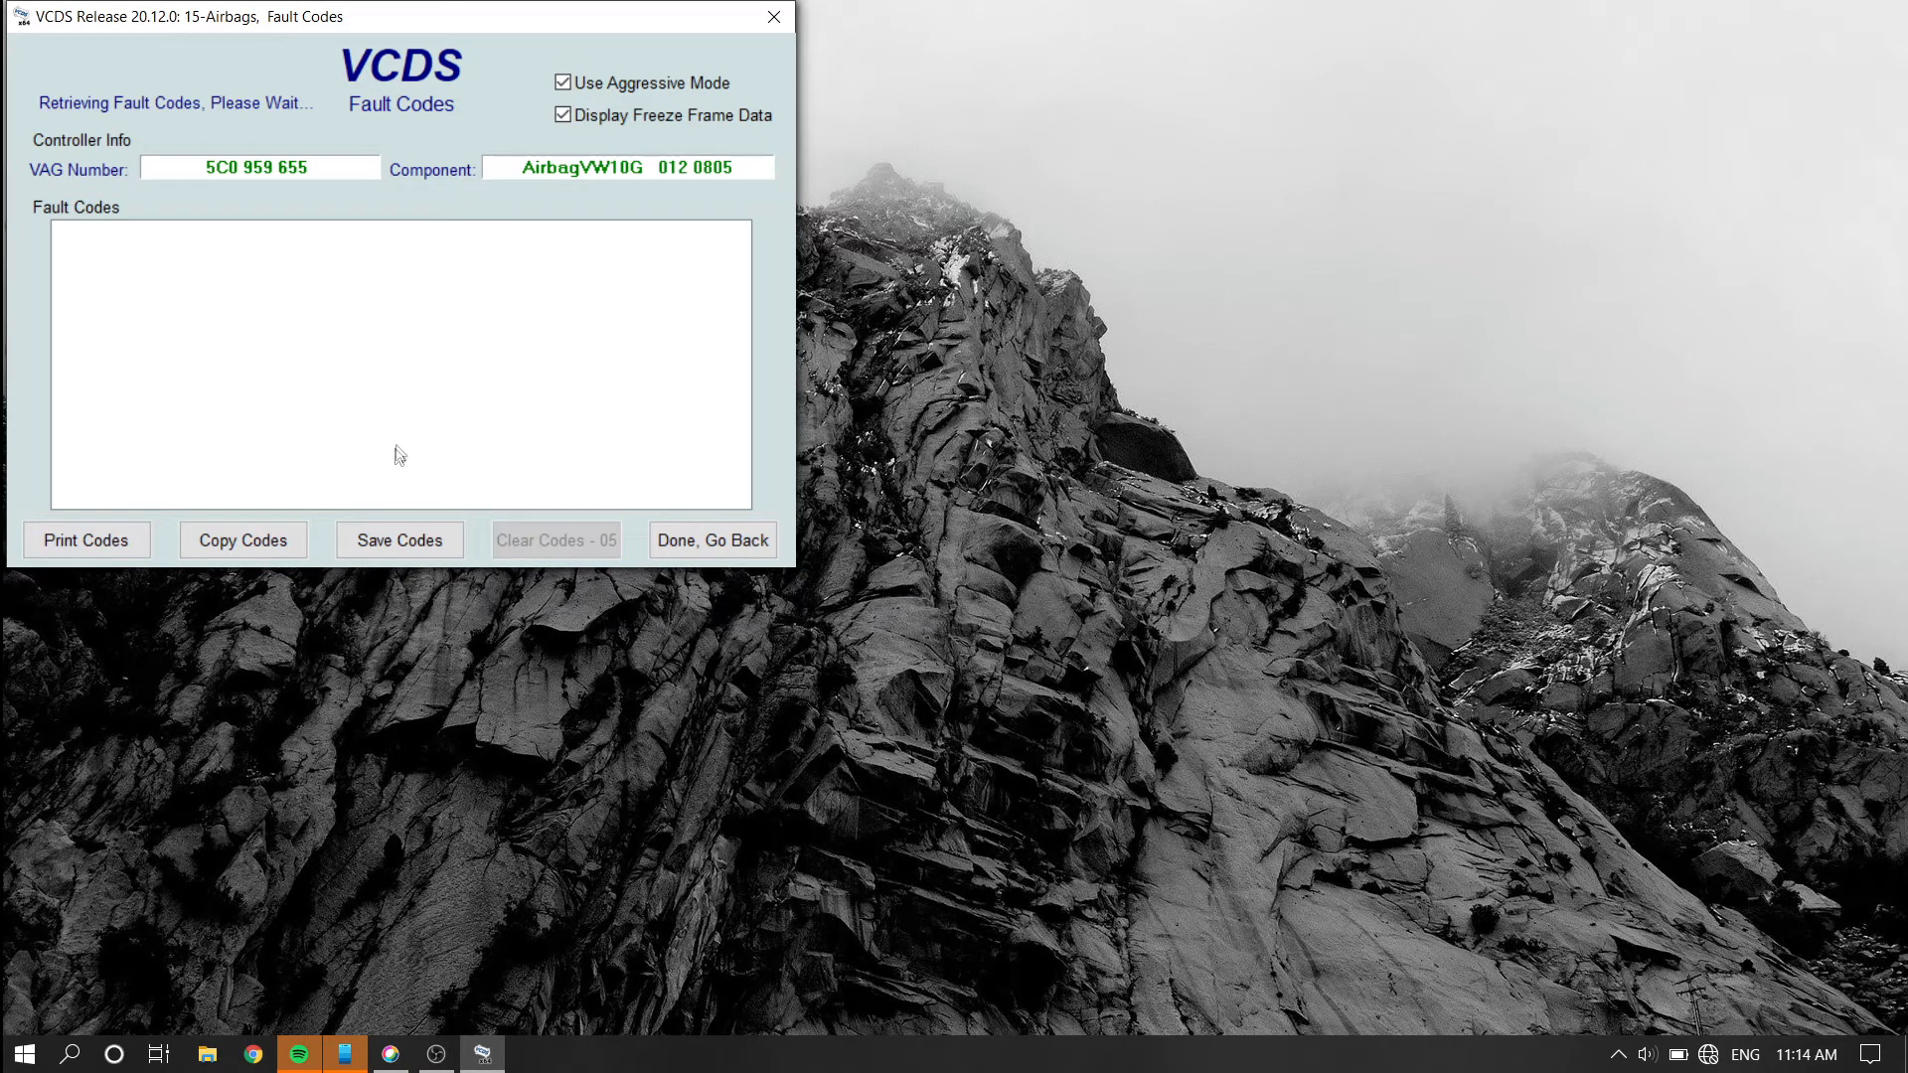
left_click(554, 539)
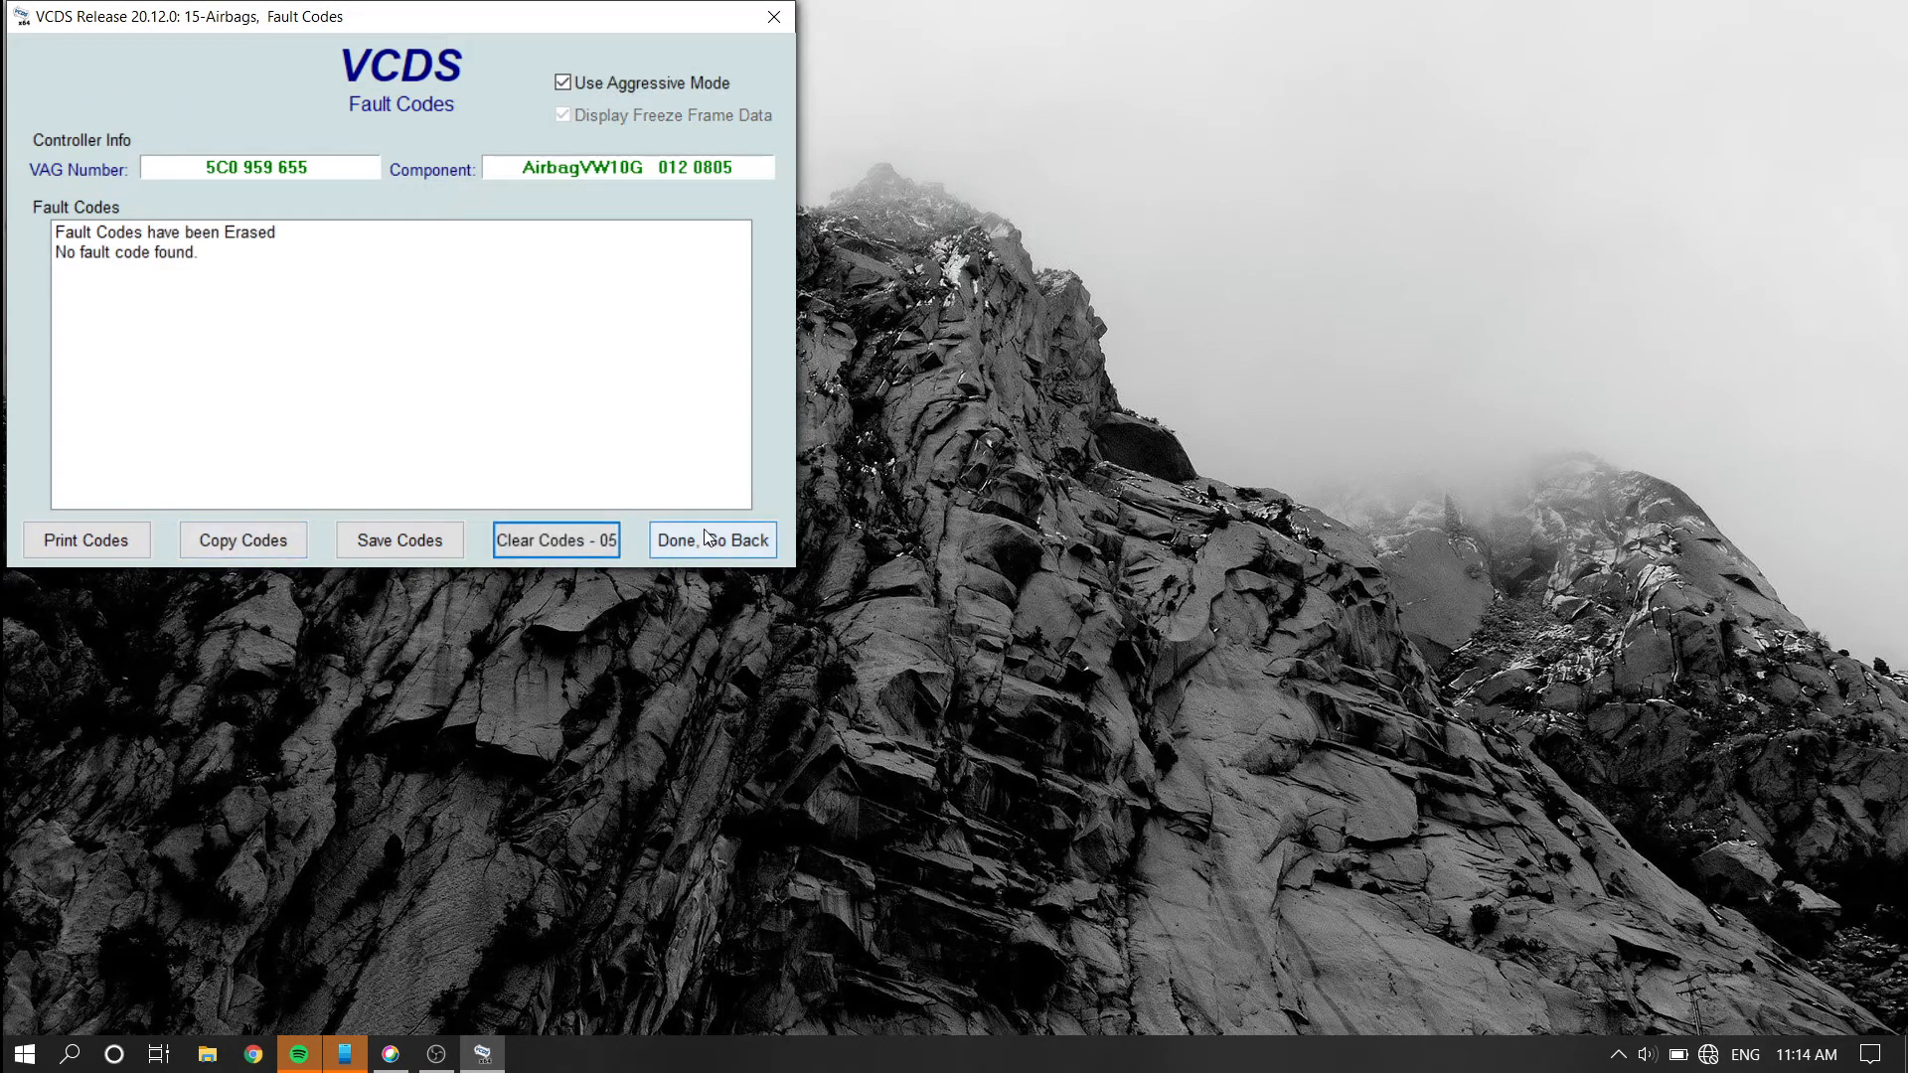
left_click(712, 539)
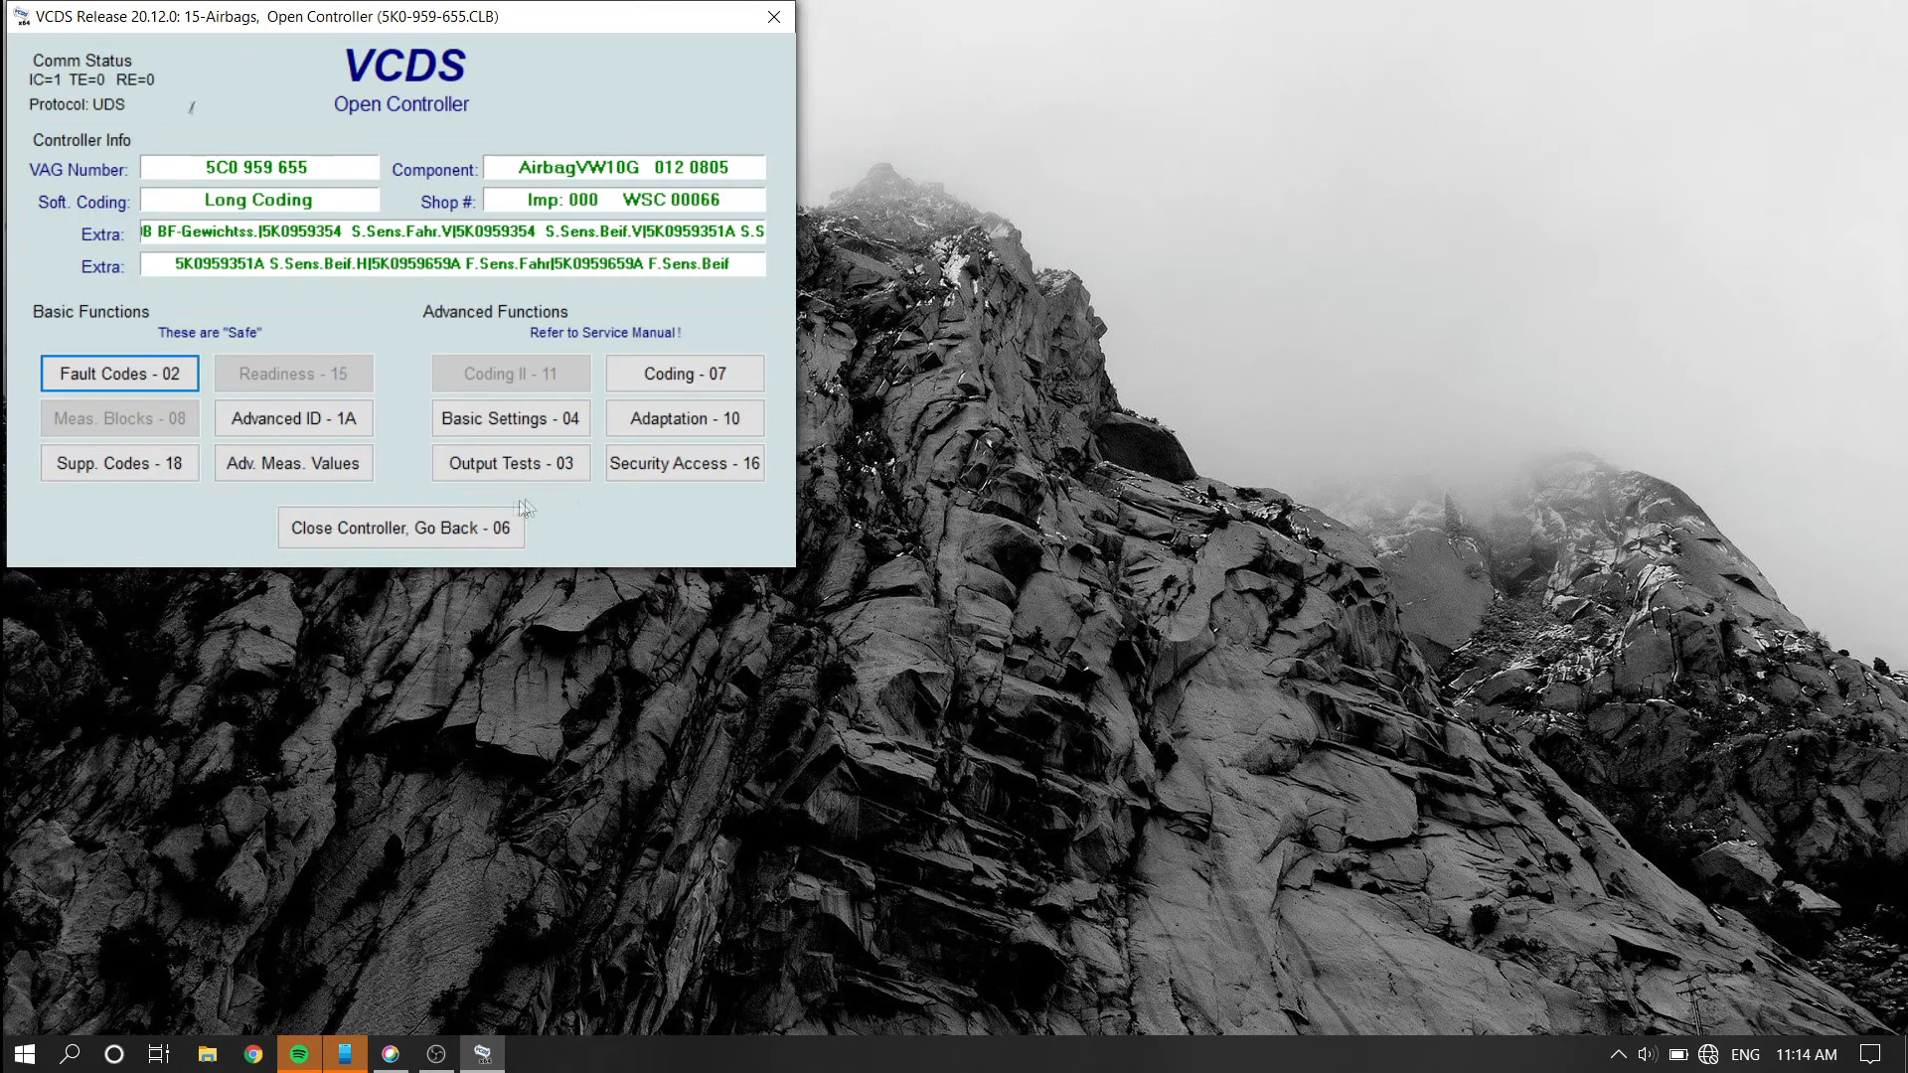
left_click(400, 527)
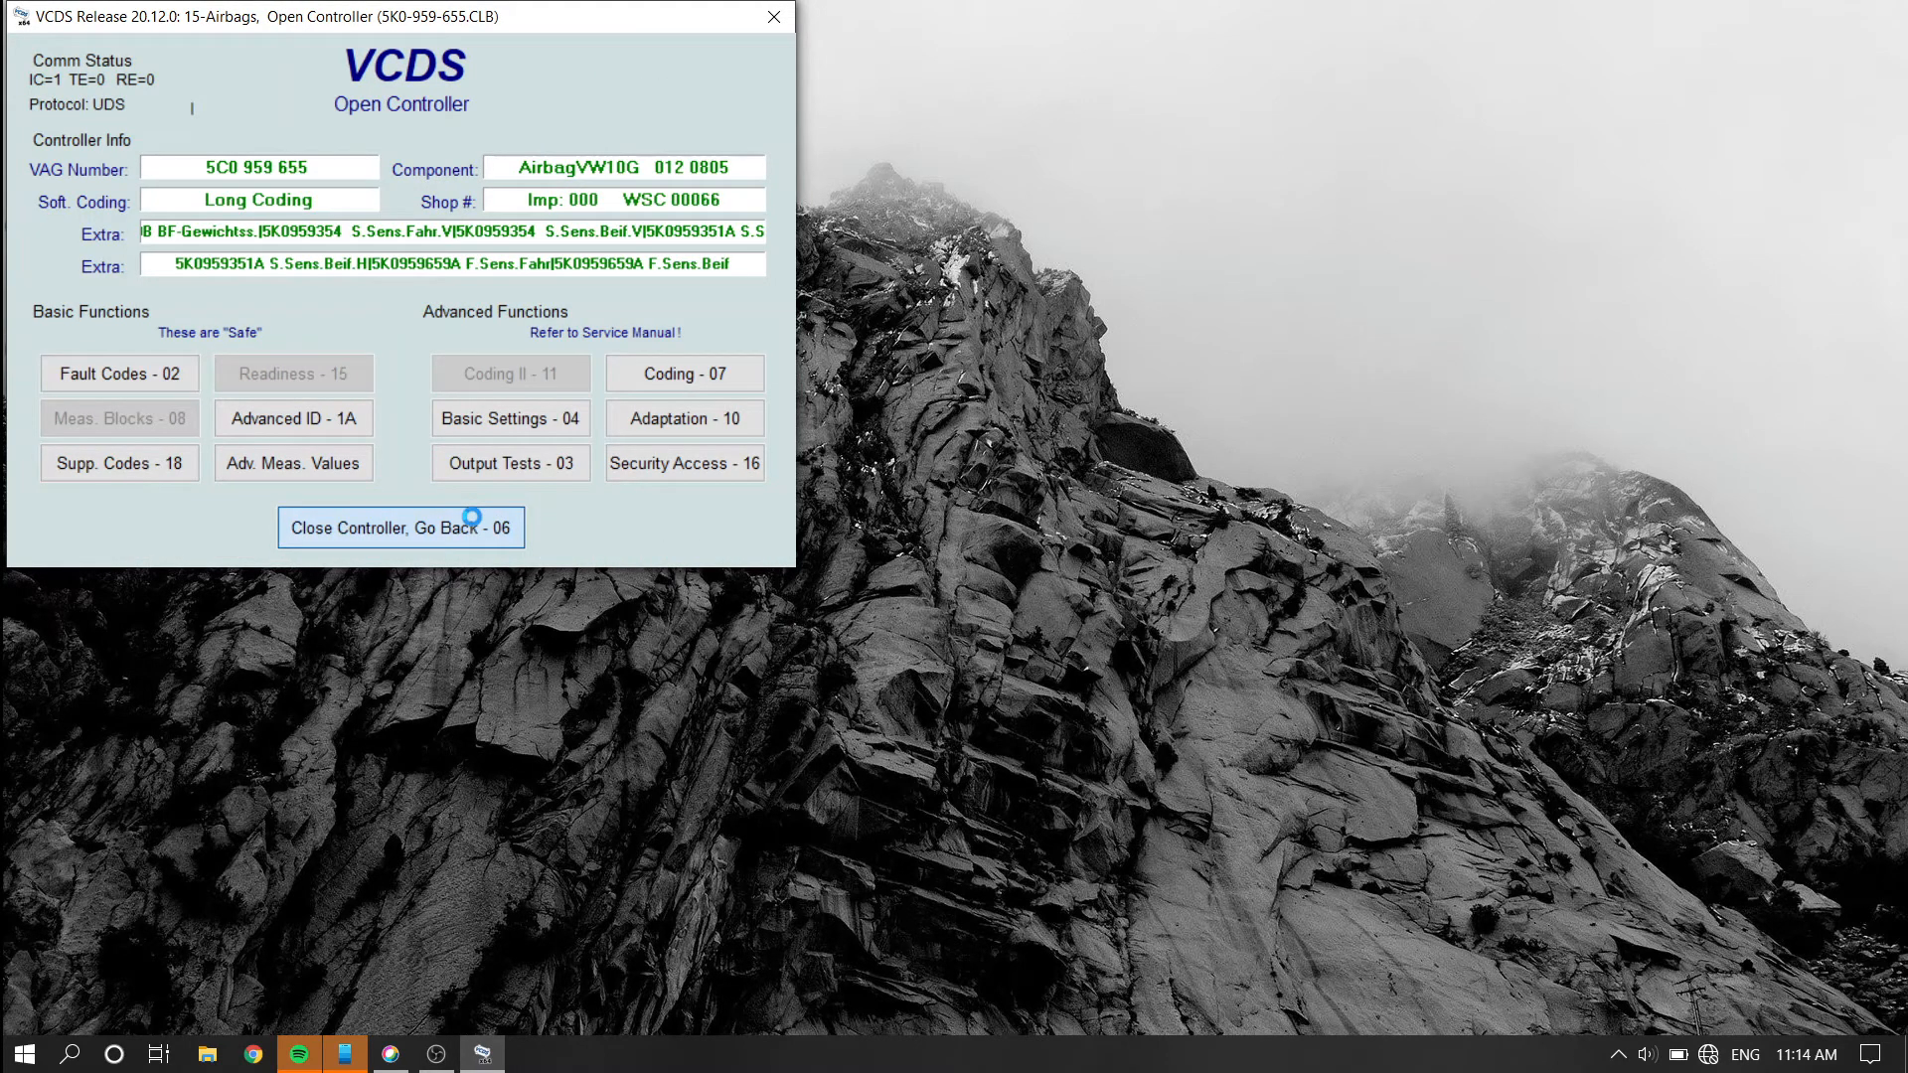
Reconnect to 15-Airbags and reread fault codes, confirming 'No fault code found'.
left_click(401, 527)
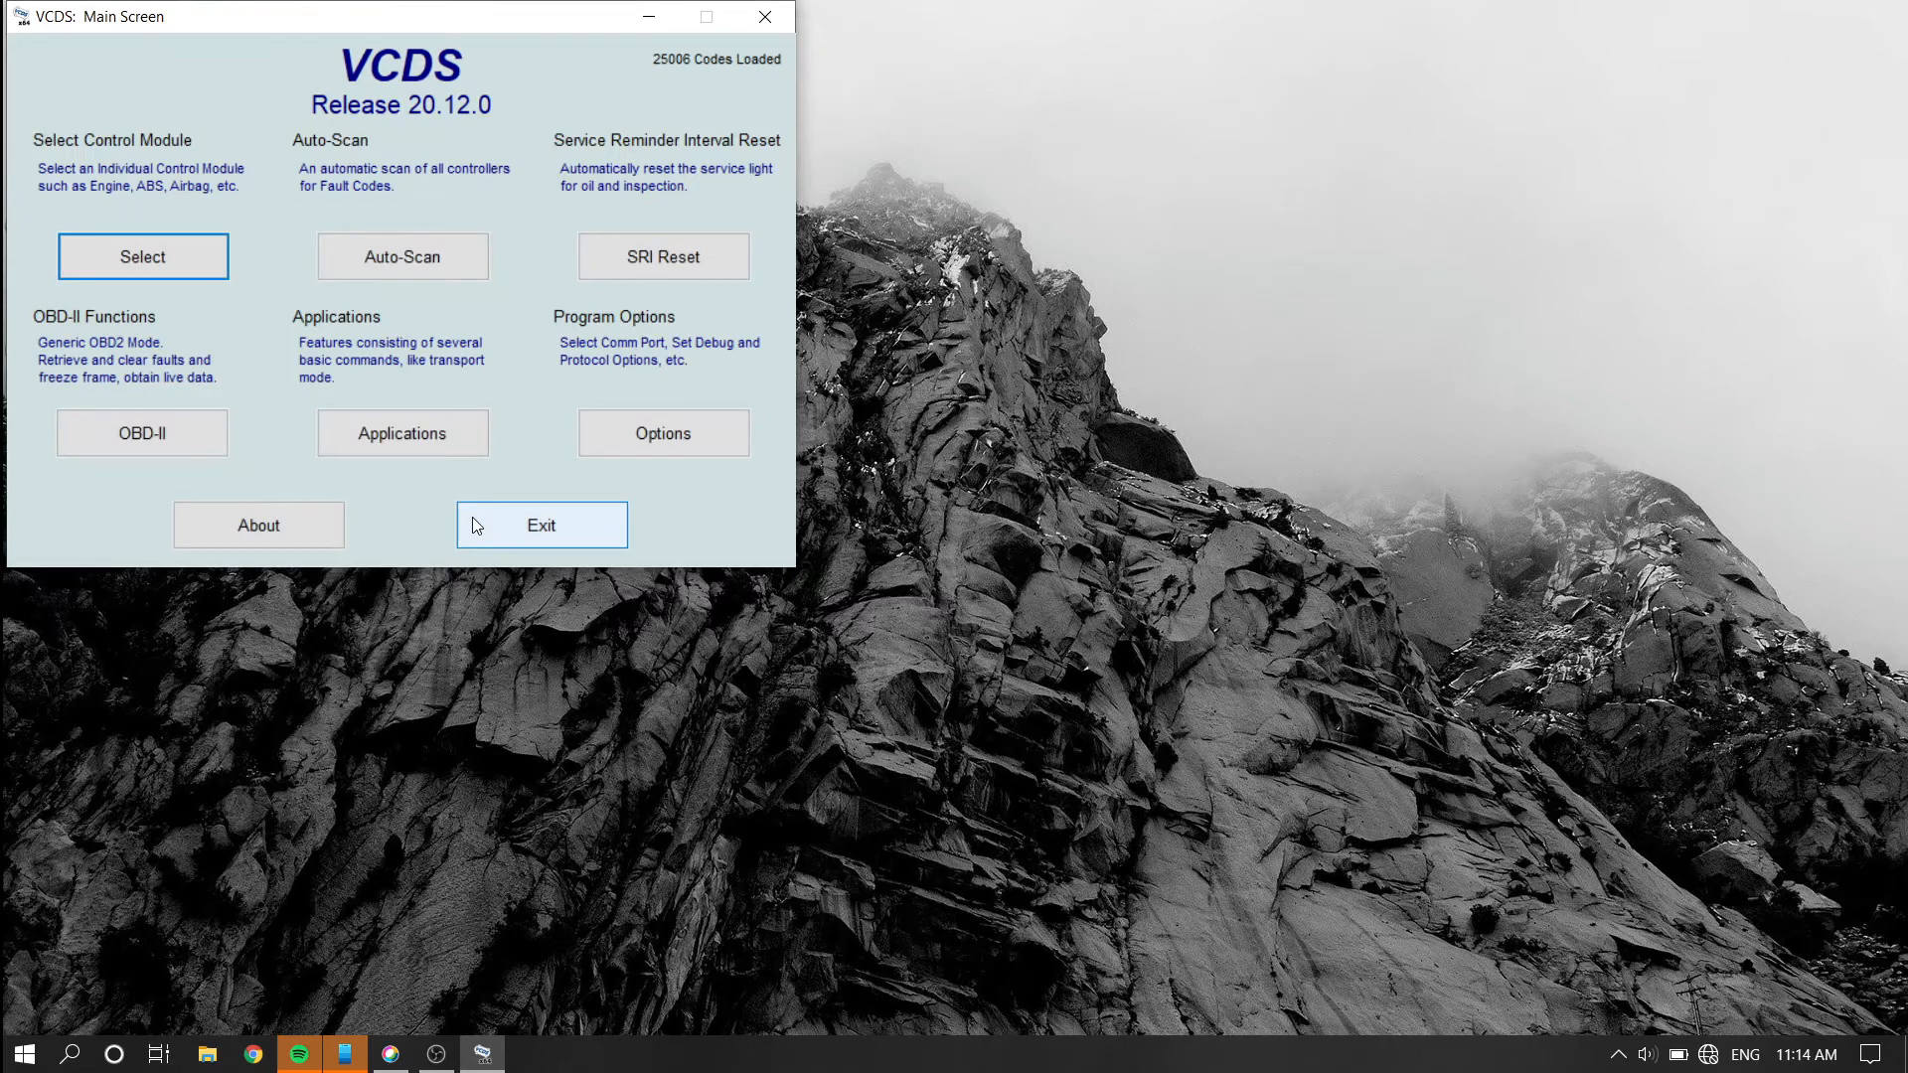
left_click(142, 257)
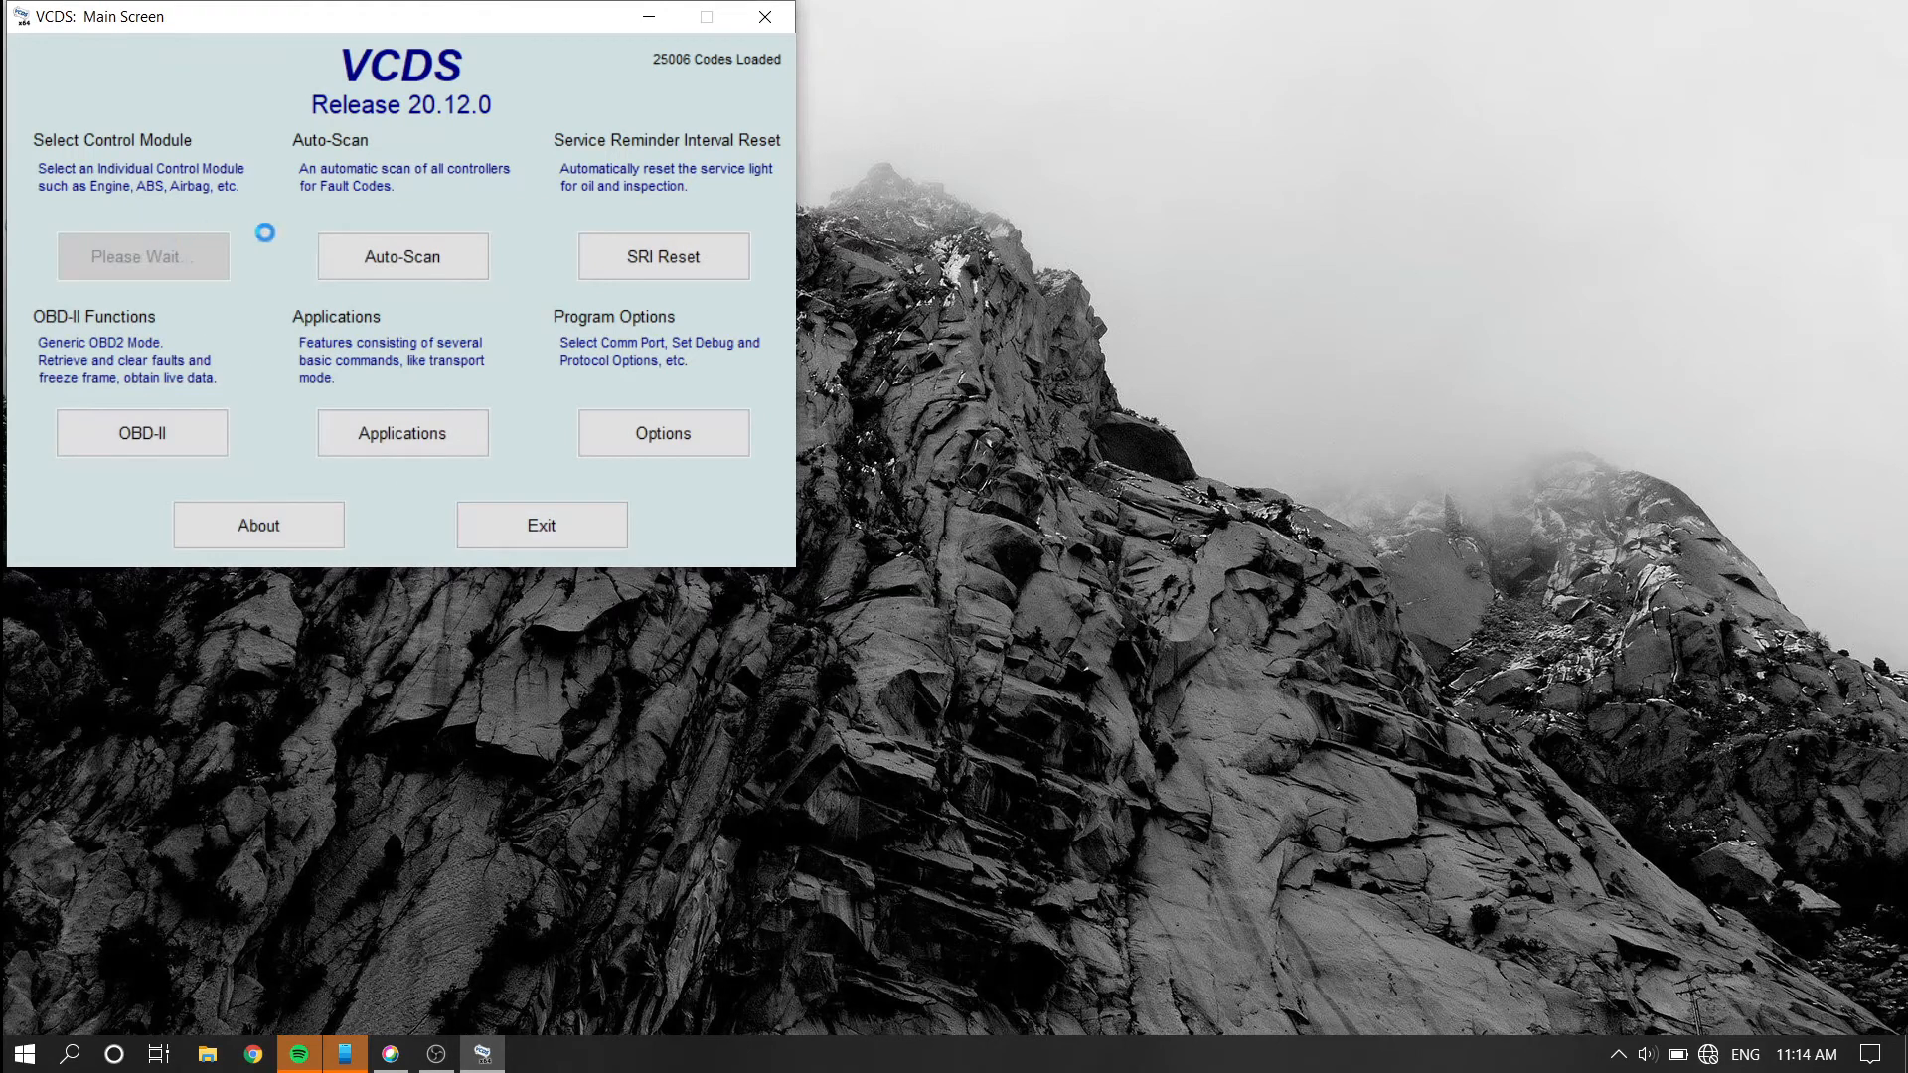
left_click(142, 255)
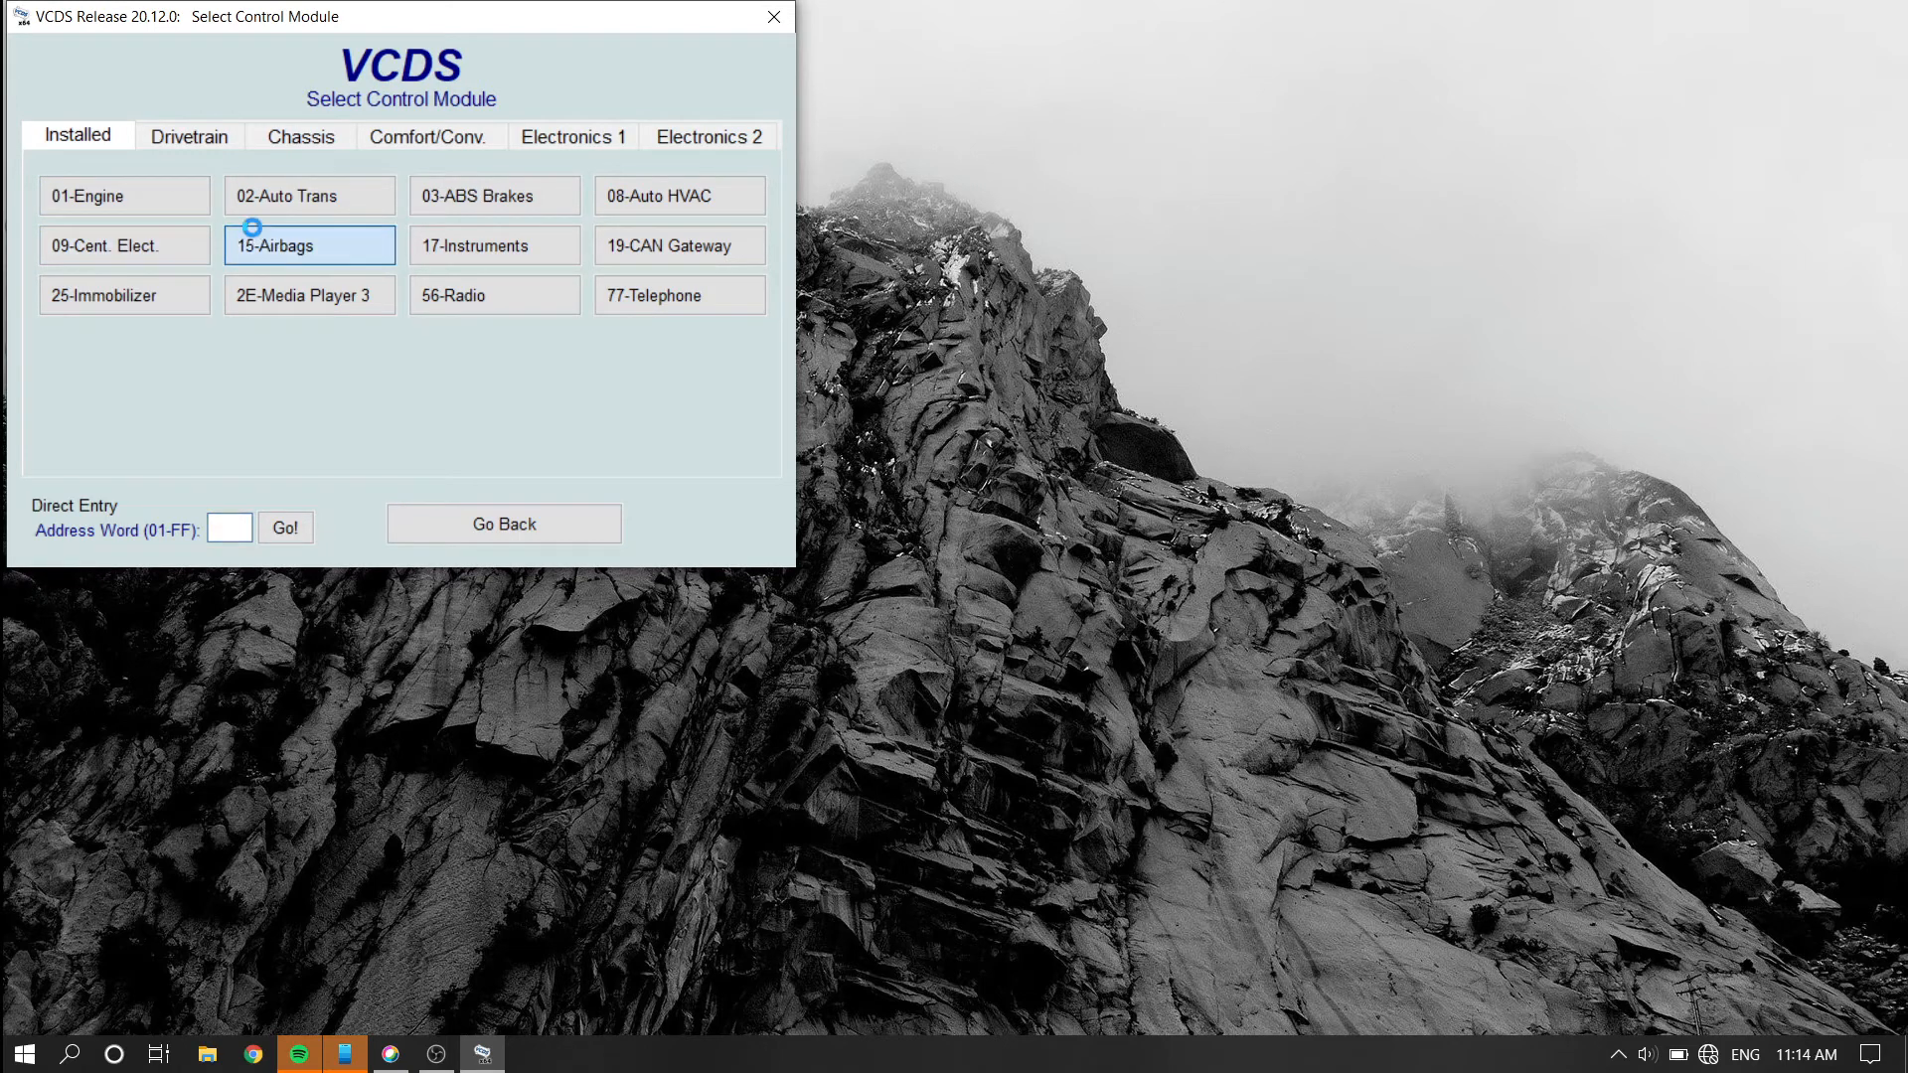
left_click(309, 245)
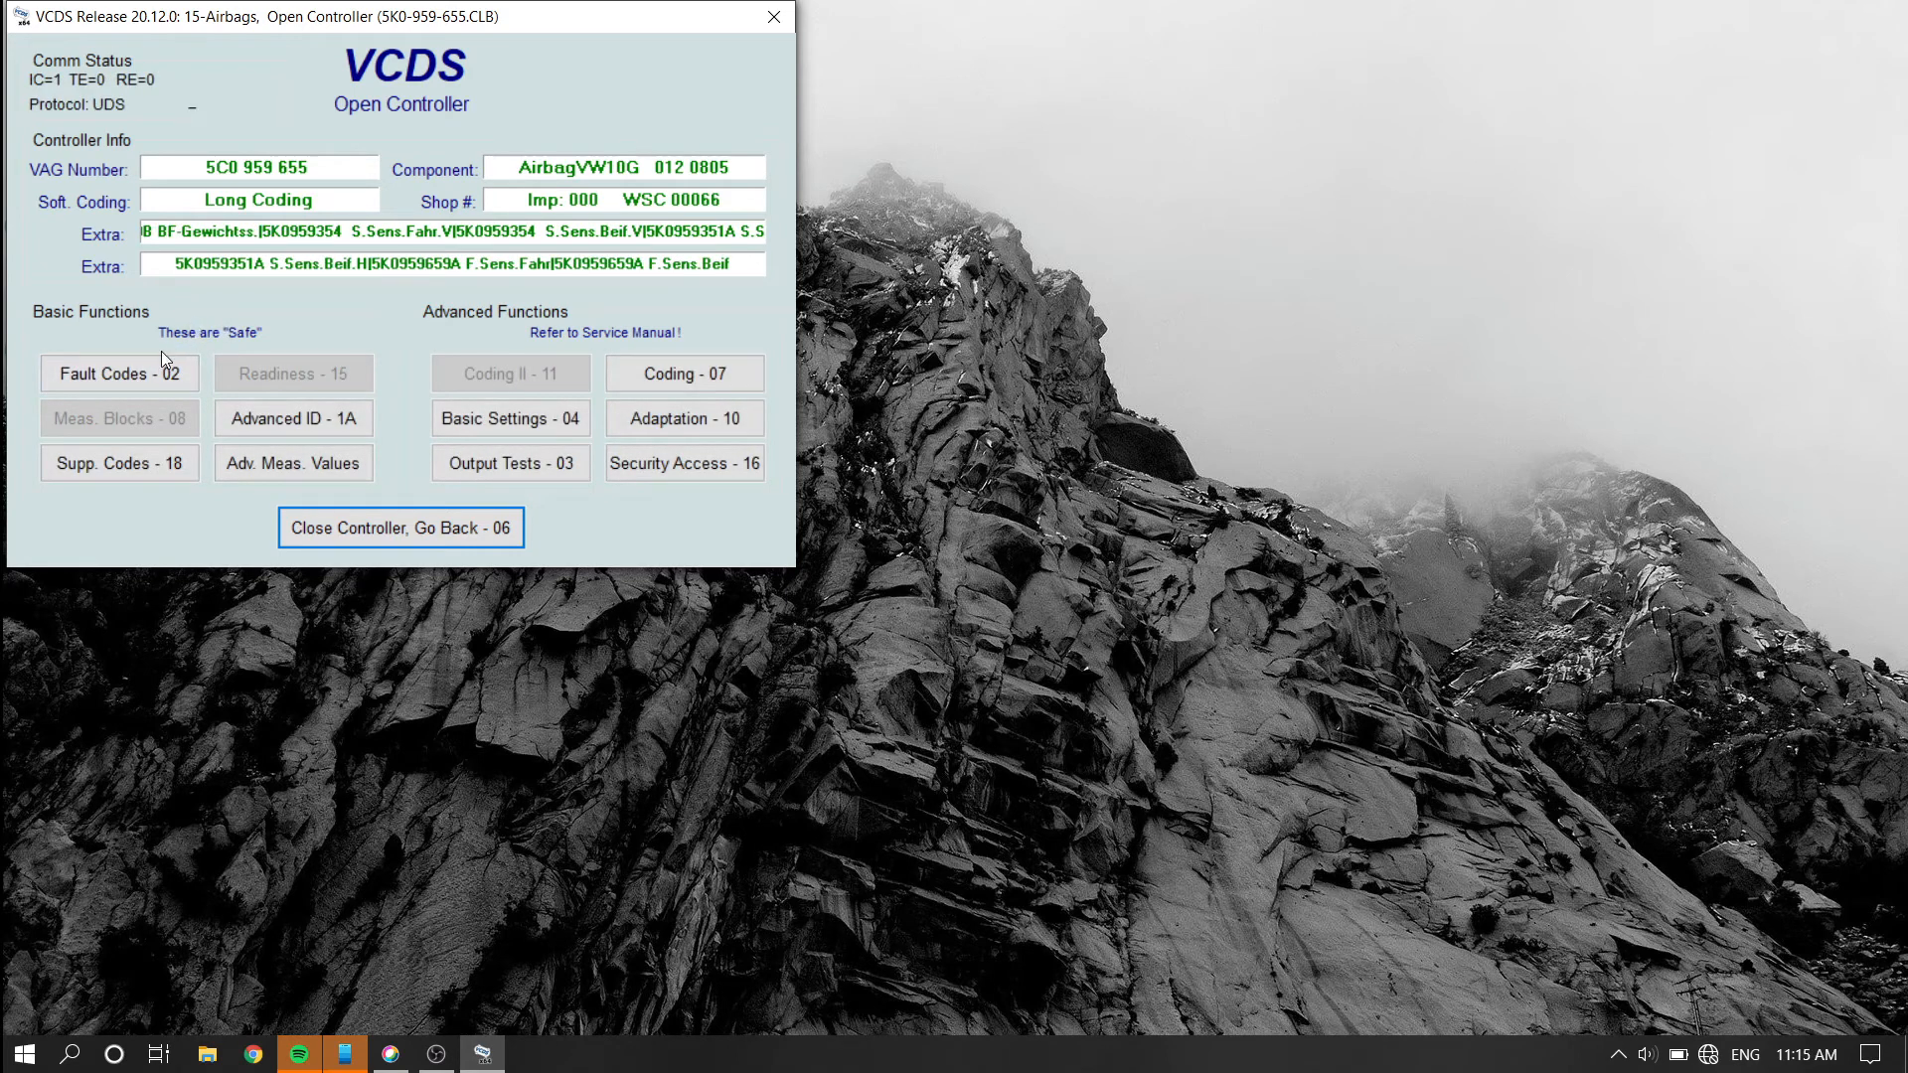
left_click(118, 372)
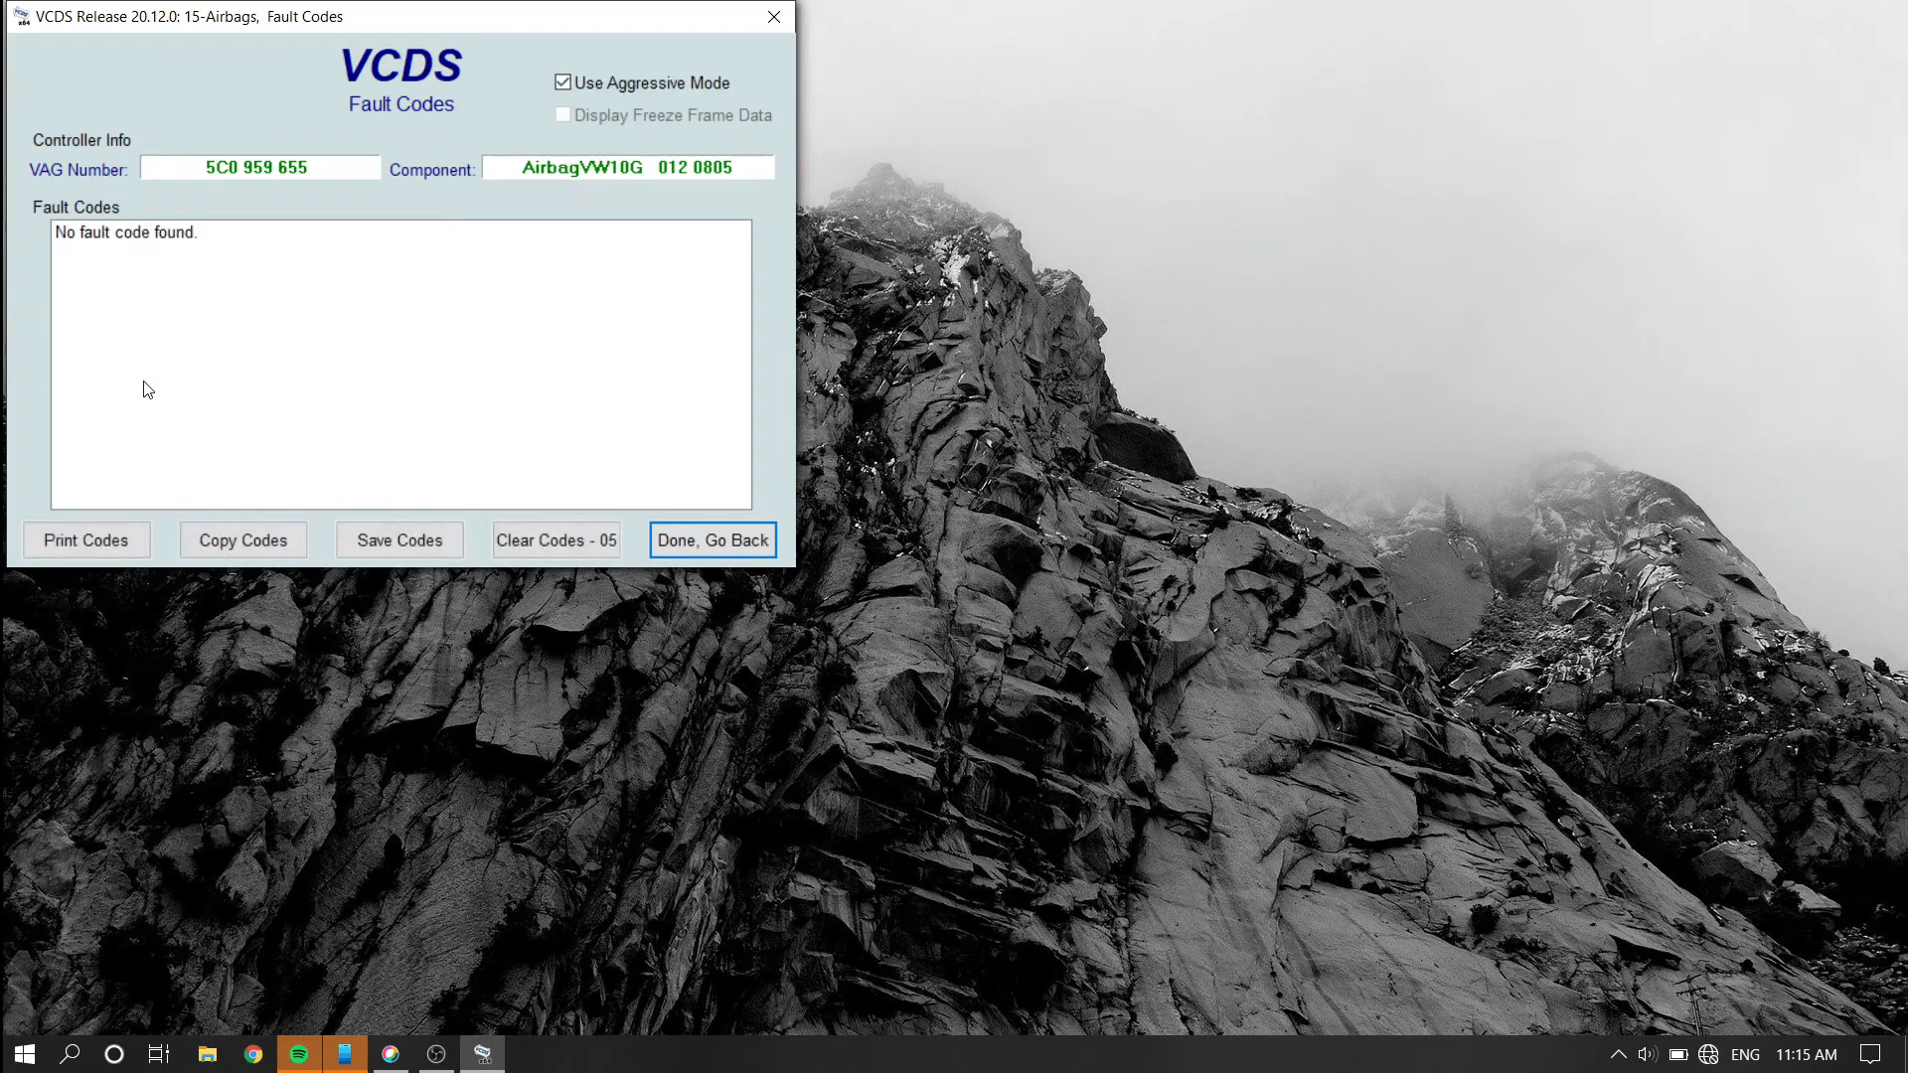
mouse_move(309, 423)
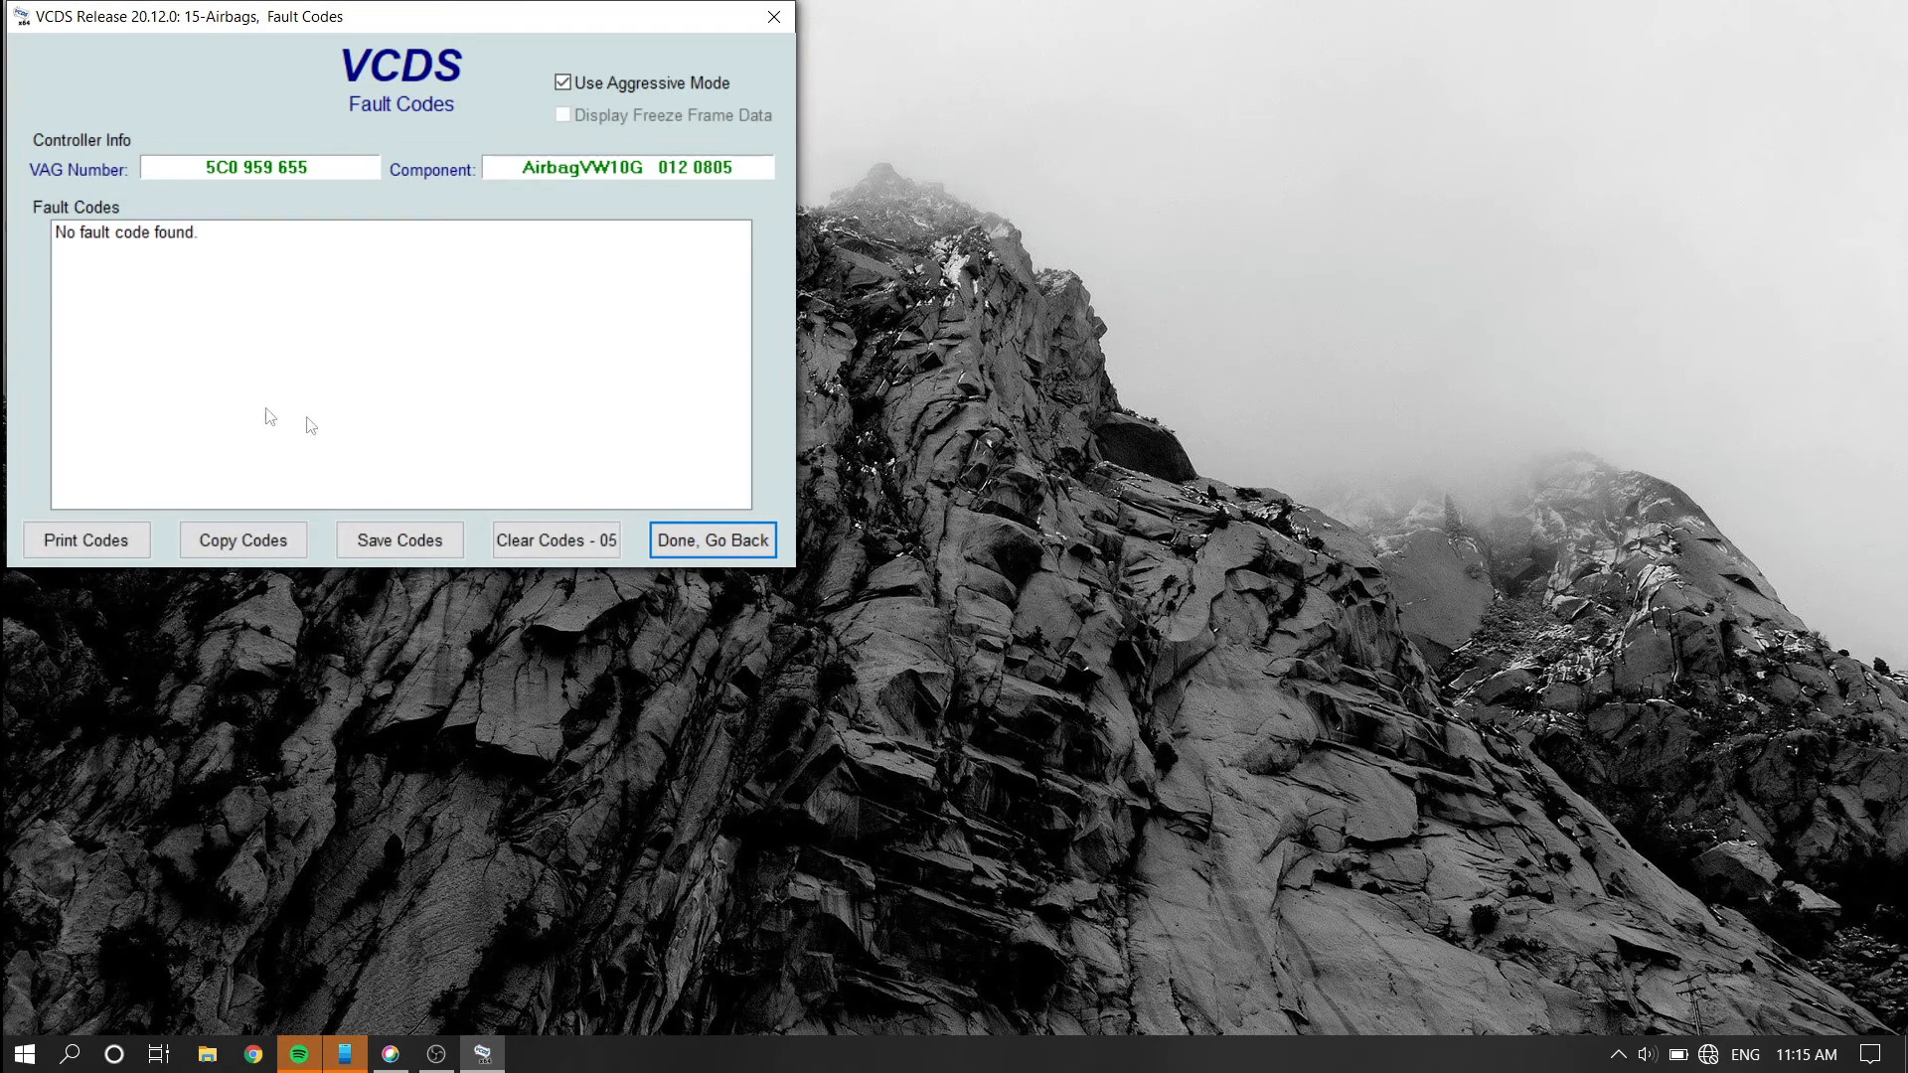